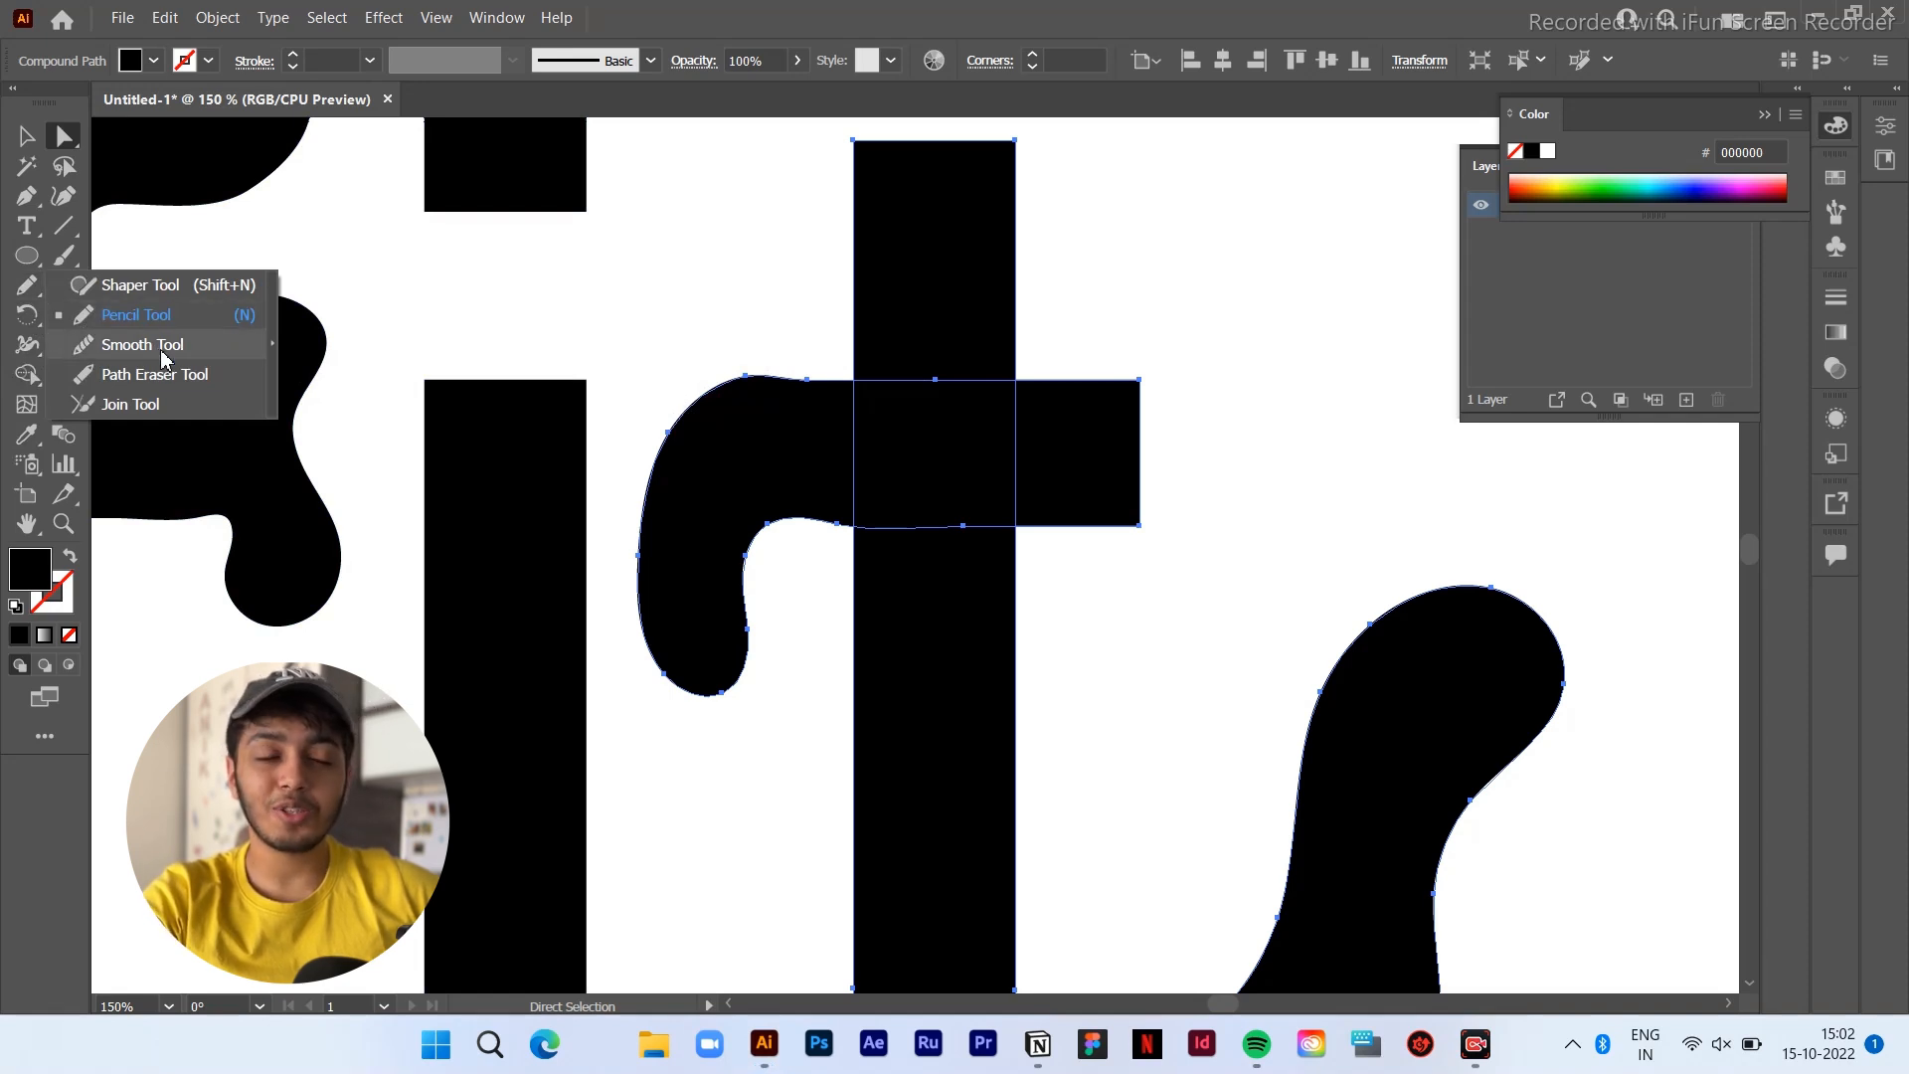
Smooth the curled black shape's bottom edge with the Smooth Tool in two passes
{"action": "left_click", "coordinate": [143, 344]}
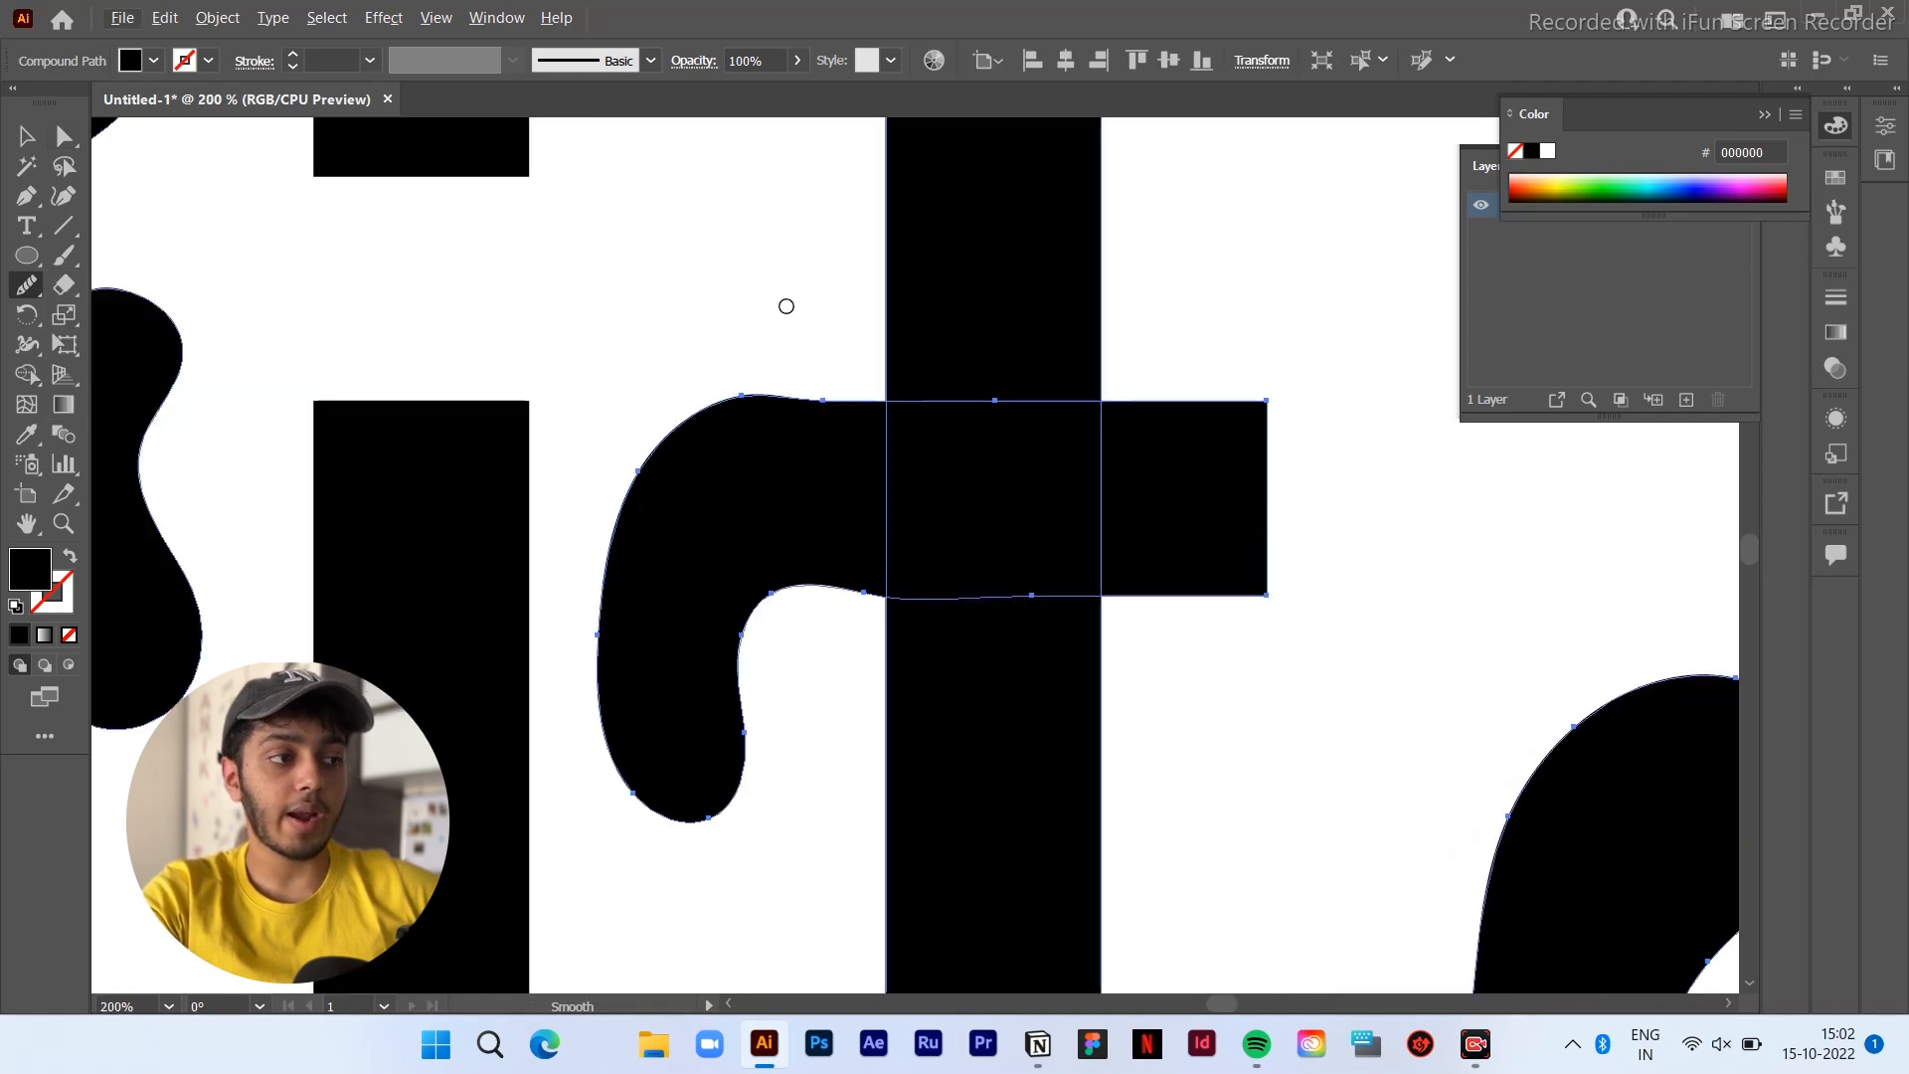
{"action": "mouse_move", "coordinate": [750, 298]}
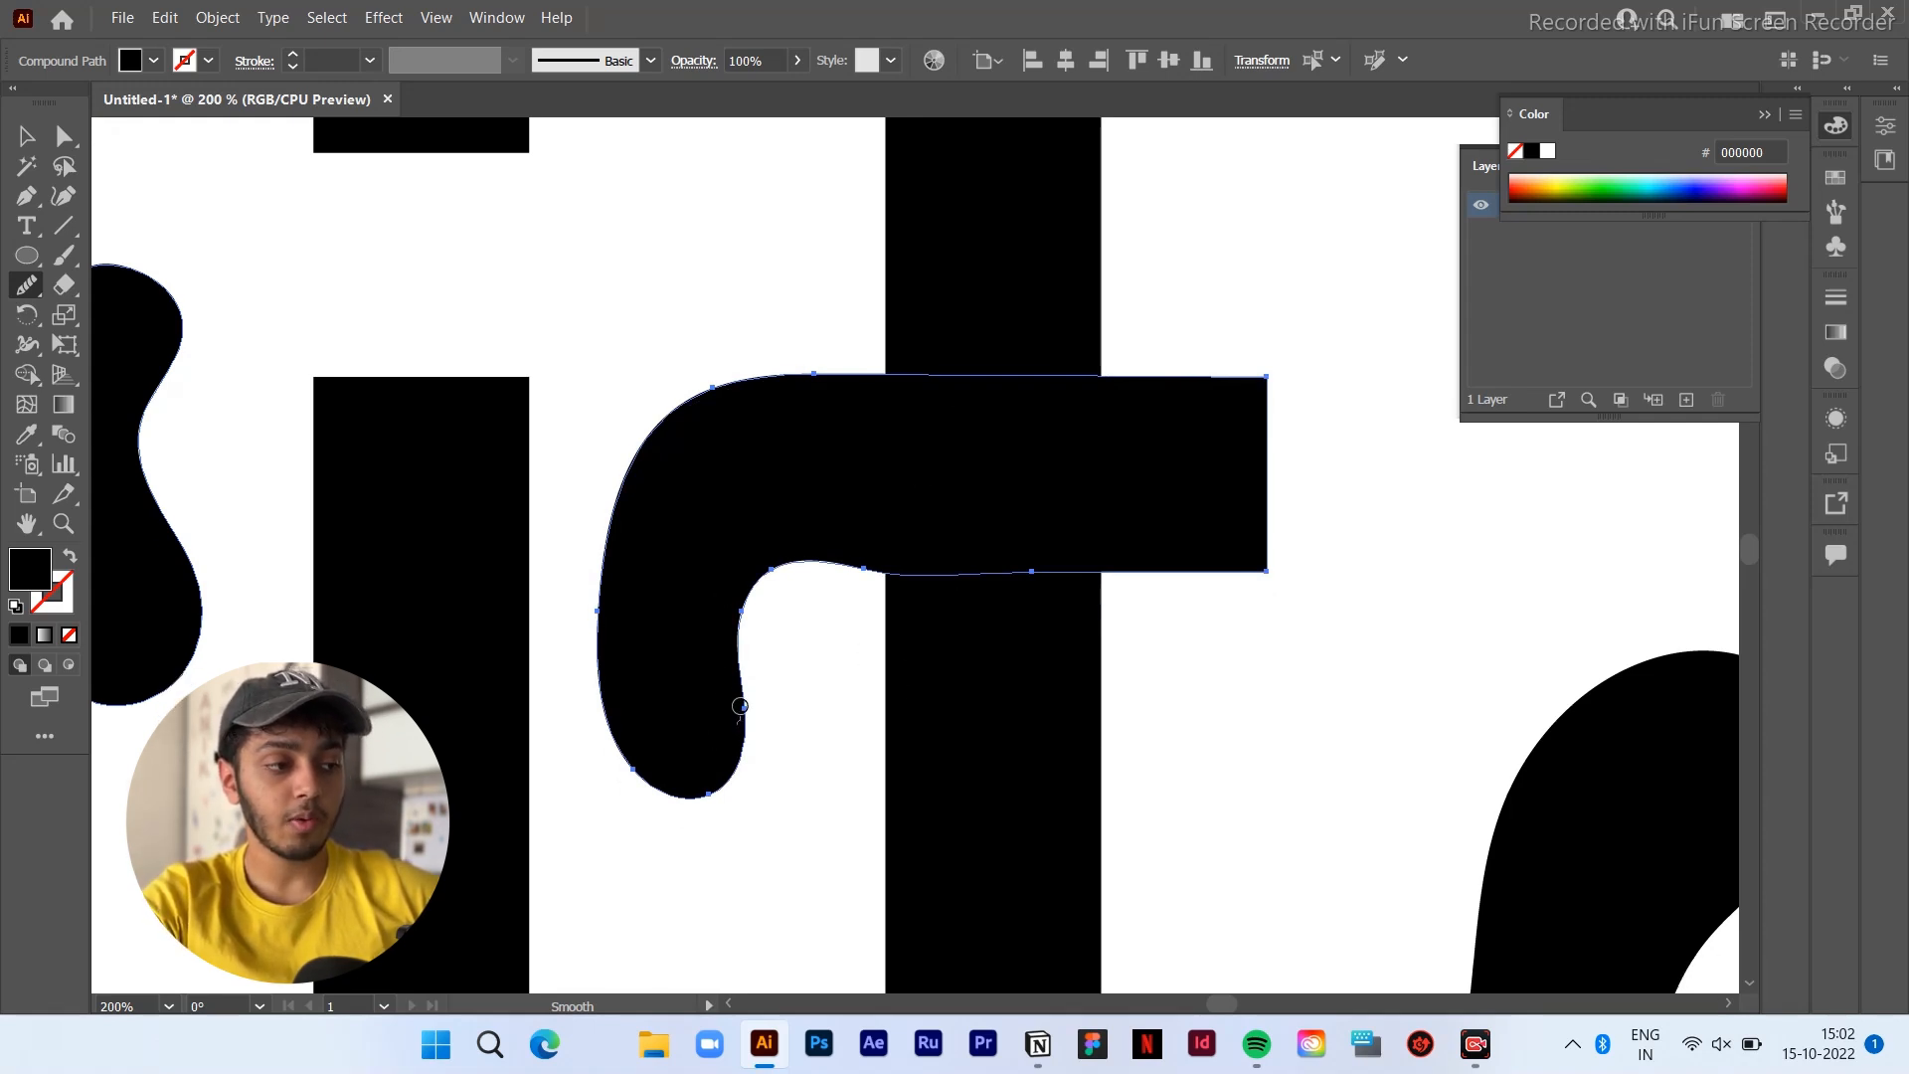
{"action": "left_click_drag", "start_coordinate": [740, 706], "coordinate": [935, 577]}
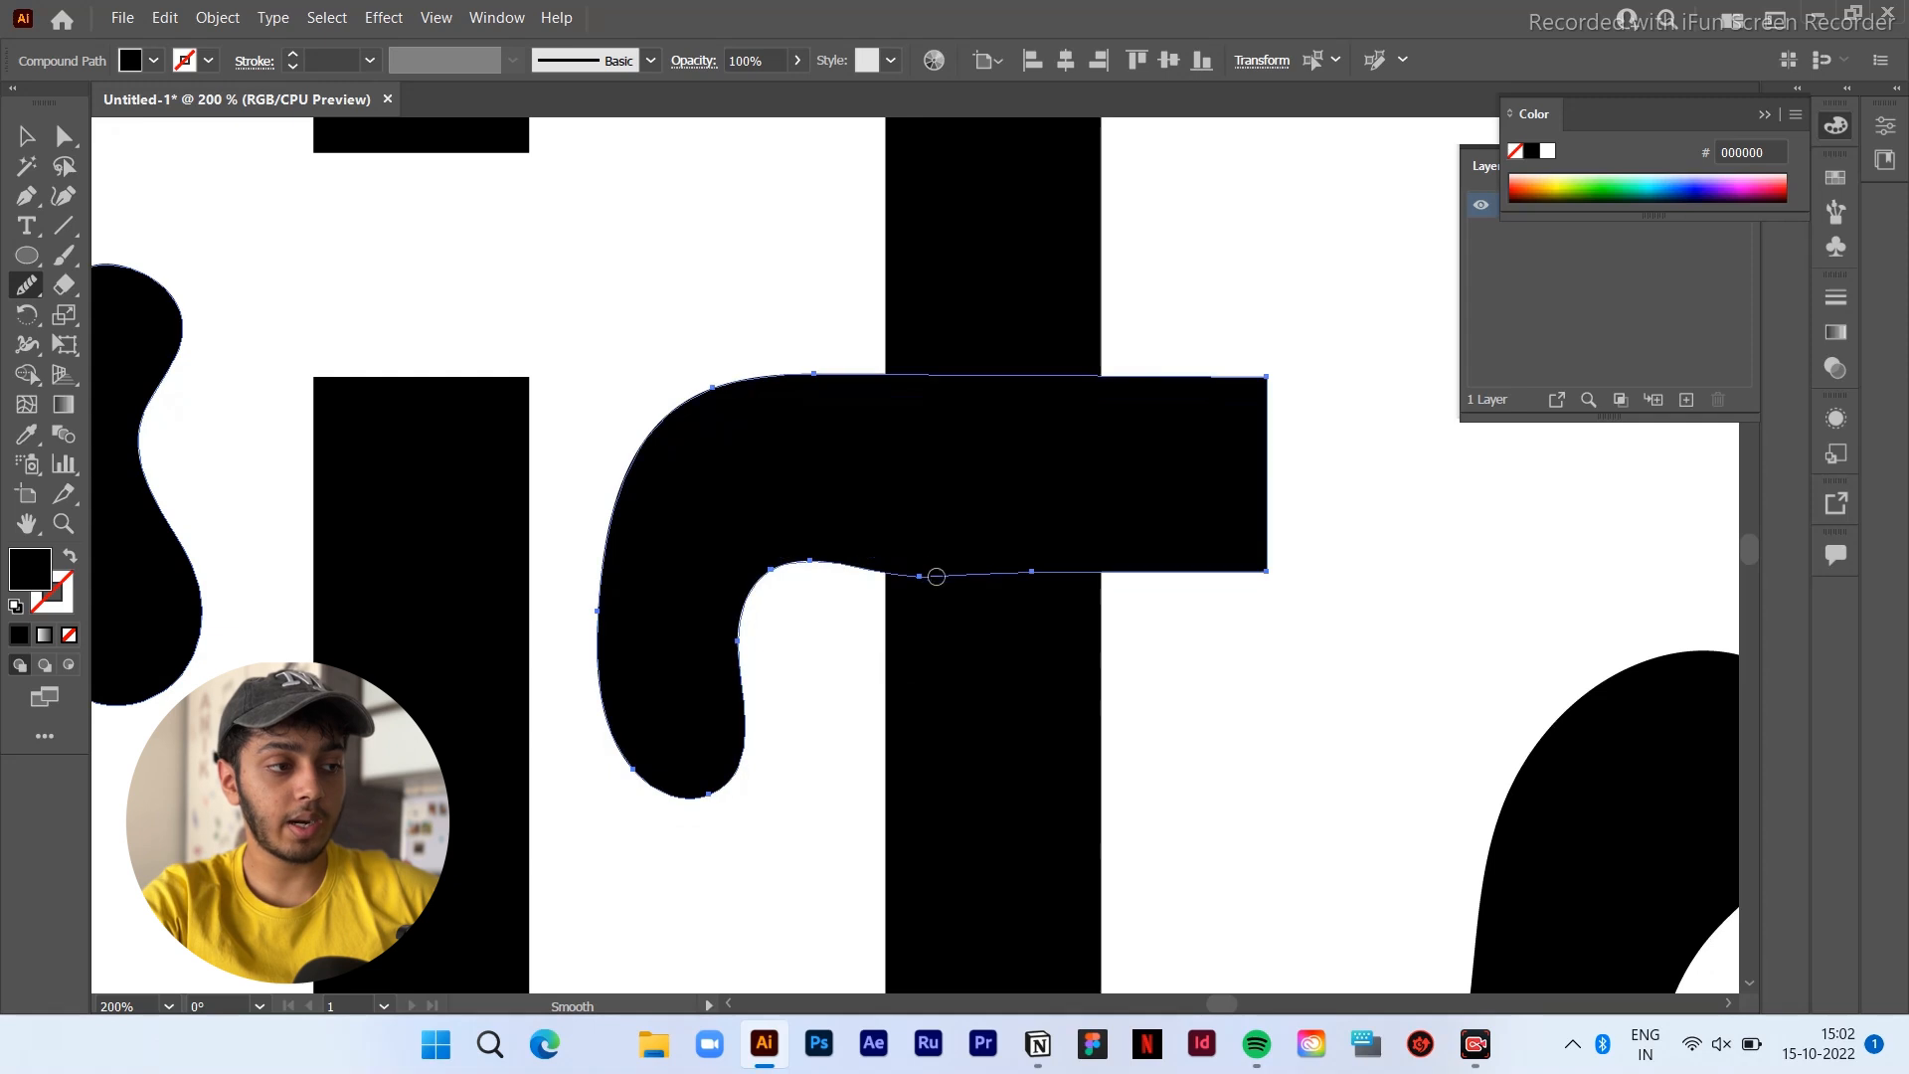
{"action": "left_click_drag", "start_coordinate": [935, 576], "coordinate": [815, 557]}
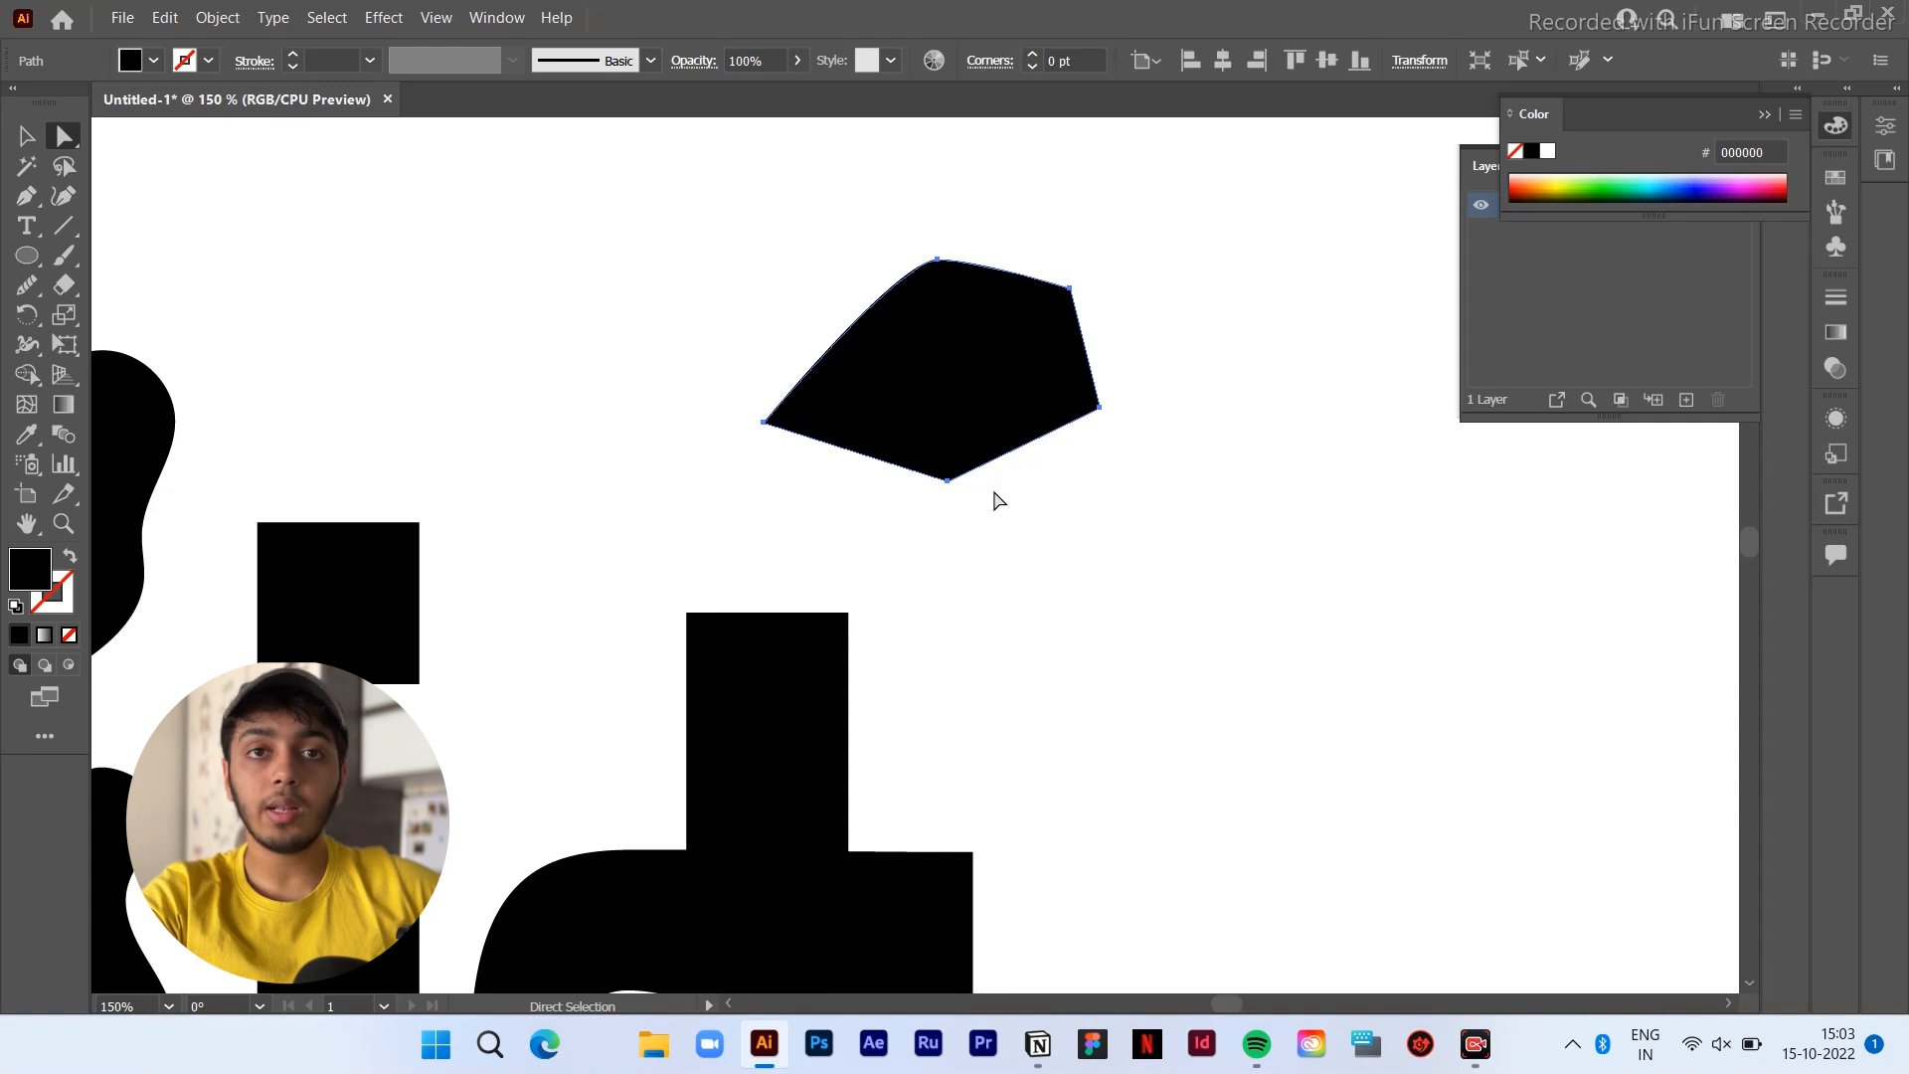
{"action": "mouse_move", "coordinate": [831, 424]}
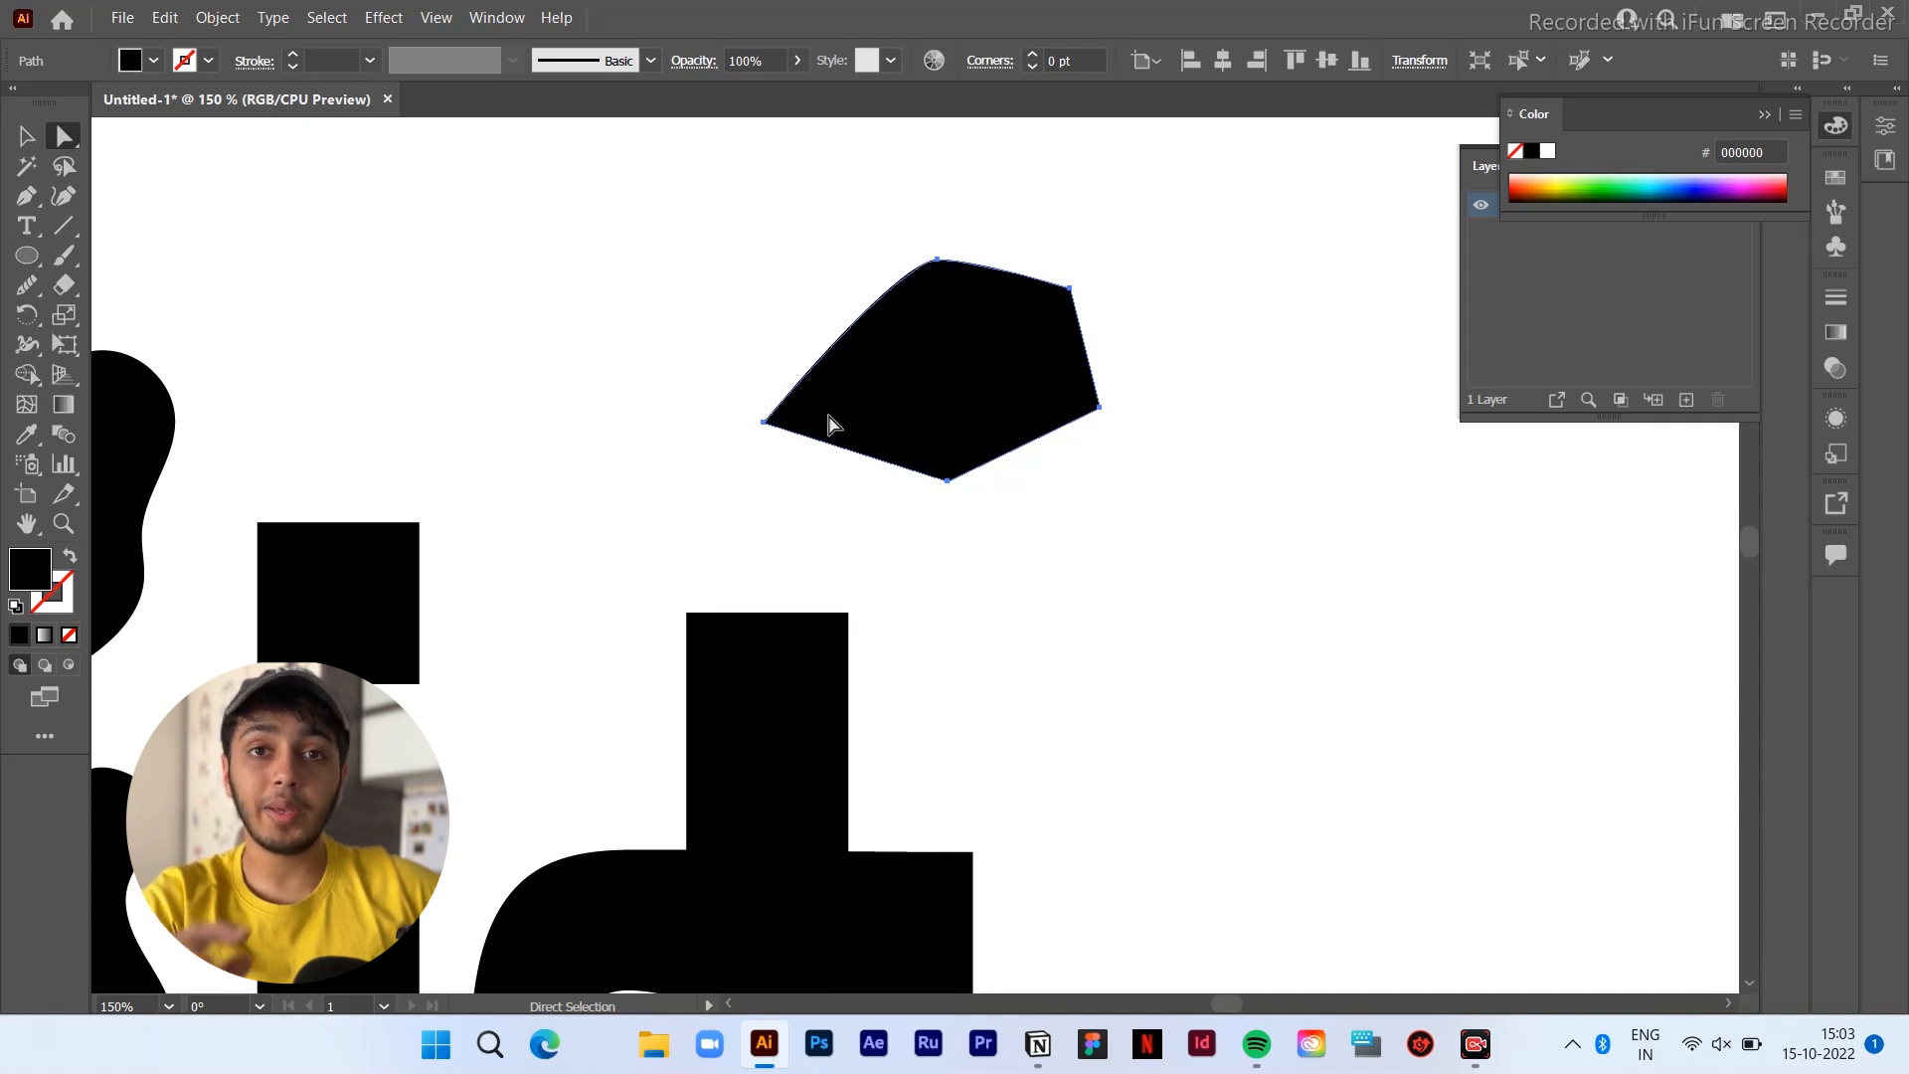
Select the angular polygon and soften its lower-left corner with the Smooth Tool
{"action": "left_click", "coordinate": [26, 285]}
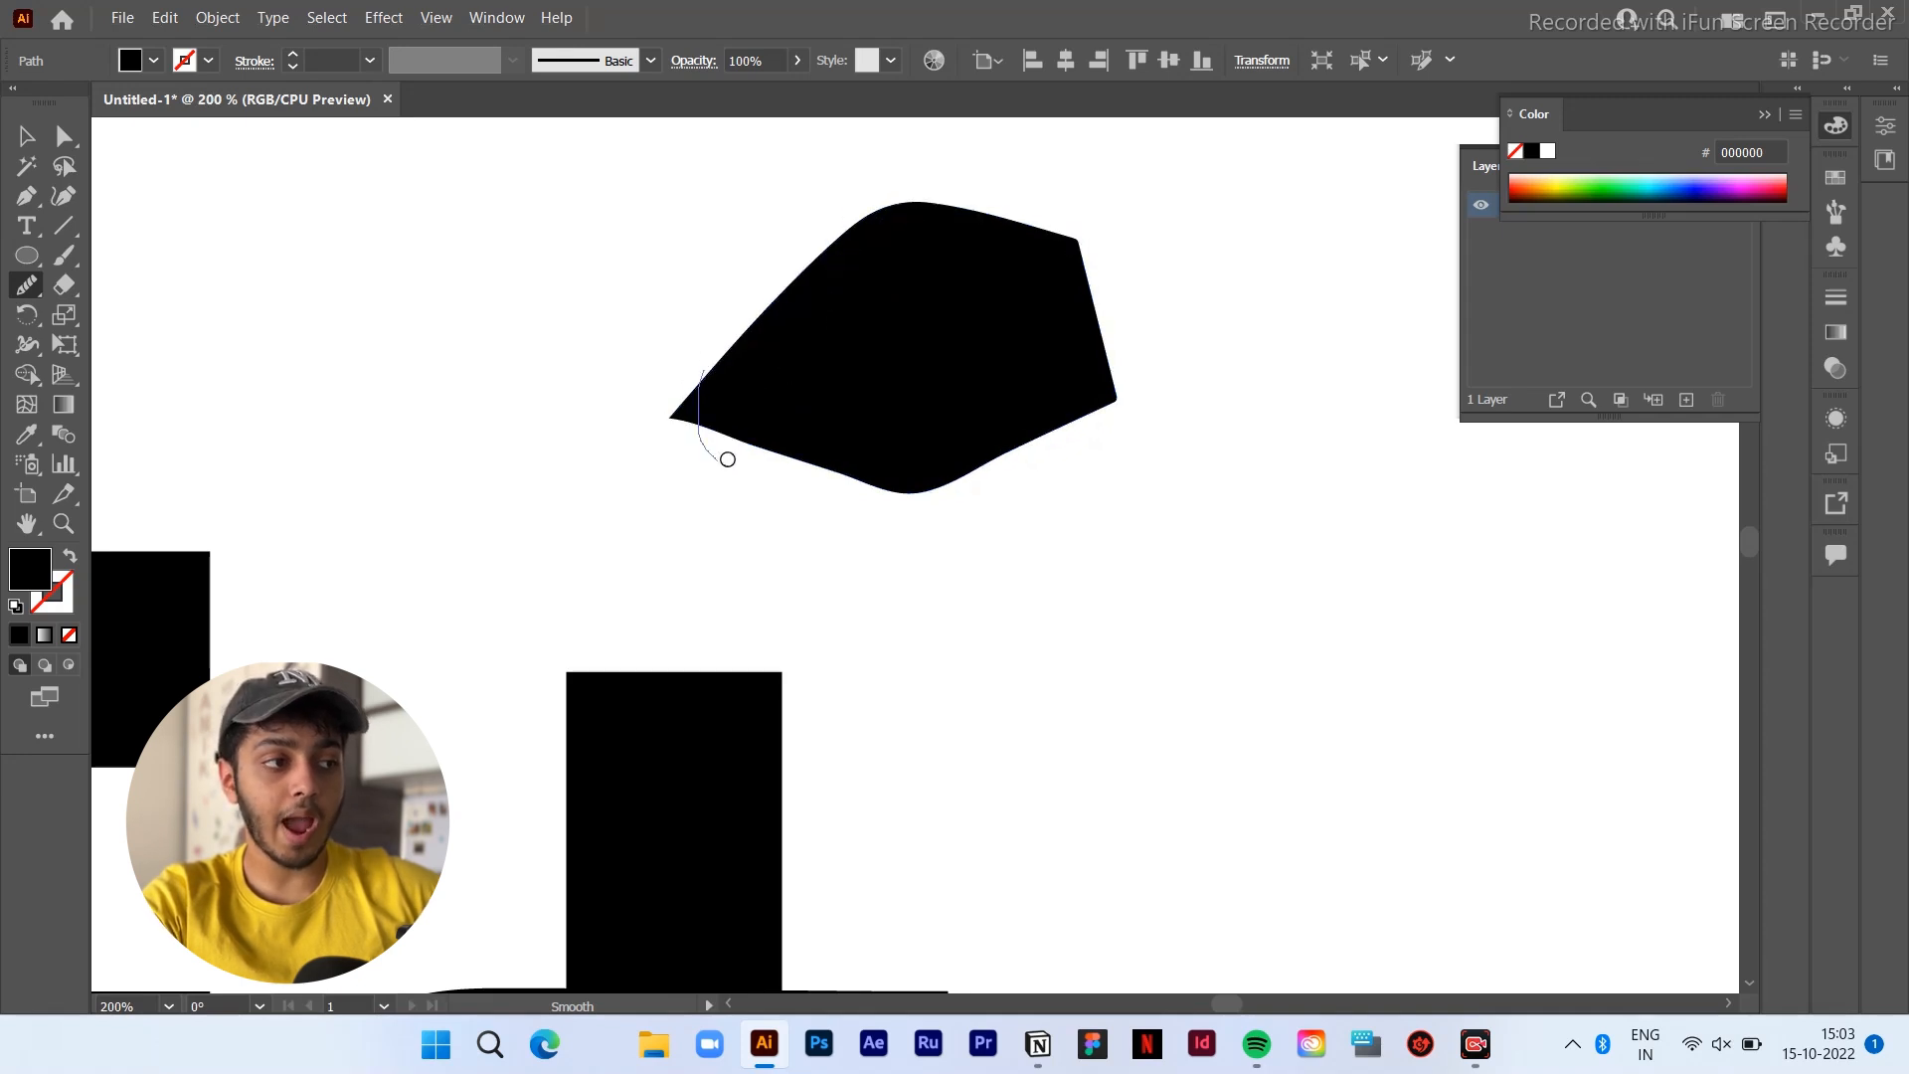
{"action": "left_click", "coordinate": [26, 137]}
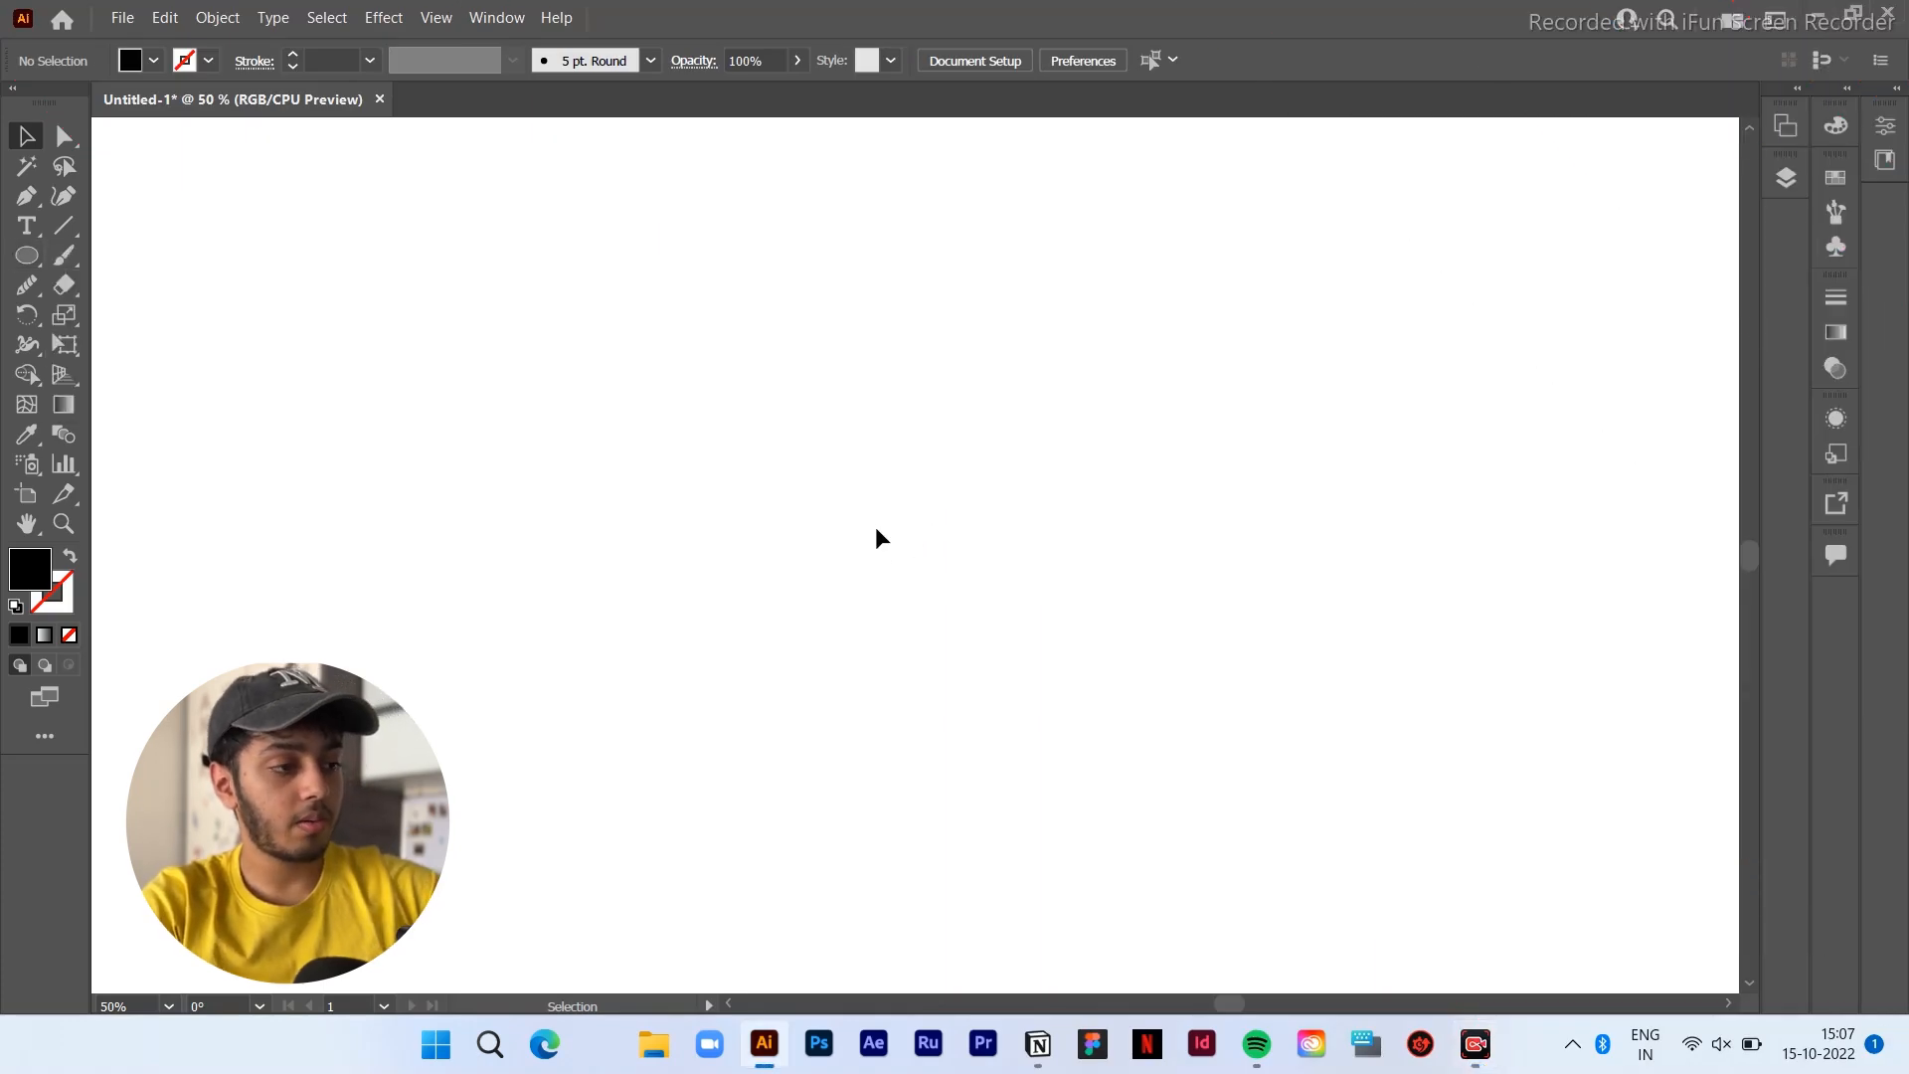
Draw a centred outlined circle and switch to the Type on a Path Tool
{"action": "left_click_drag", "start_coordinate": [722, 338], "coordinate": [1070, 678]}
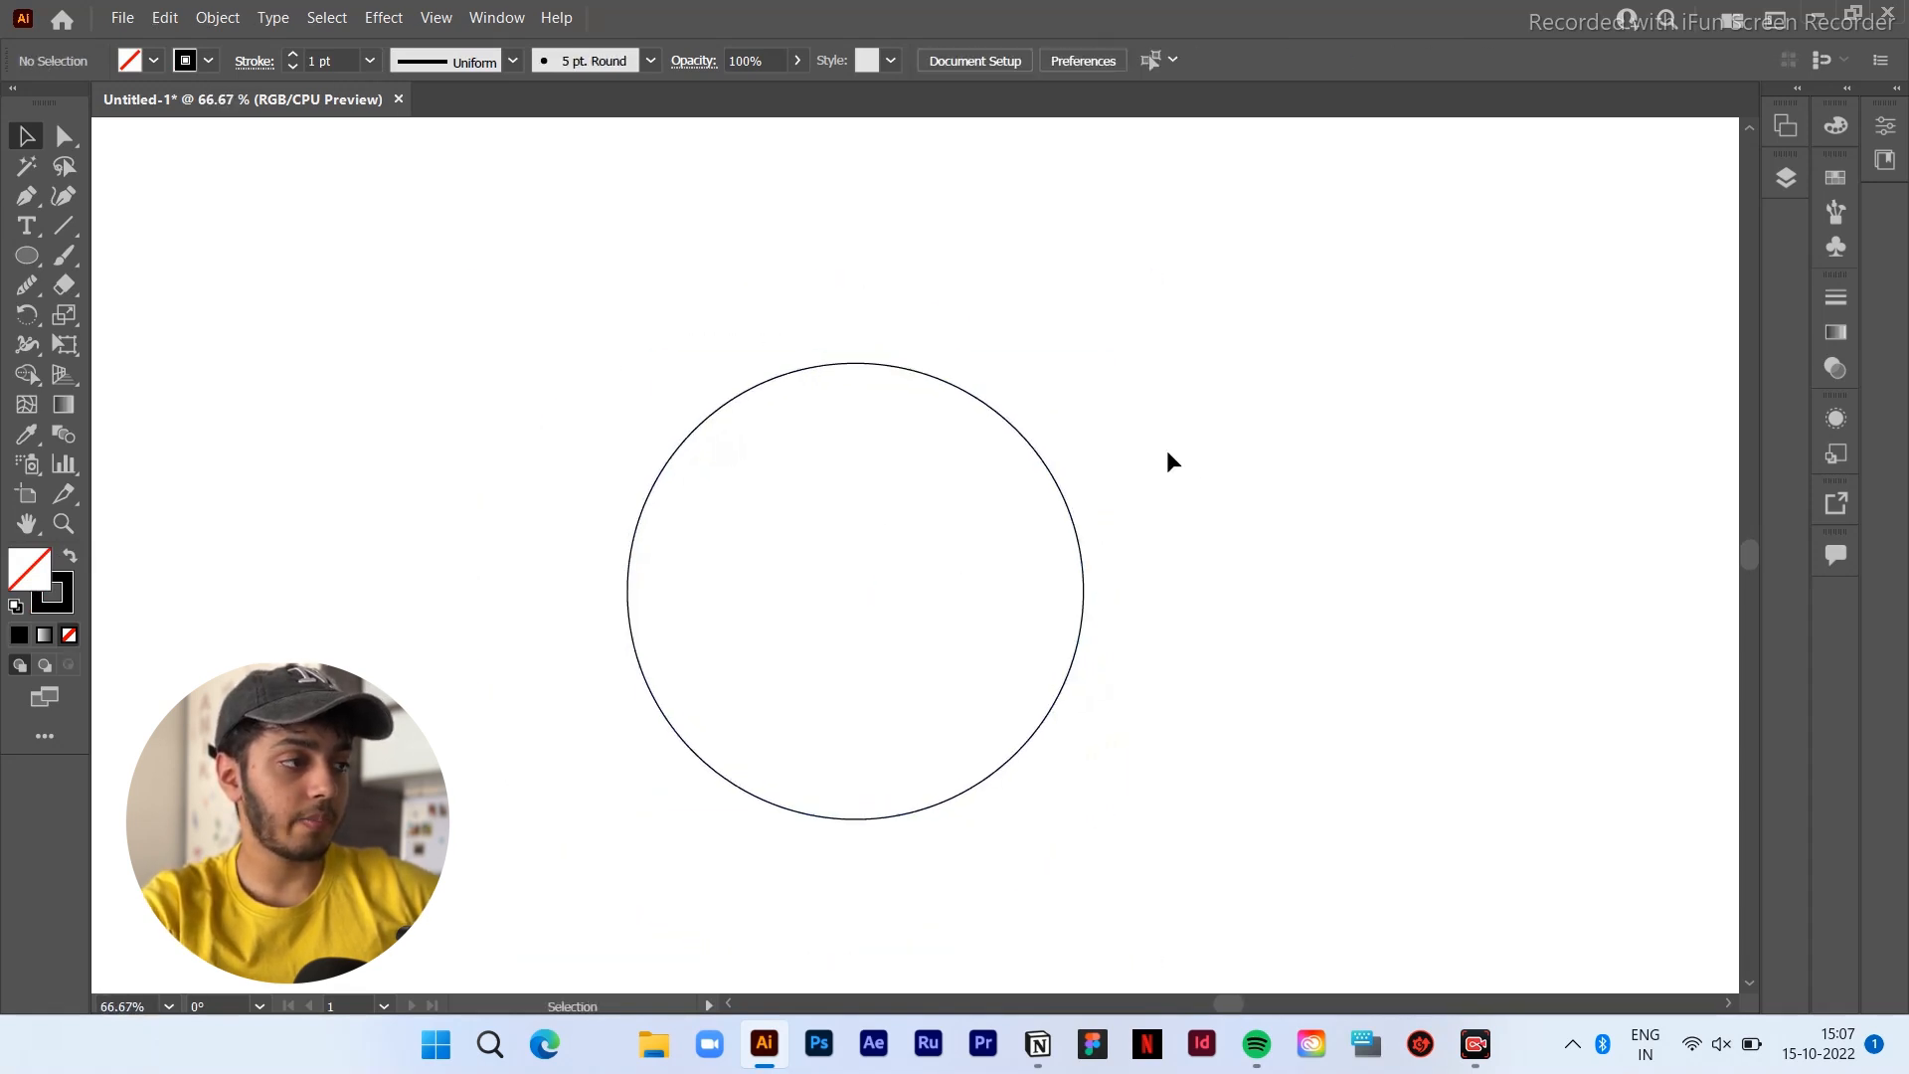
{"action": "left_click", "coordinate": [26, 224]}
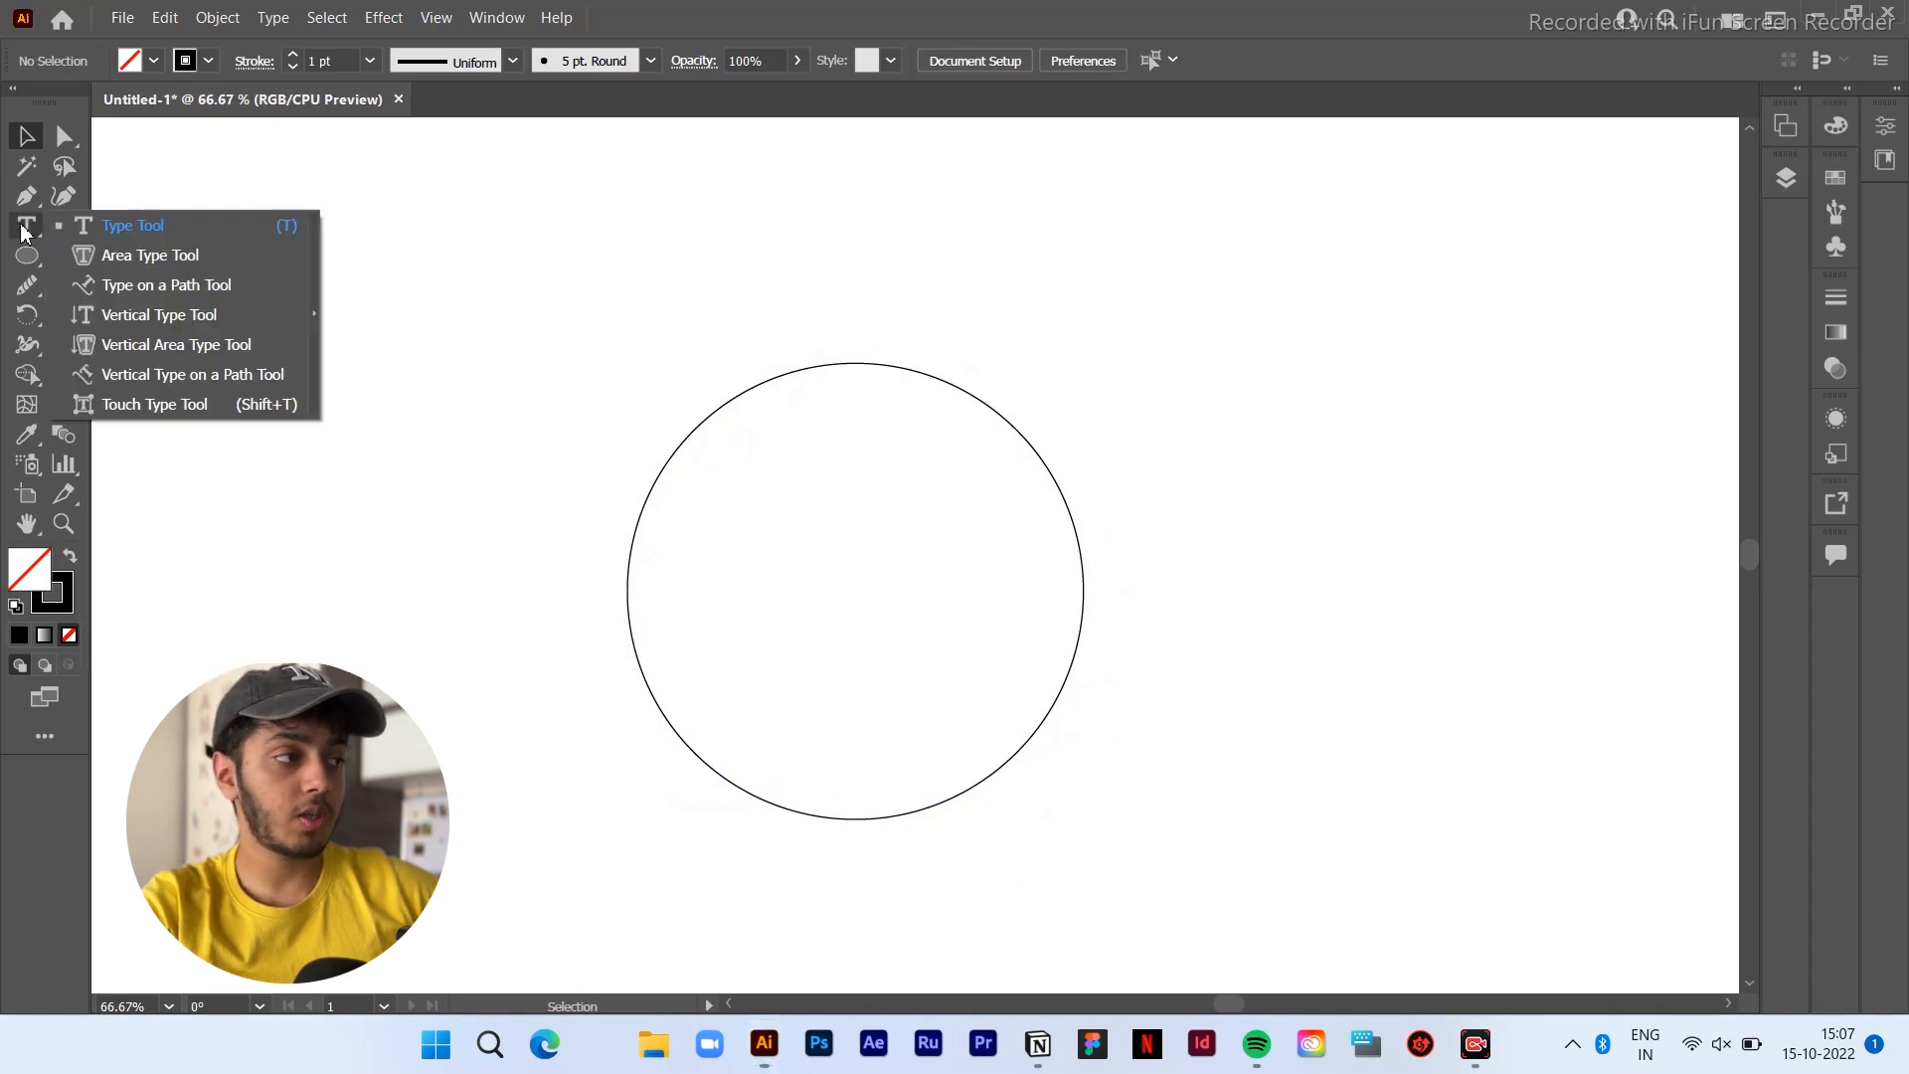
{"action": "mouse_move", "coordinate": [167, 284]}
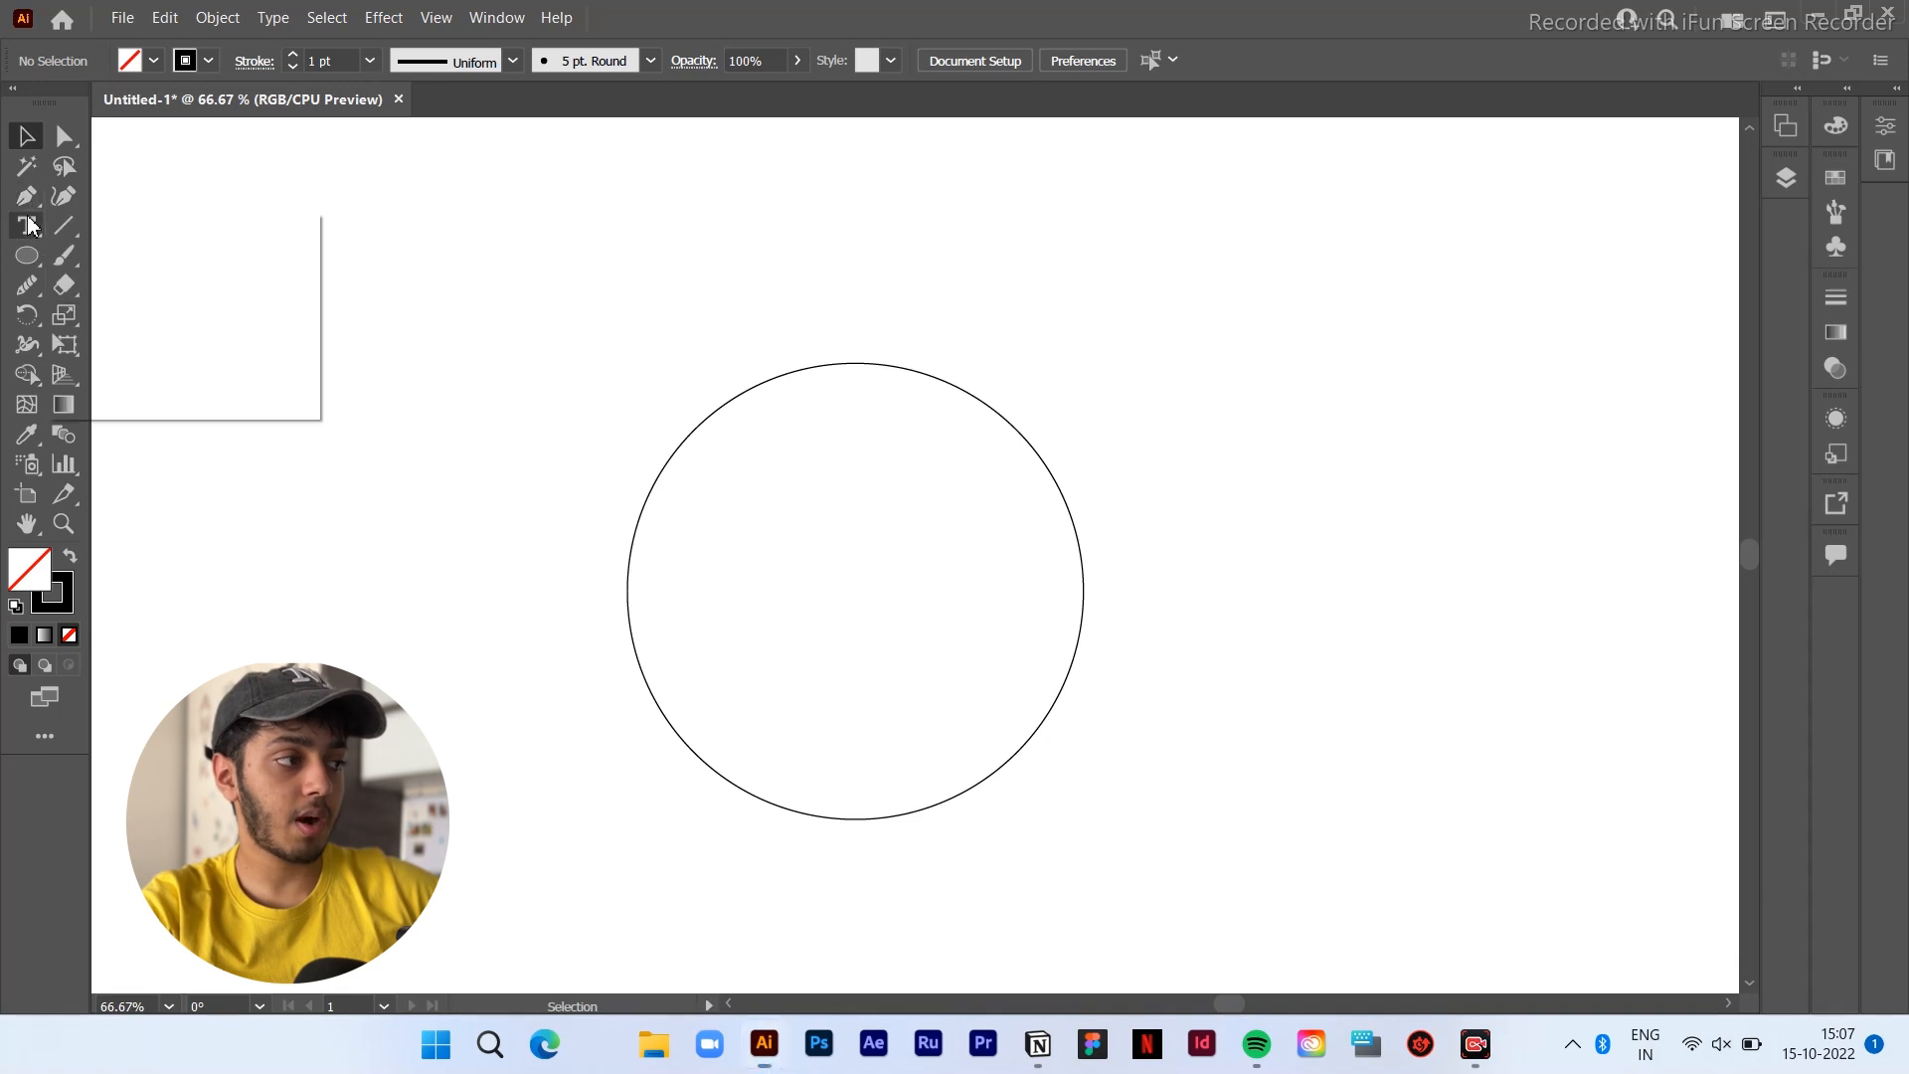
{"action": "left_click", "coordinate": [26, 224]}
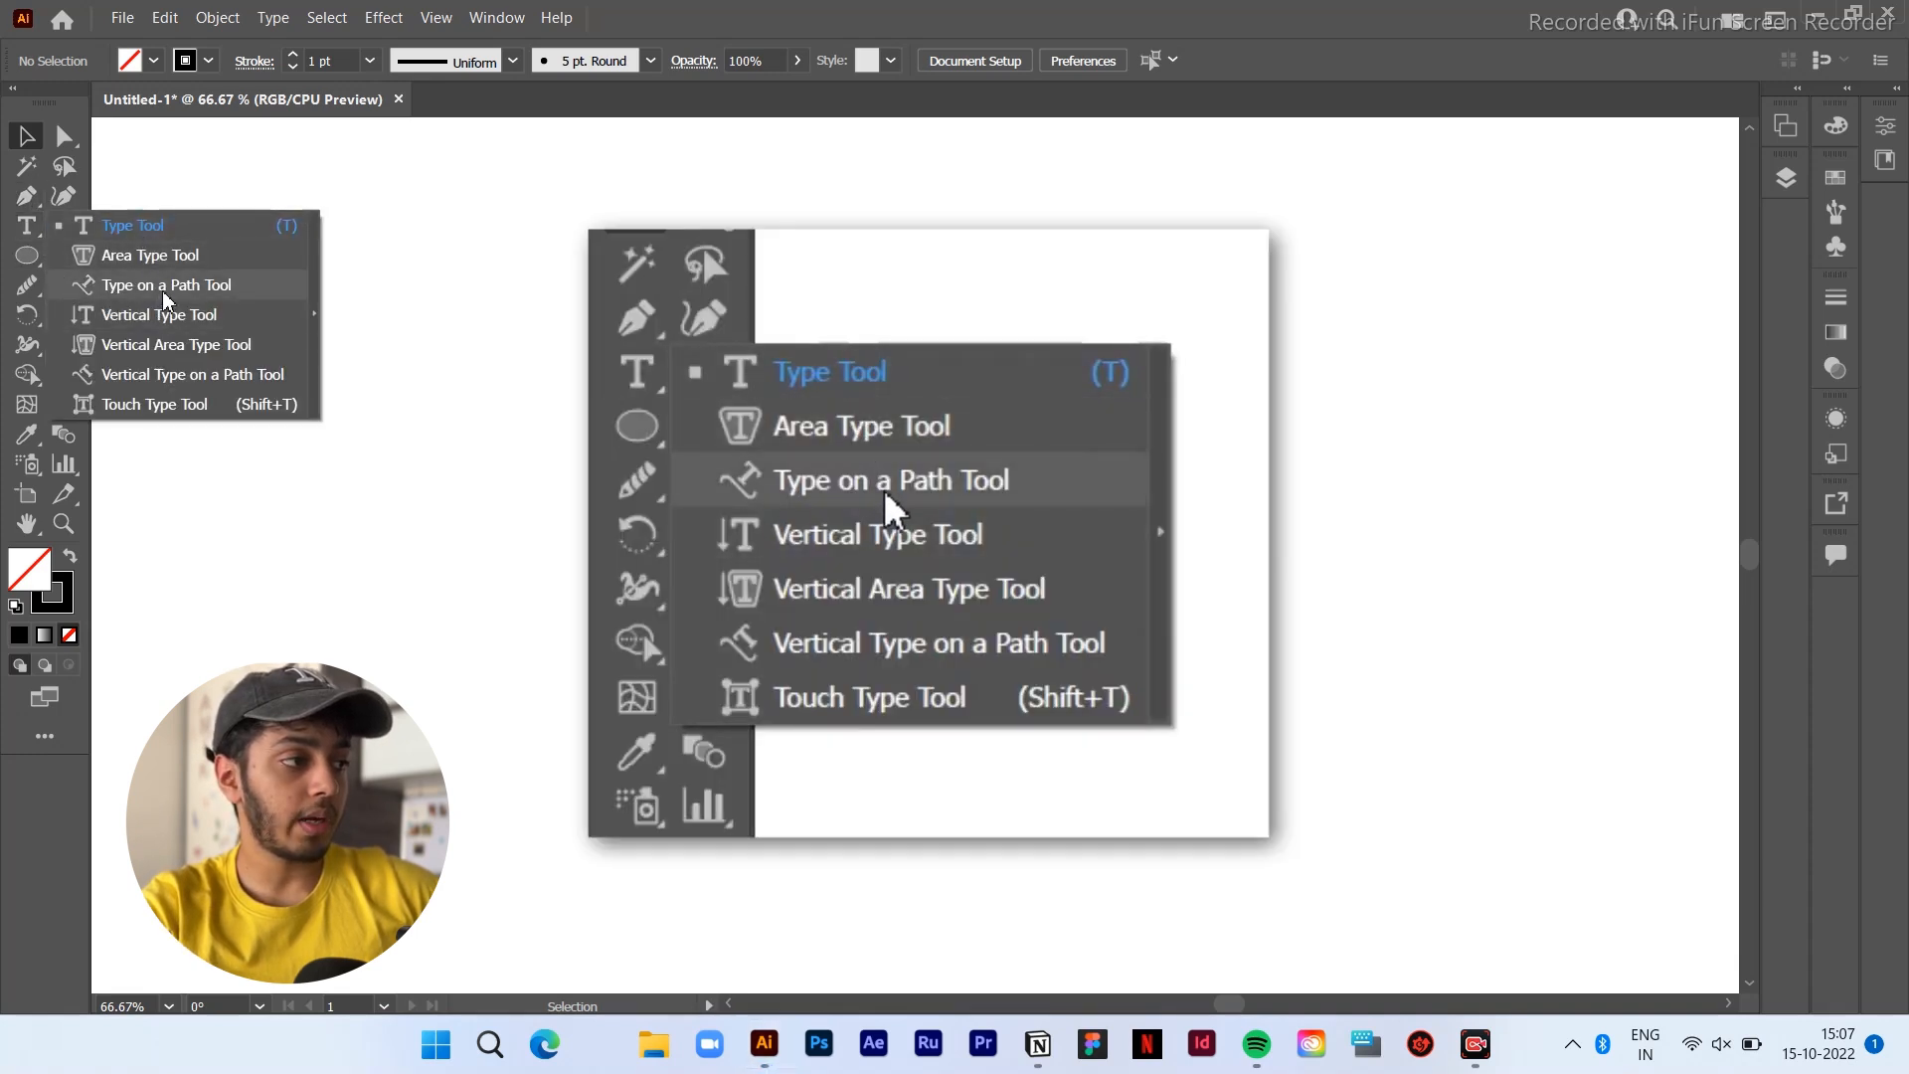
{"action": "left_click", "coordinate": [891, 479]}
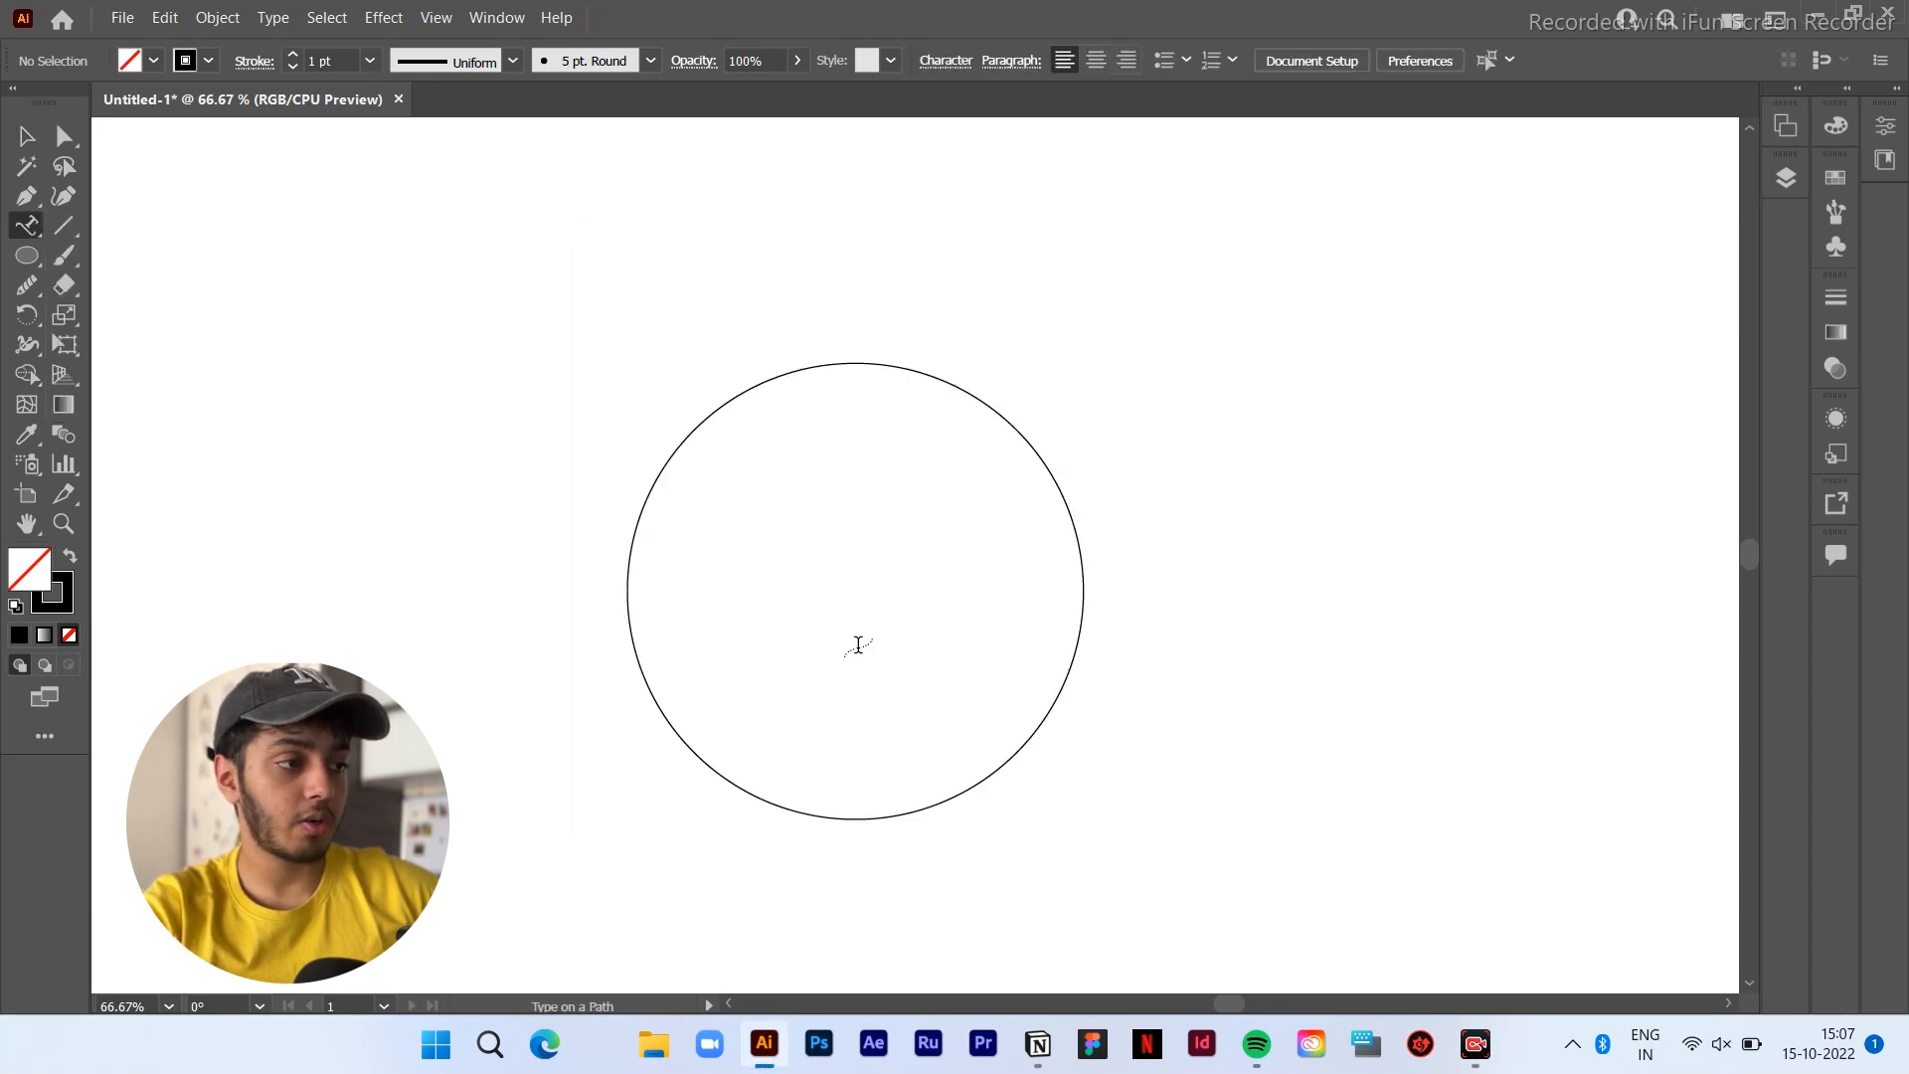
{"action": "mouse_move", "coordinate": [855, 390]}
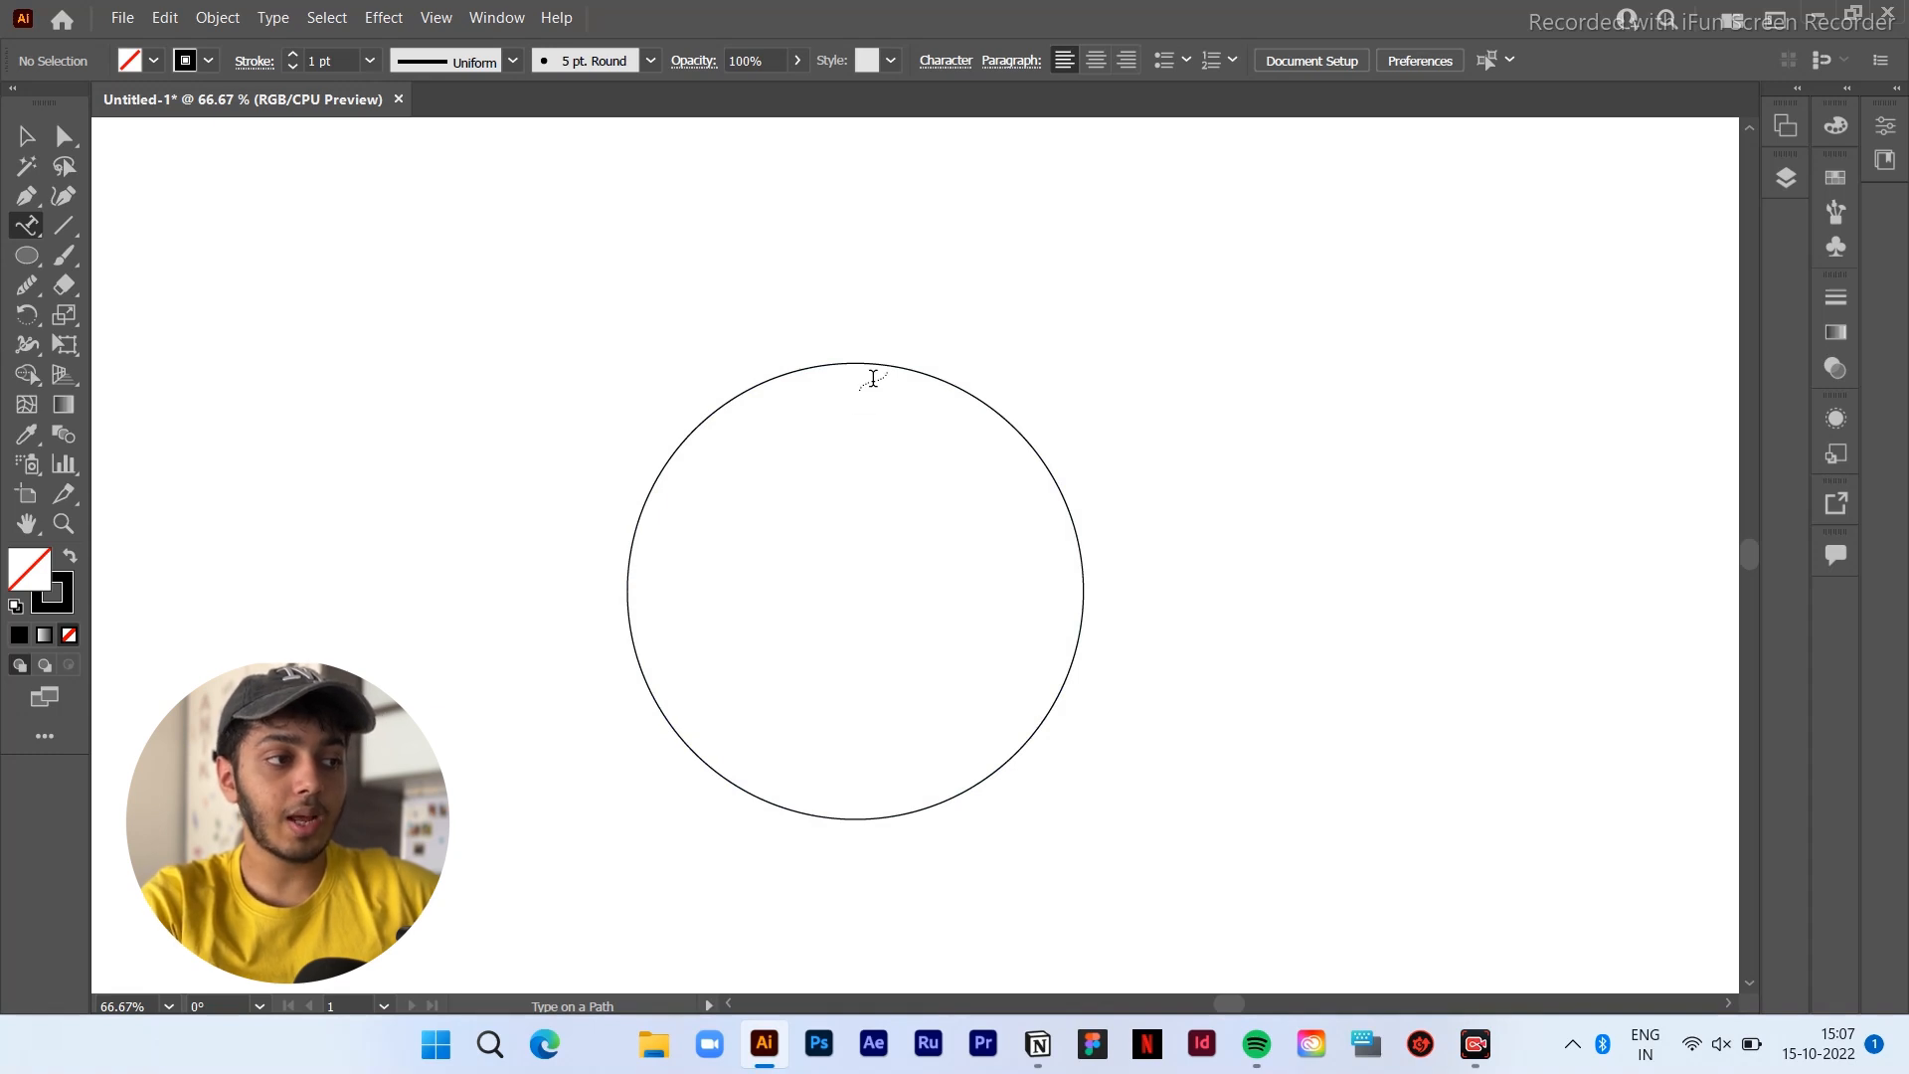
Type 'THIS IS JUST A TEST FOR YOU GUYS TO SEE HWO COOL AND FUN IT IS' in caps from the circle's top
{"action": "left_click", "coordinate": [877, 368]}
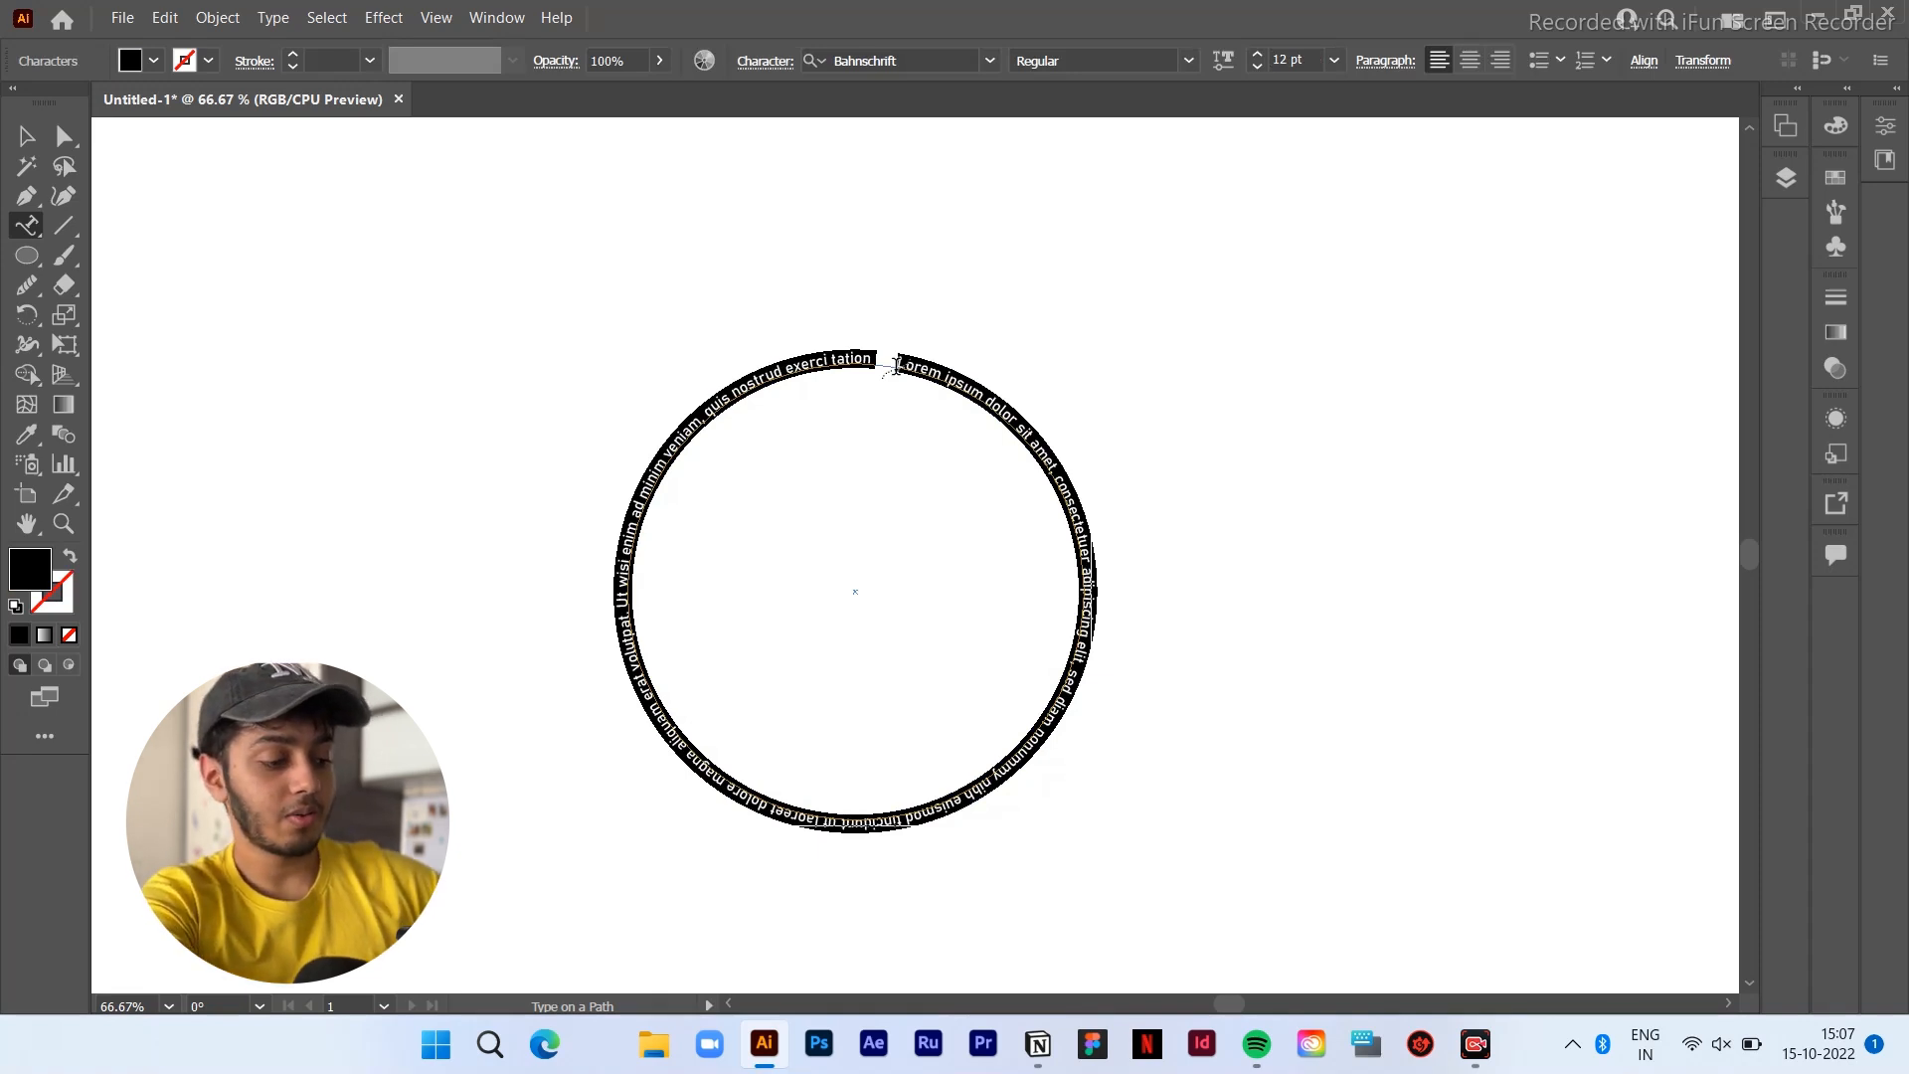
{"action": "key", "text": "capslock"}
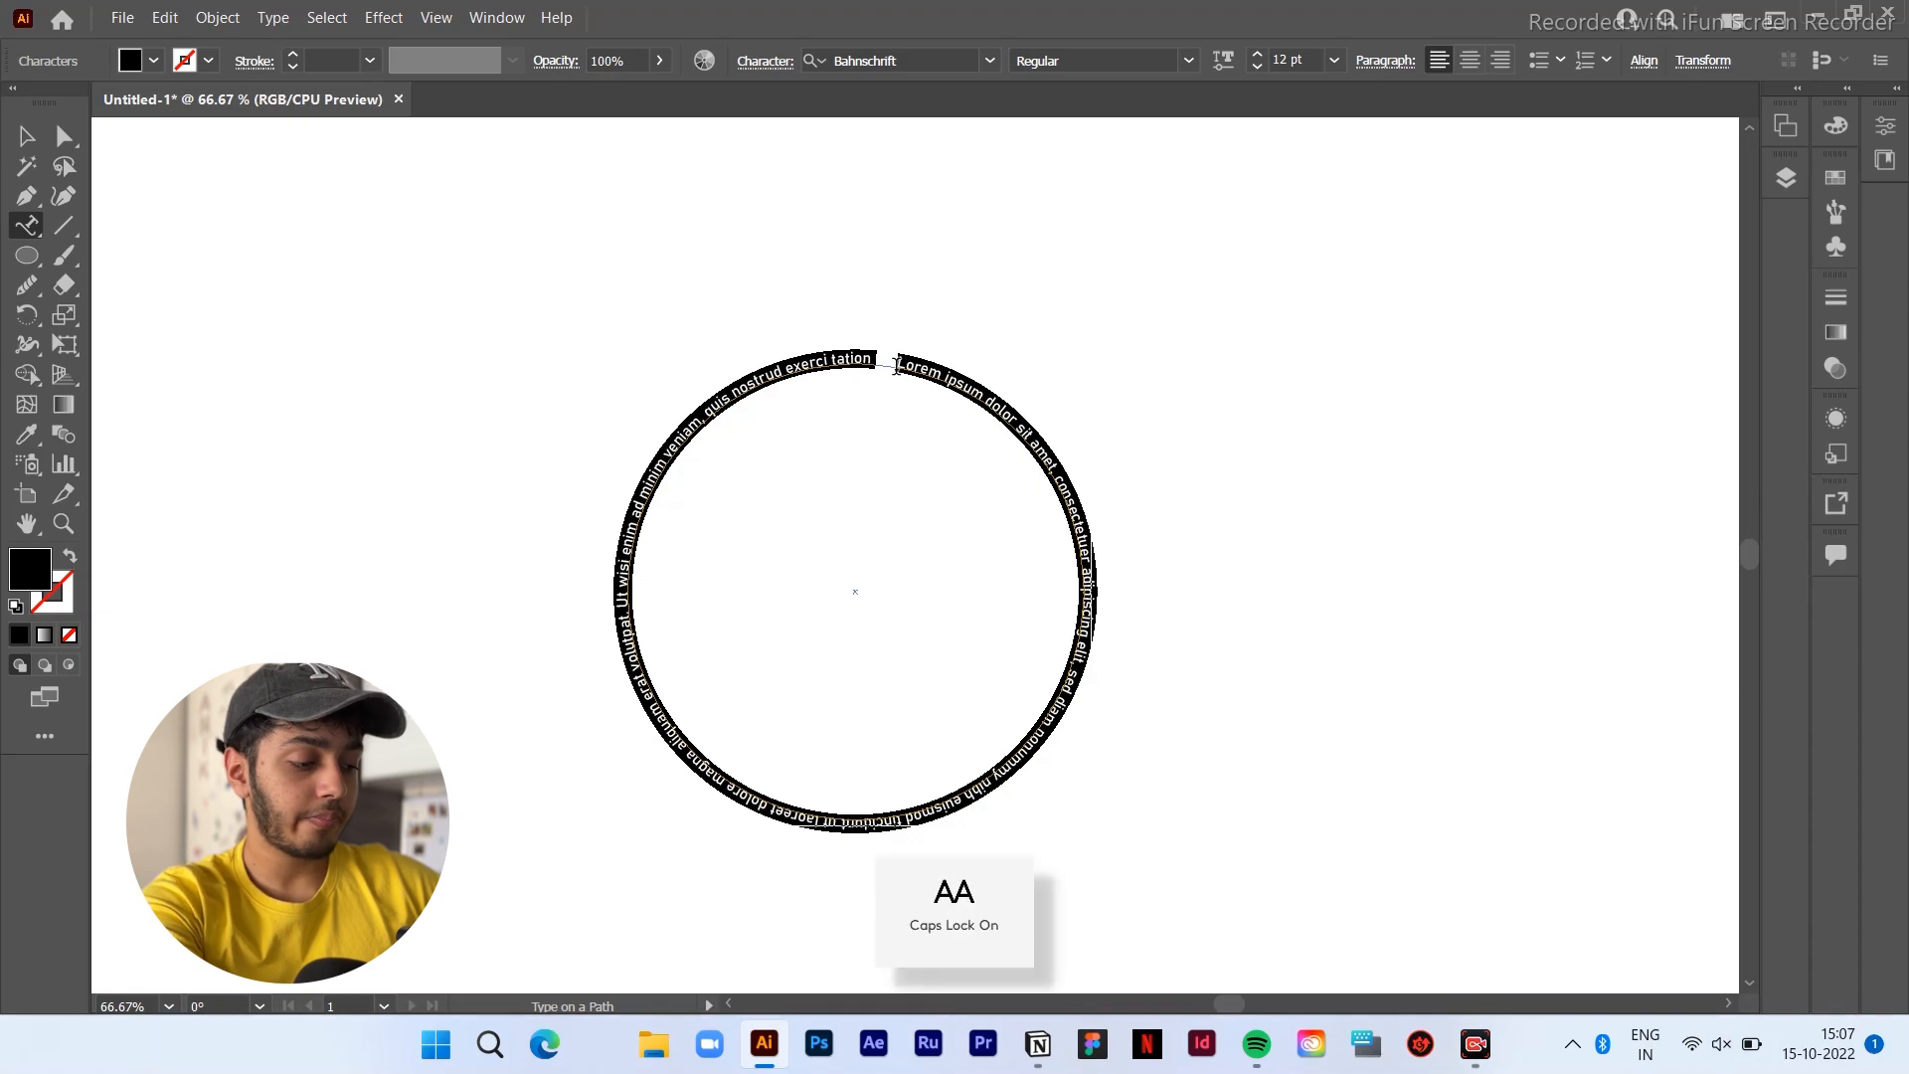
{"action": "type", "text": "THIS IS JUST A TEST FOR YOU GUYS TO SEE HWO COOL AND FUN IT IS"}
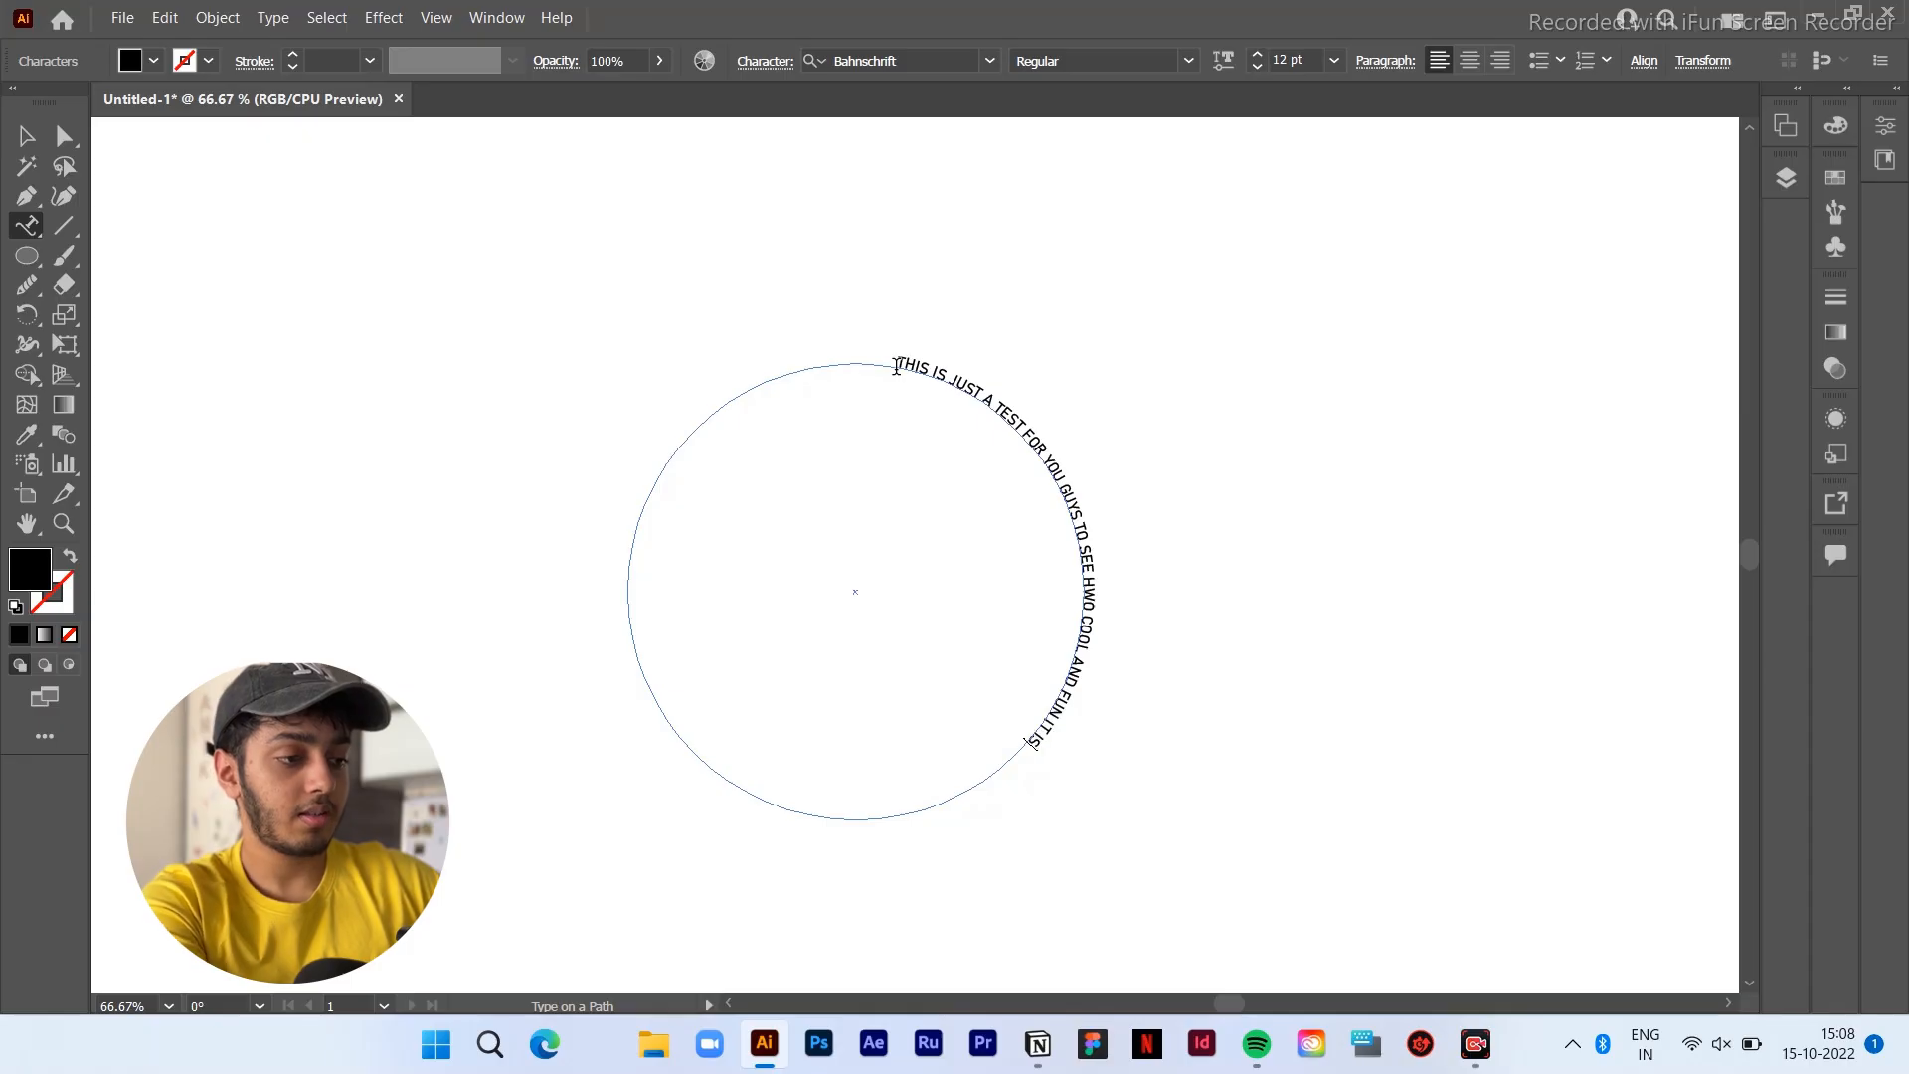
Raise the circular text's font size step by step to 36 pt, then deselect it
{"action": "left_click", "coordinate": [26, 137]}
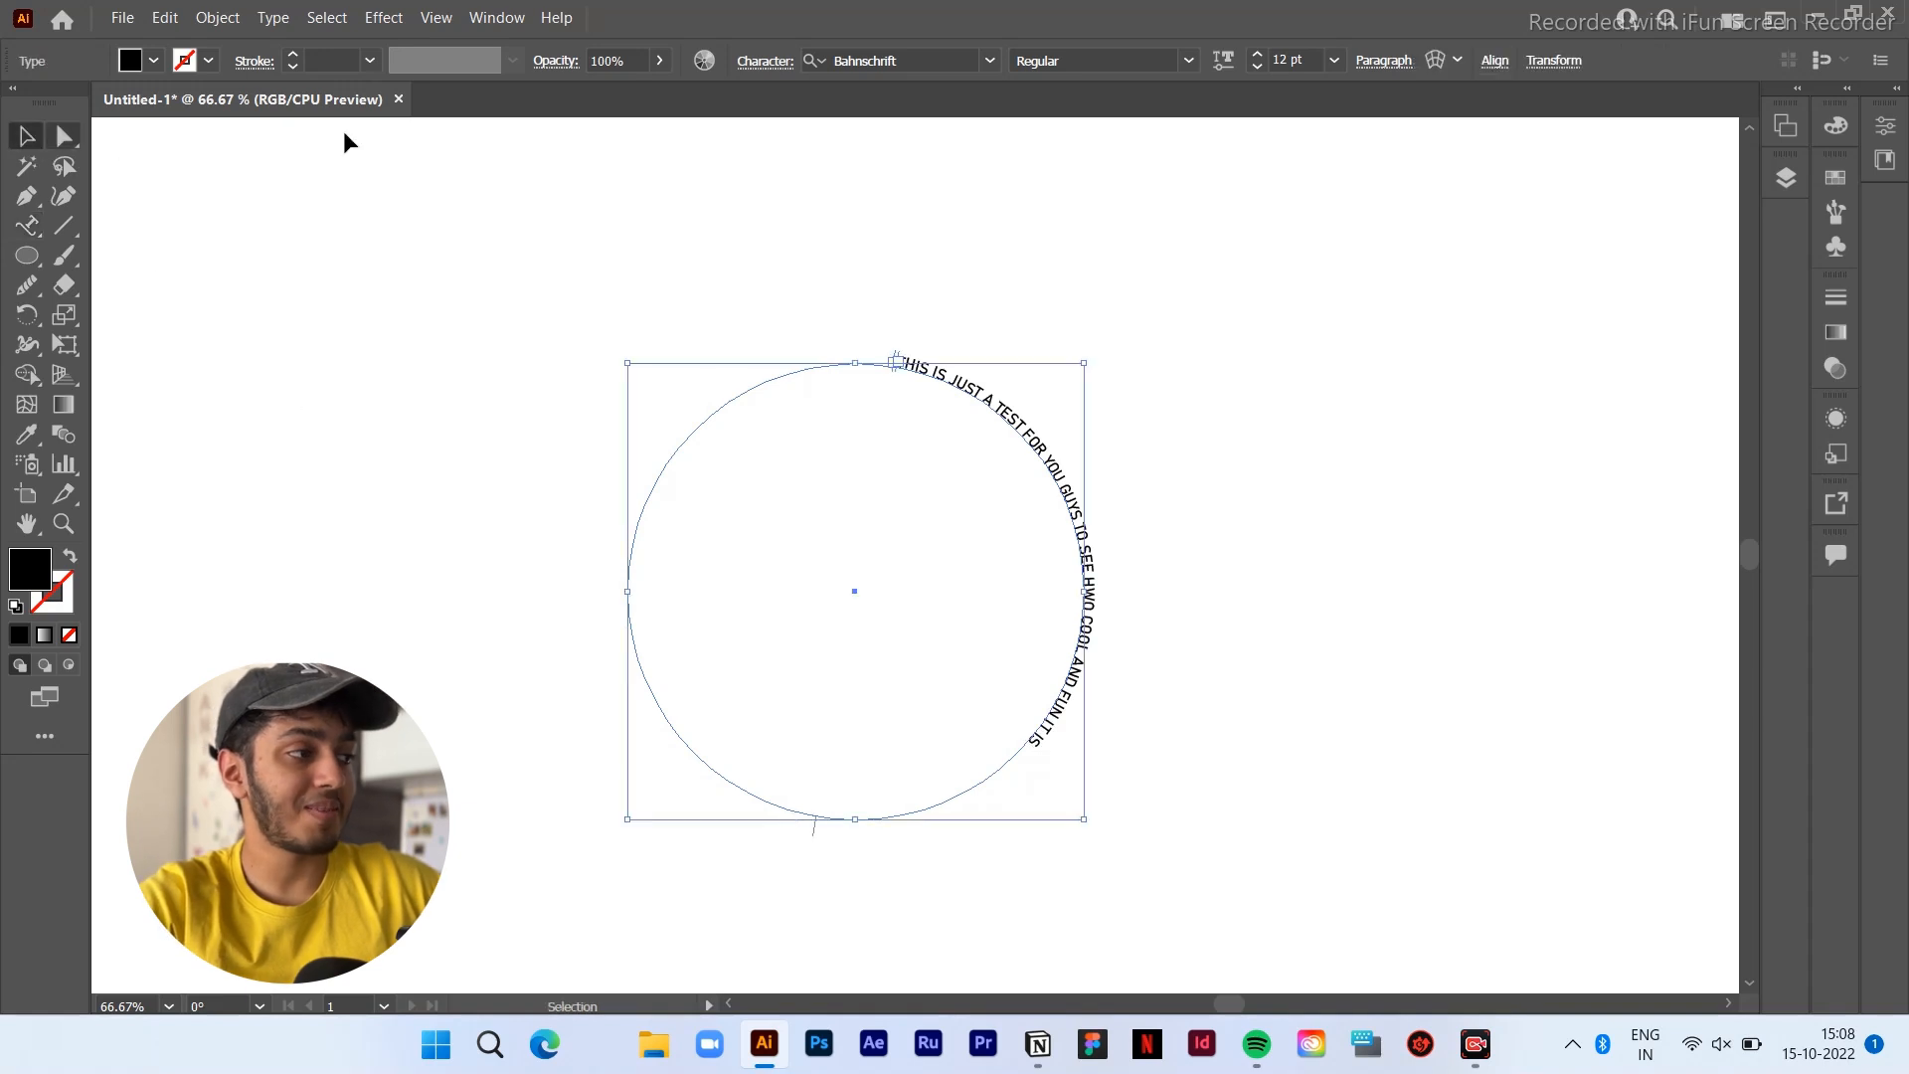
{"action": "left_click", "coordinate": [1255, 56]}
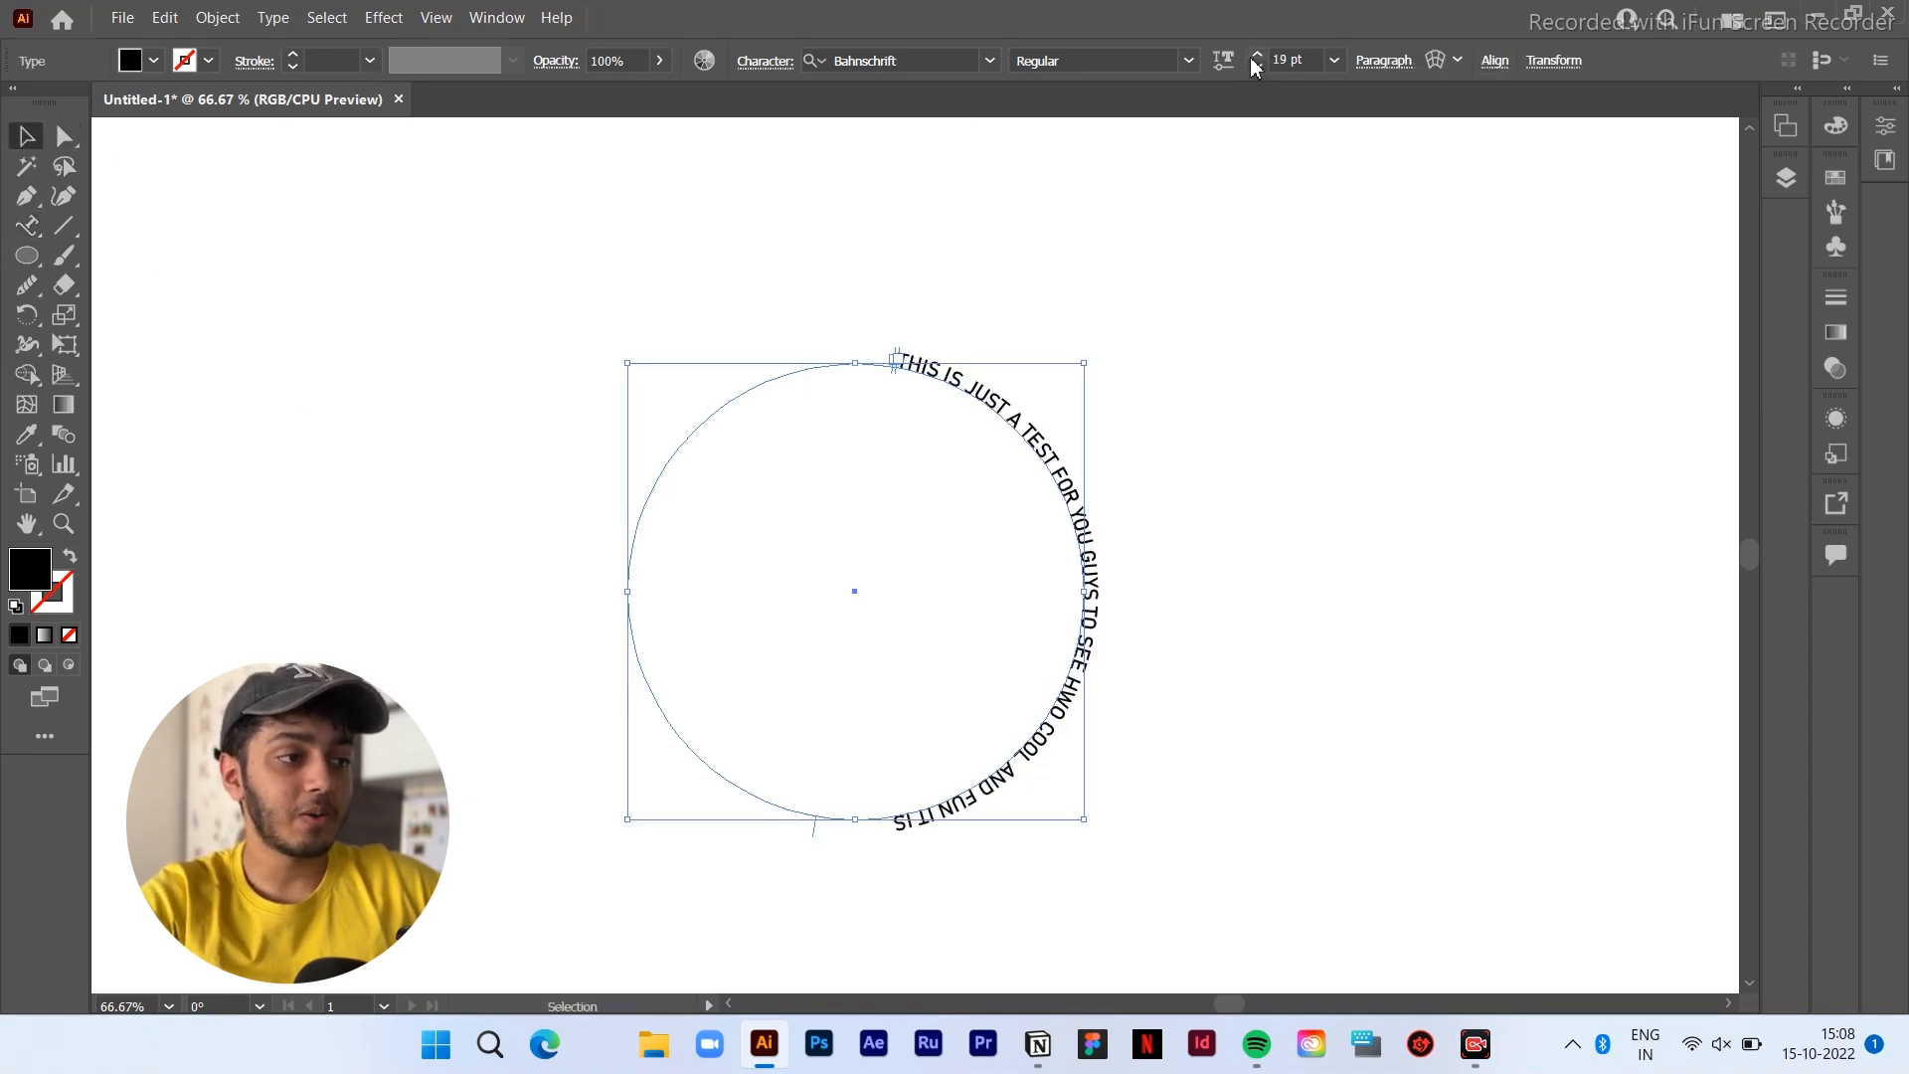
{"action": "left_click", "coordinate": [1256, 65]}
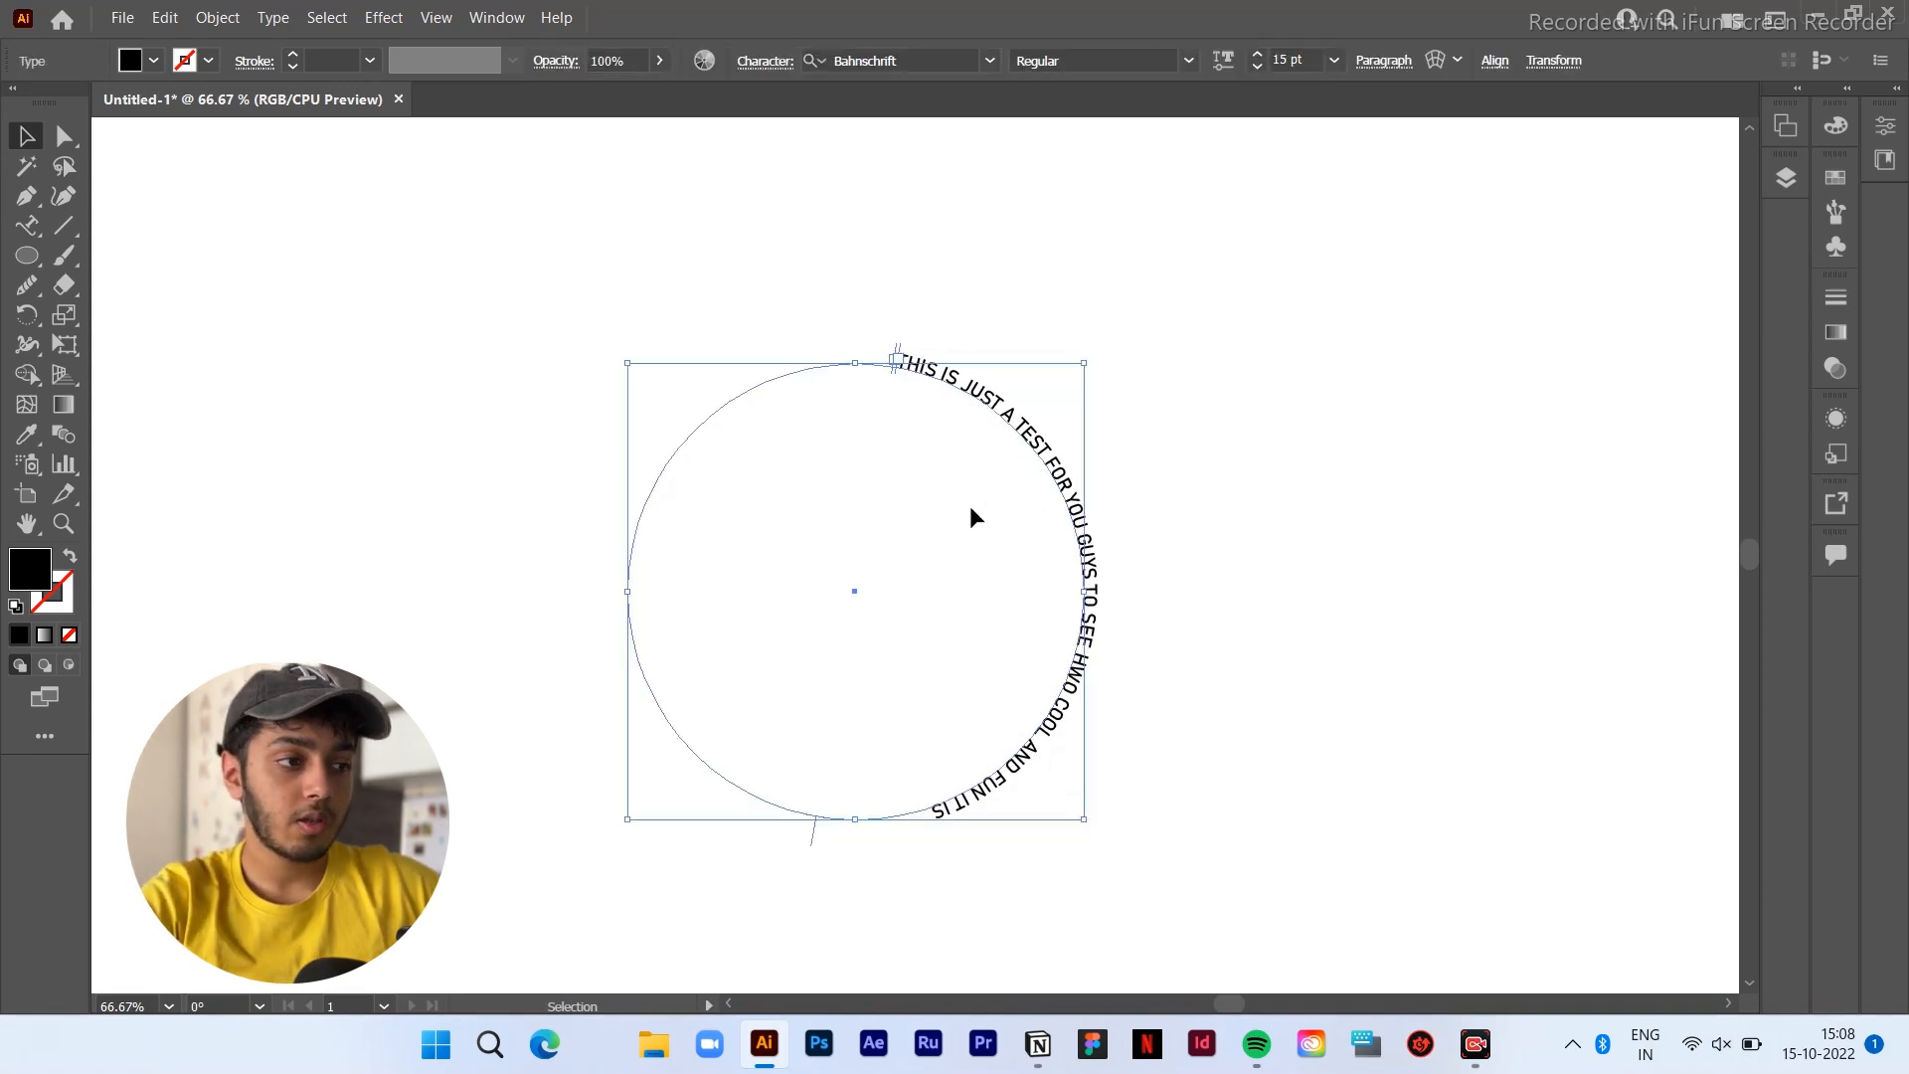
{"action": "left_click", "coordinate": [1256, 54]}
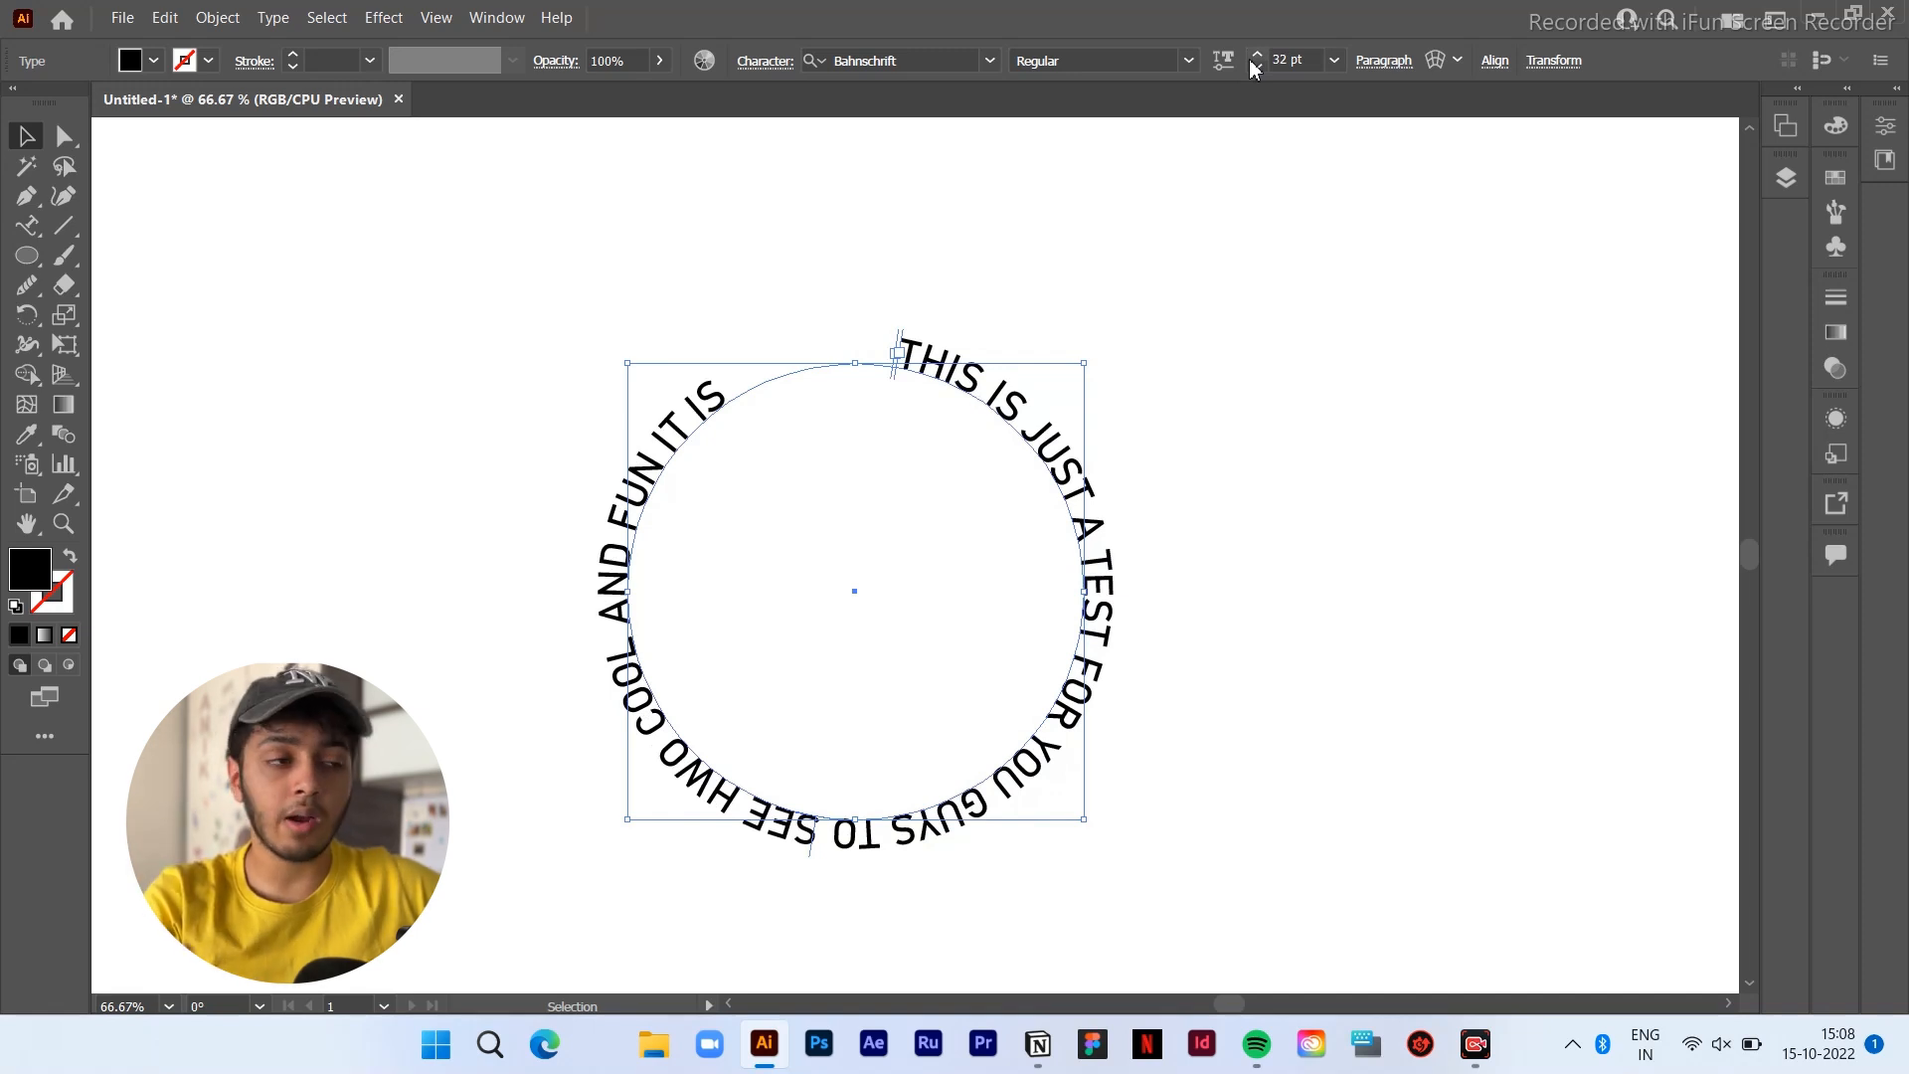
{"action": "left_click", "coordinate": [1255, 55]}
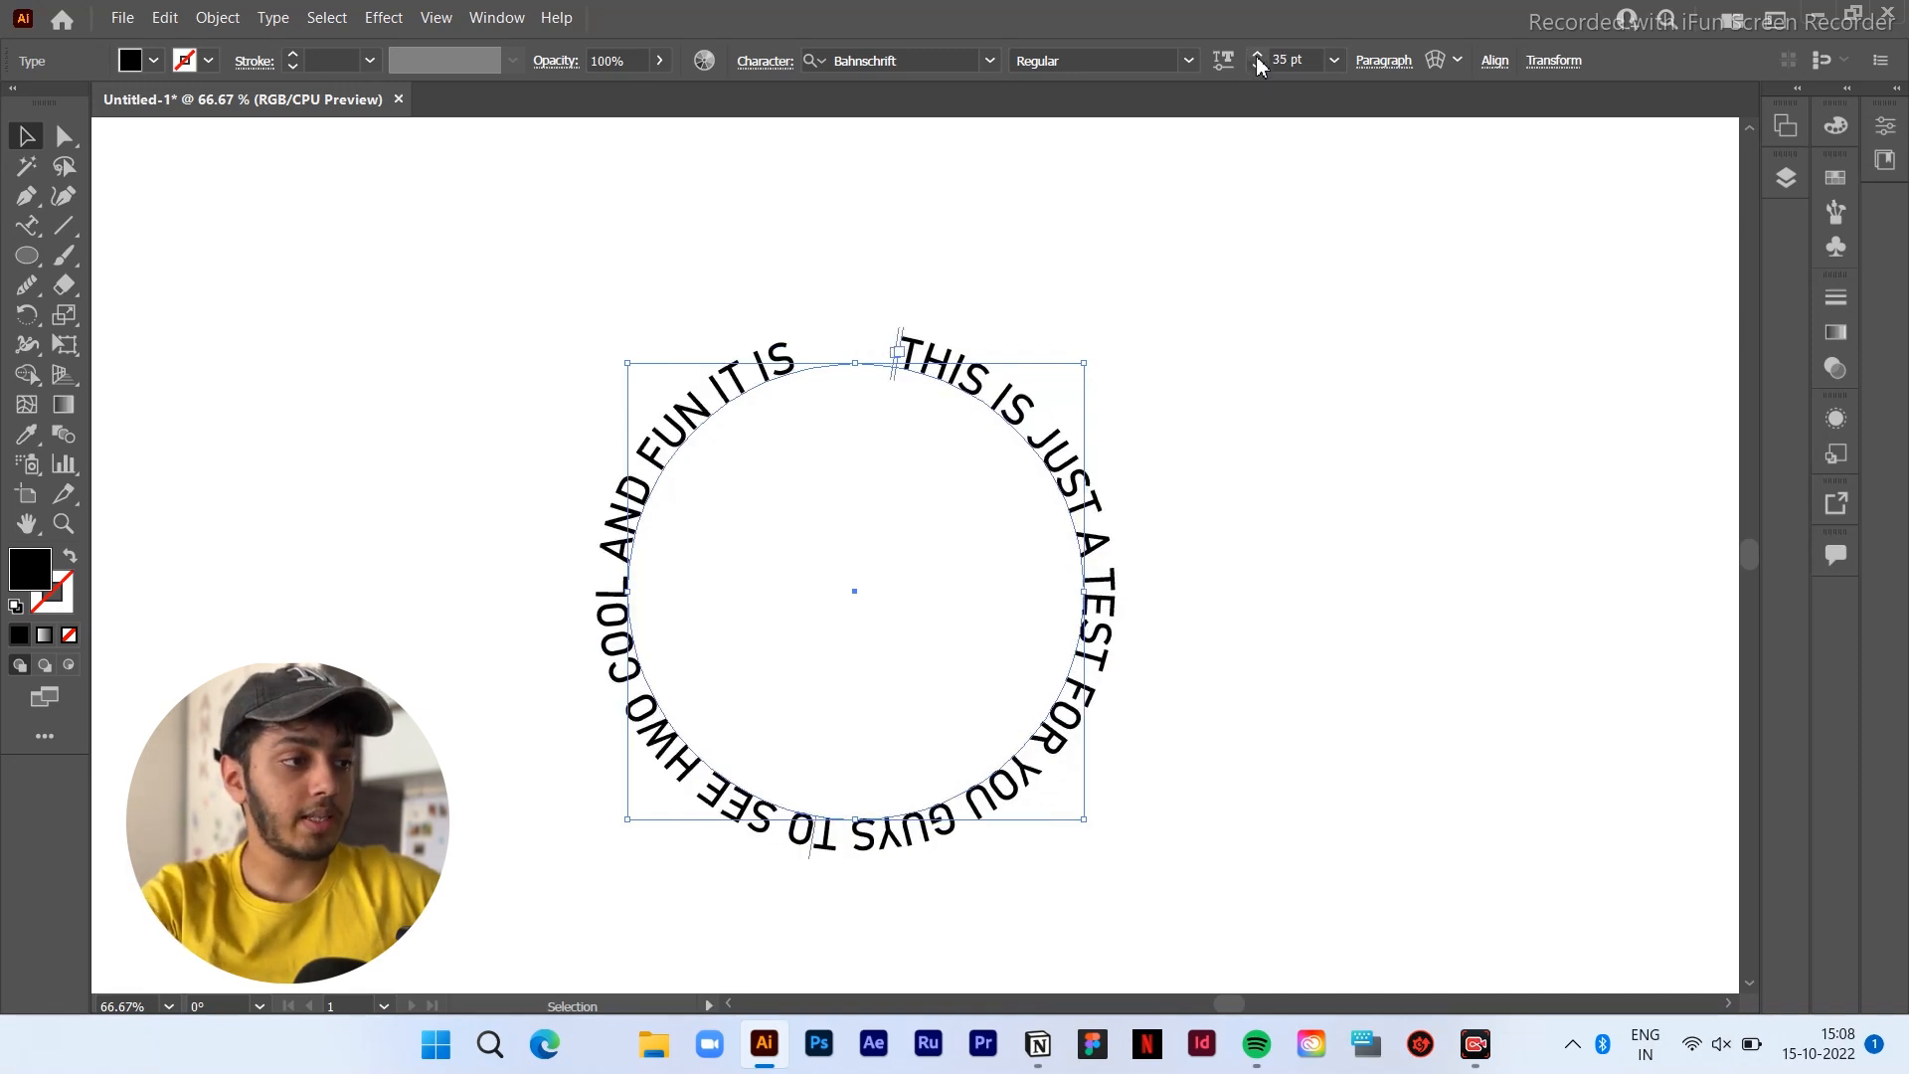
{"action": "left_click", "coordinate": [1257, 56]}
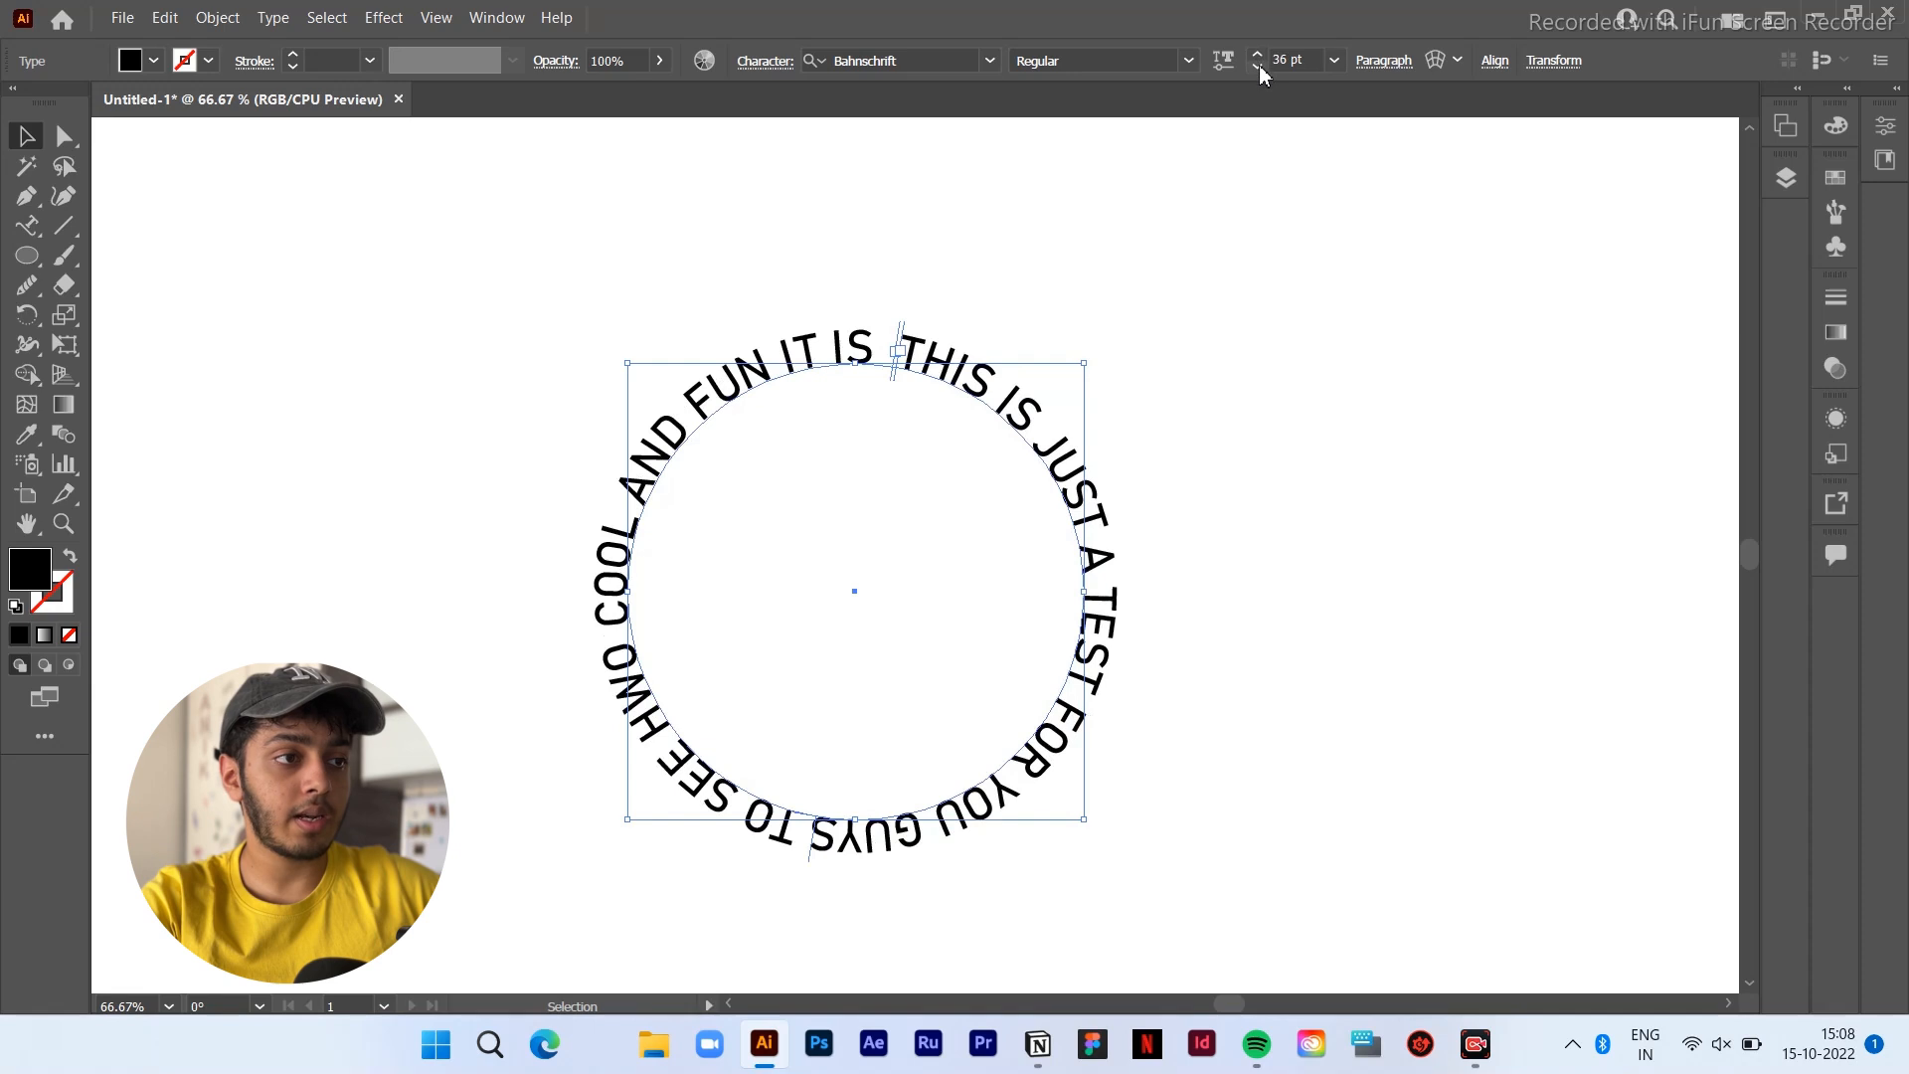
{"action": "left_click", "coordinate": [1257, 68]}
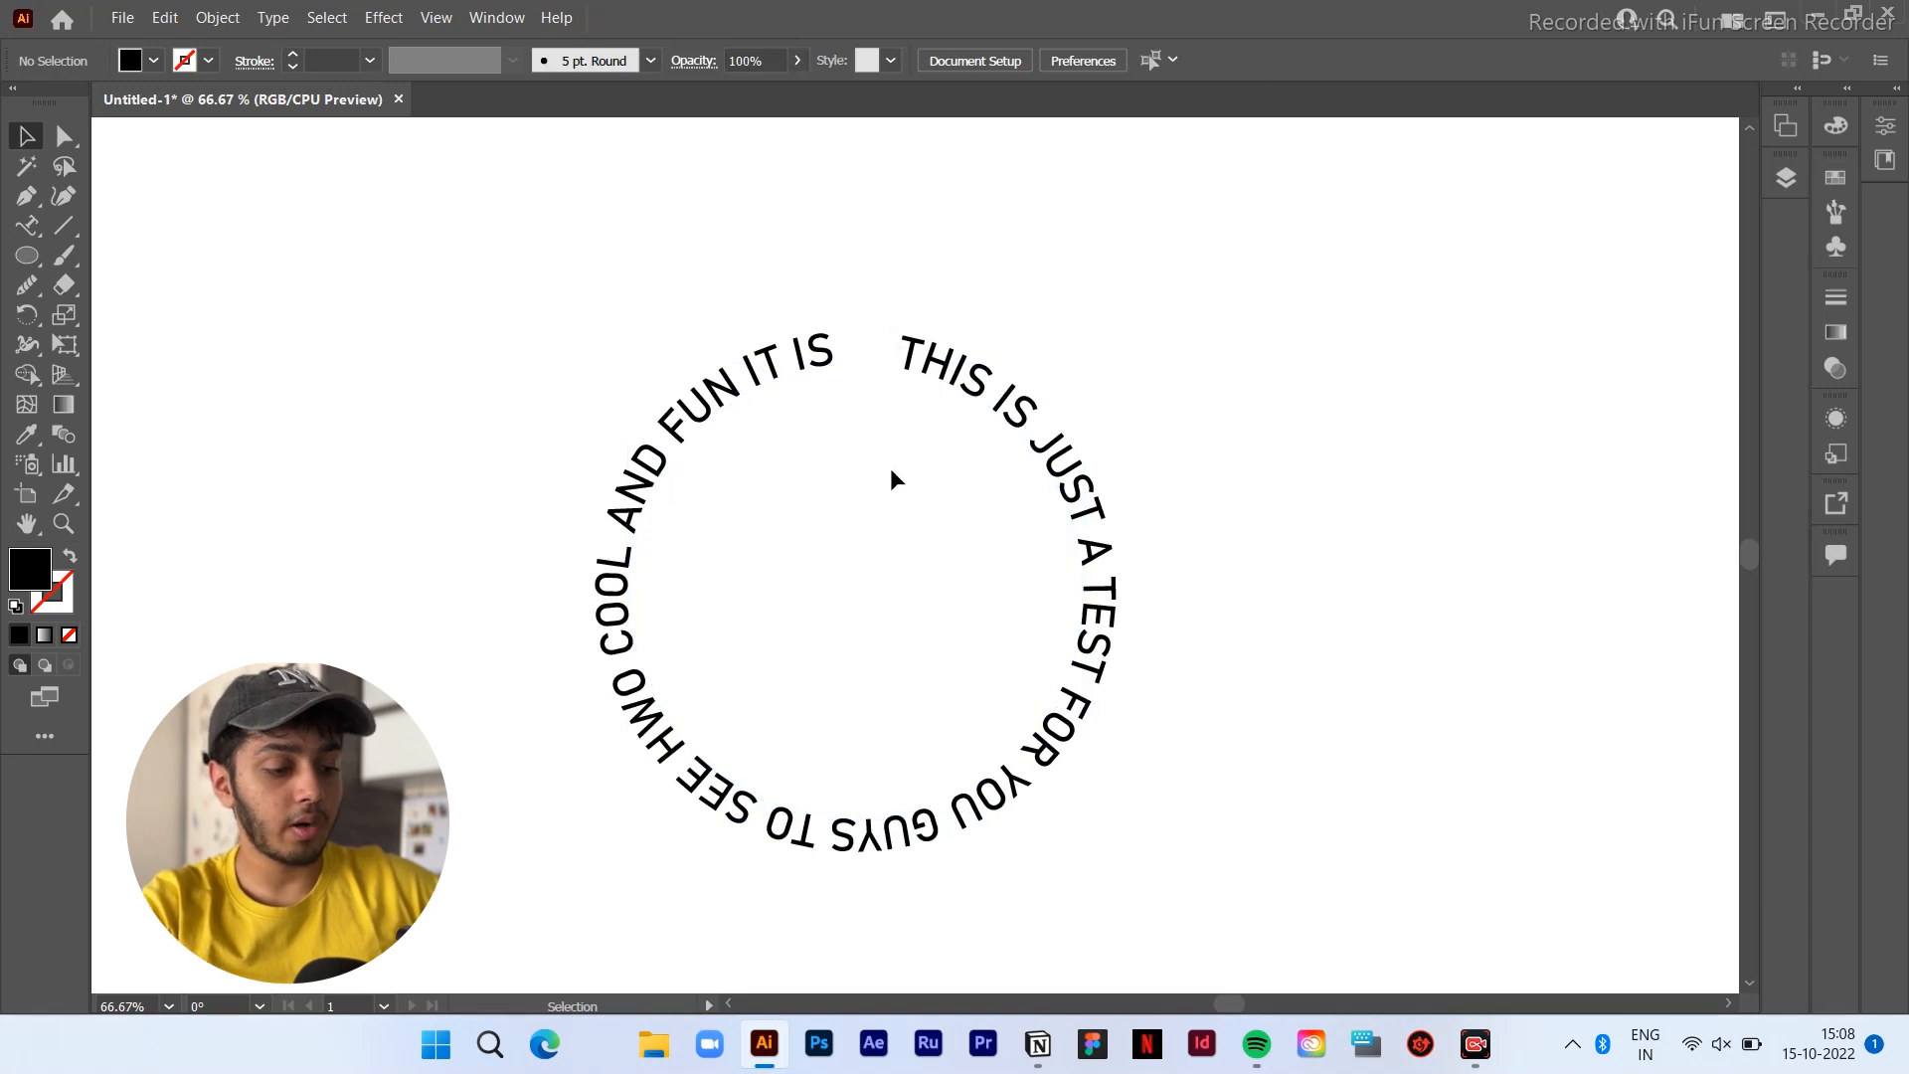
Add a dash in the top gap between IT IS and THIS, then finish editing
{"action": "left_click", "coordinate": [63, 254]}
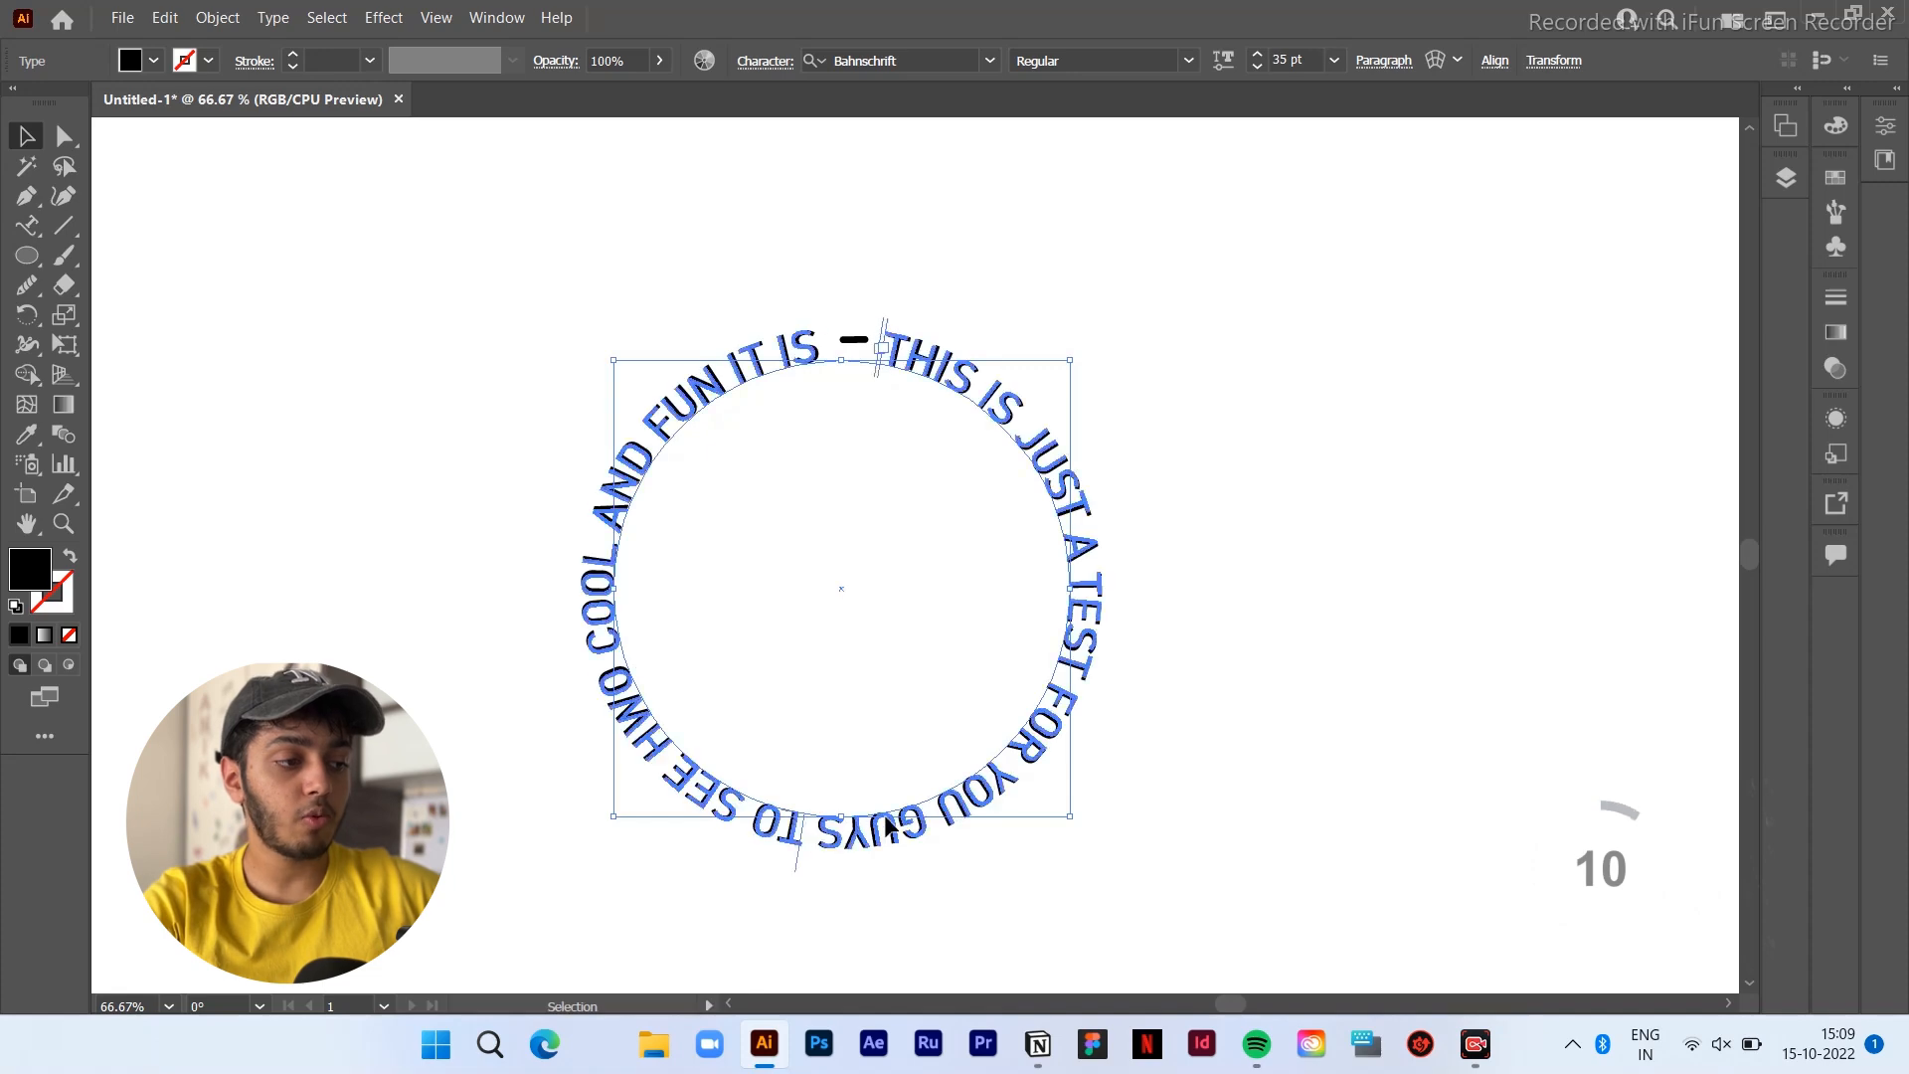
{"action": "left_click", "coordinate": [1241, 573]}
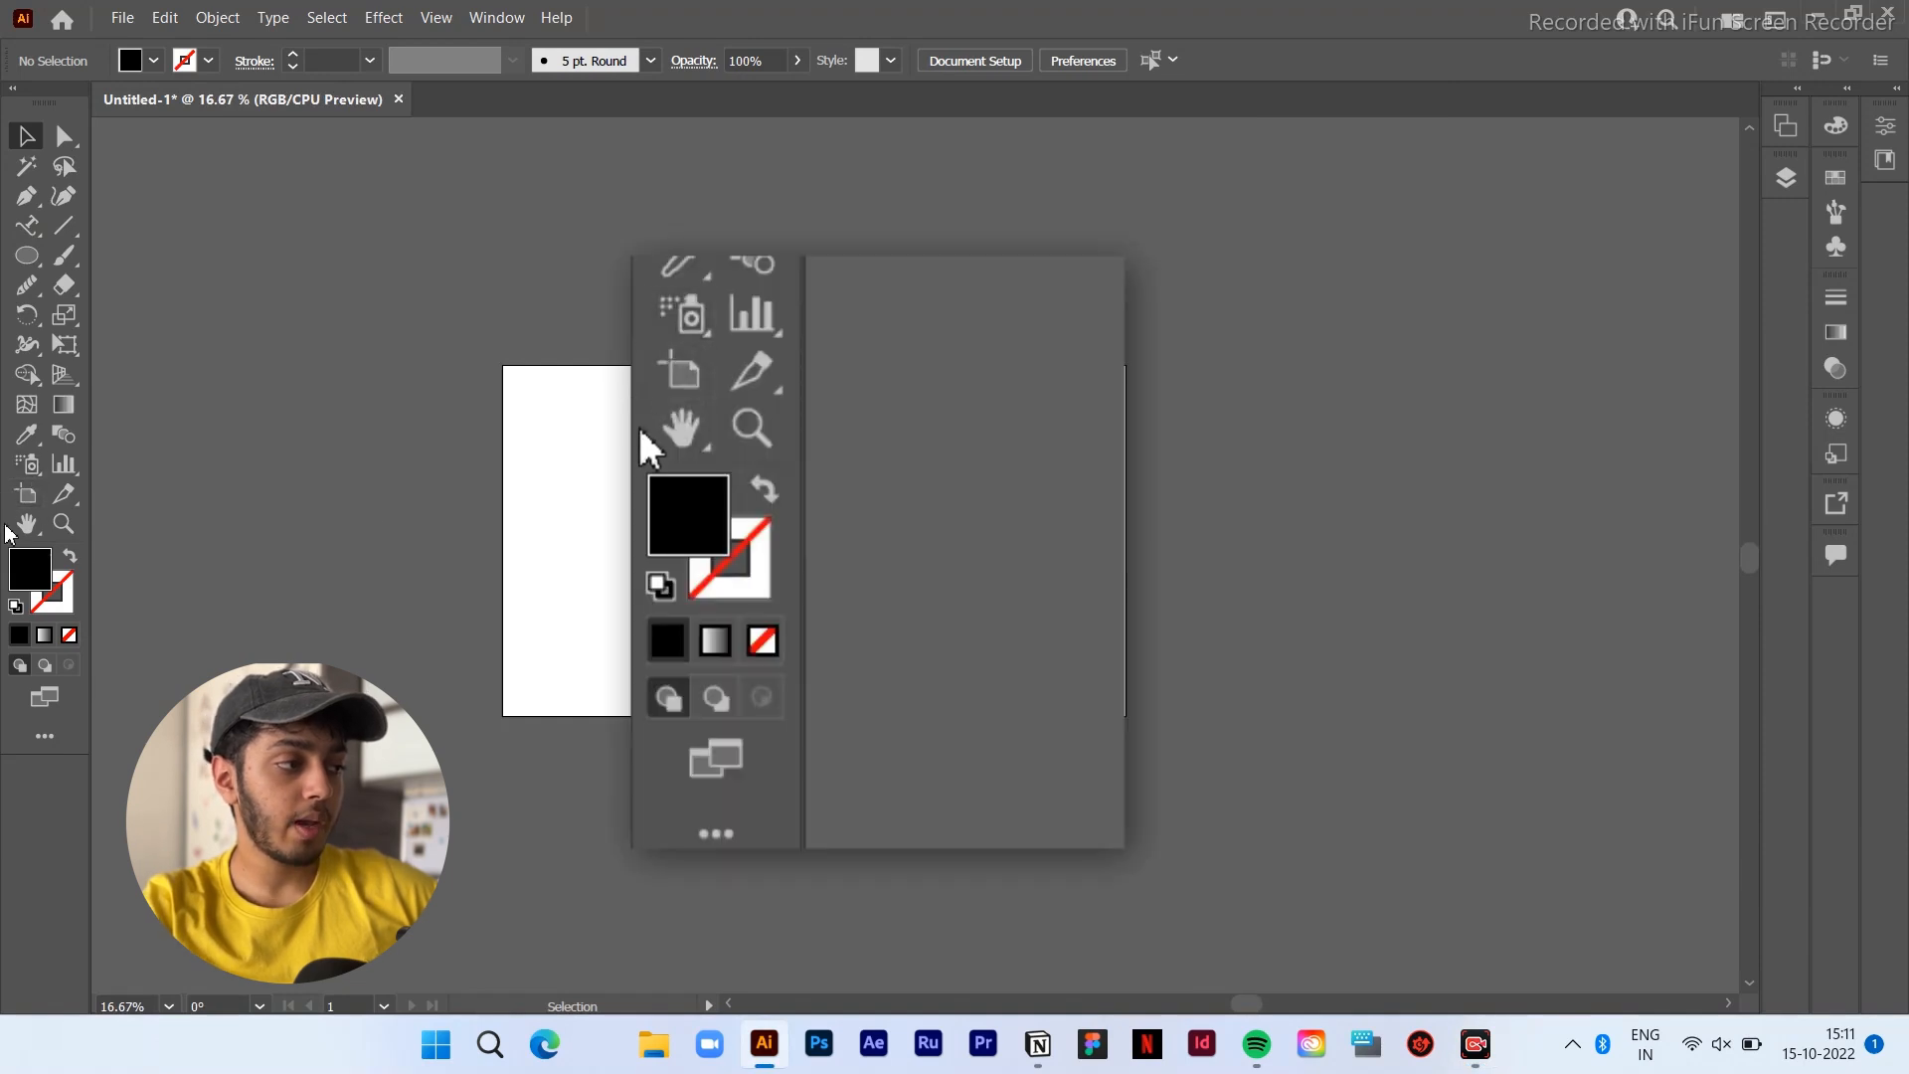
{"action": "mouse_move", "coordinate": [682, 426]}
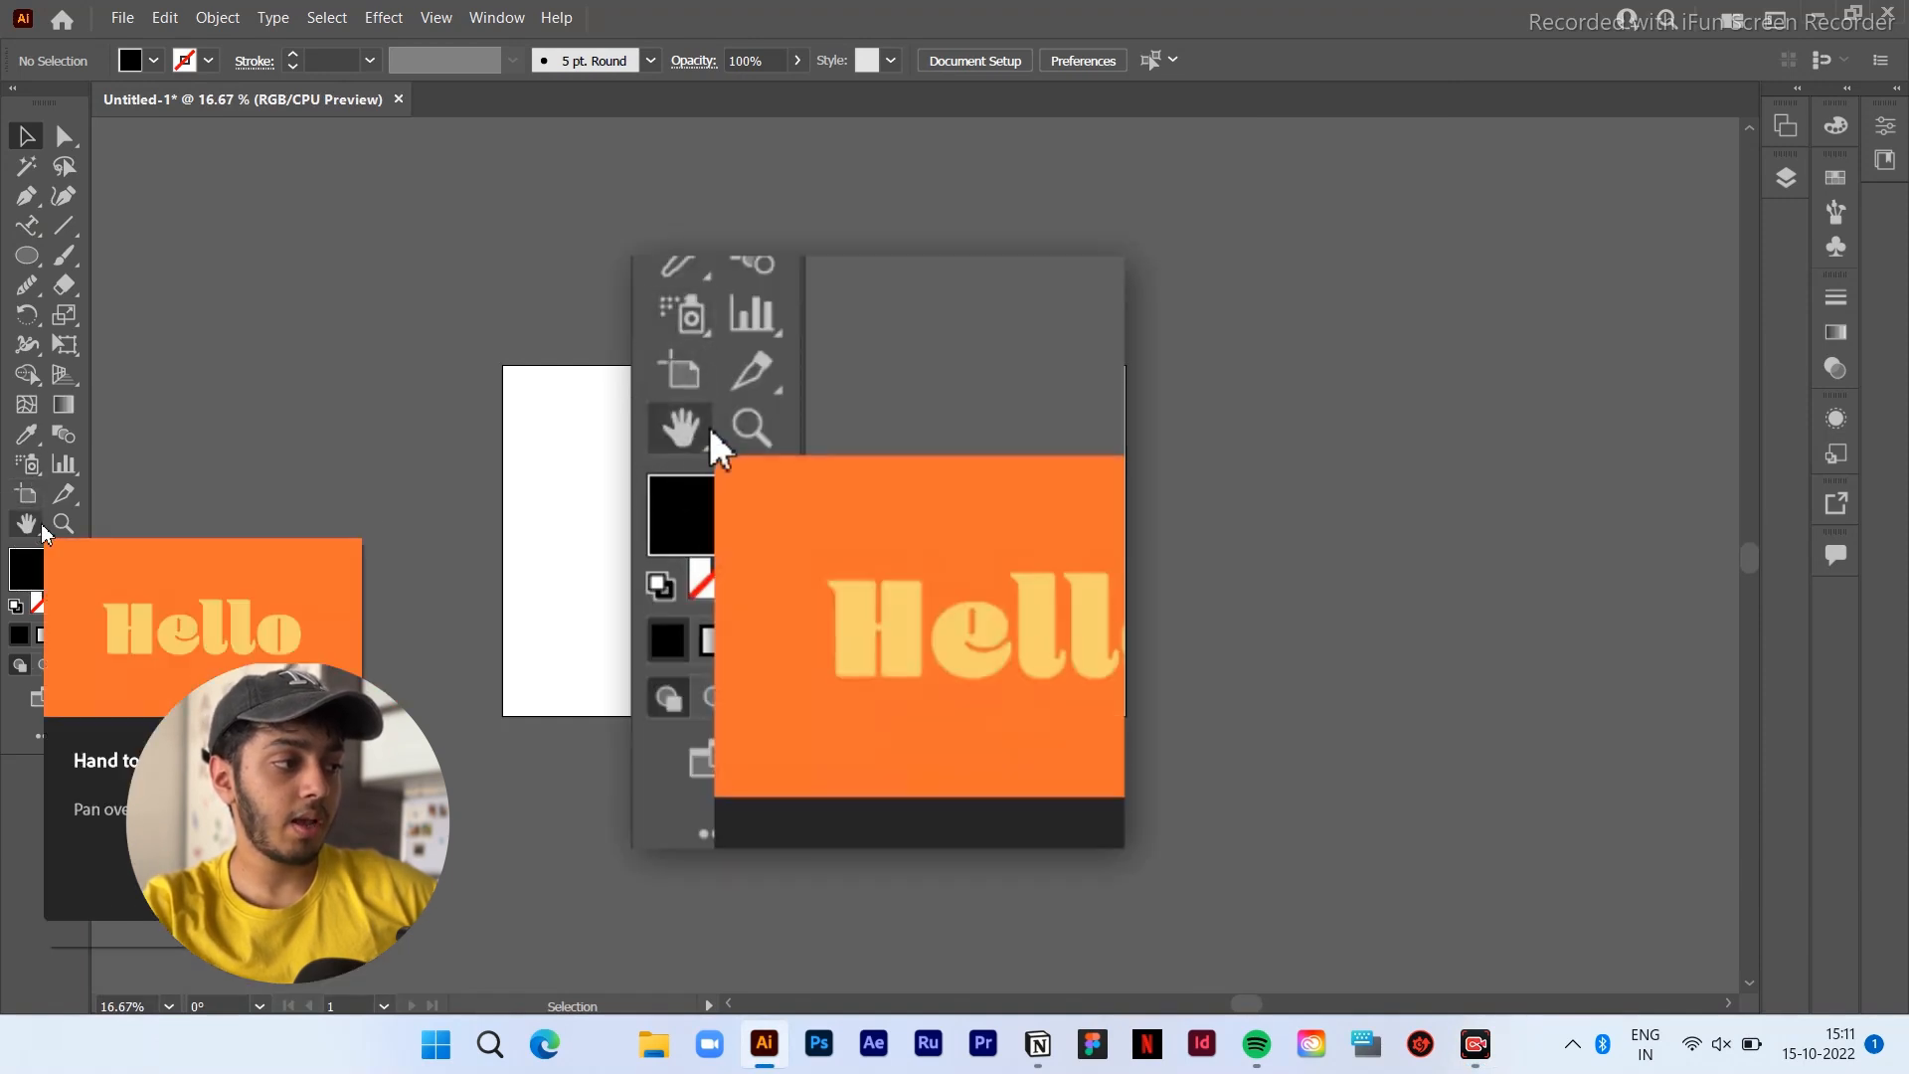
{"action": "mouse_move", "coordinate": [680, 371]}
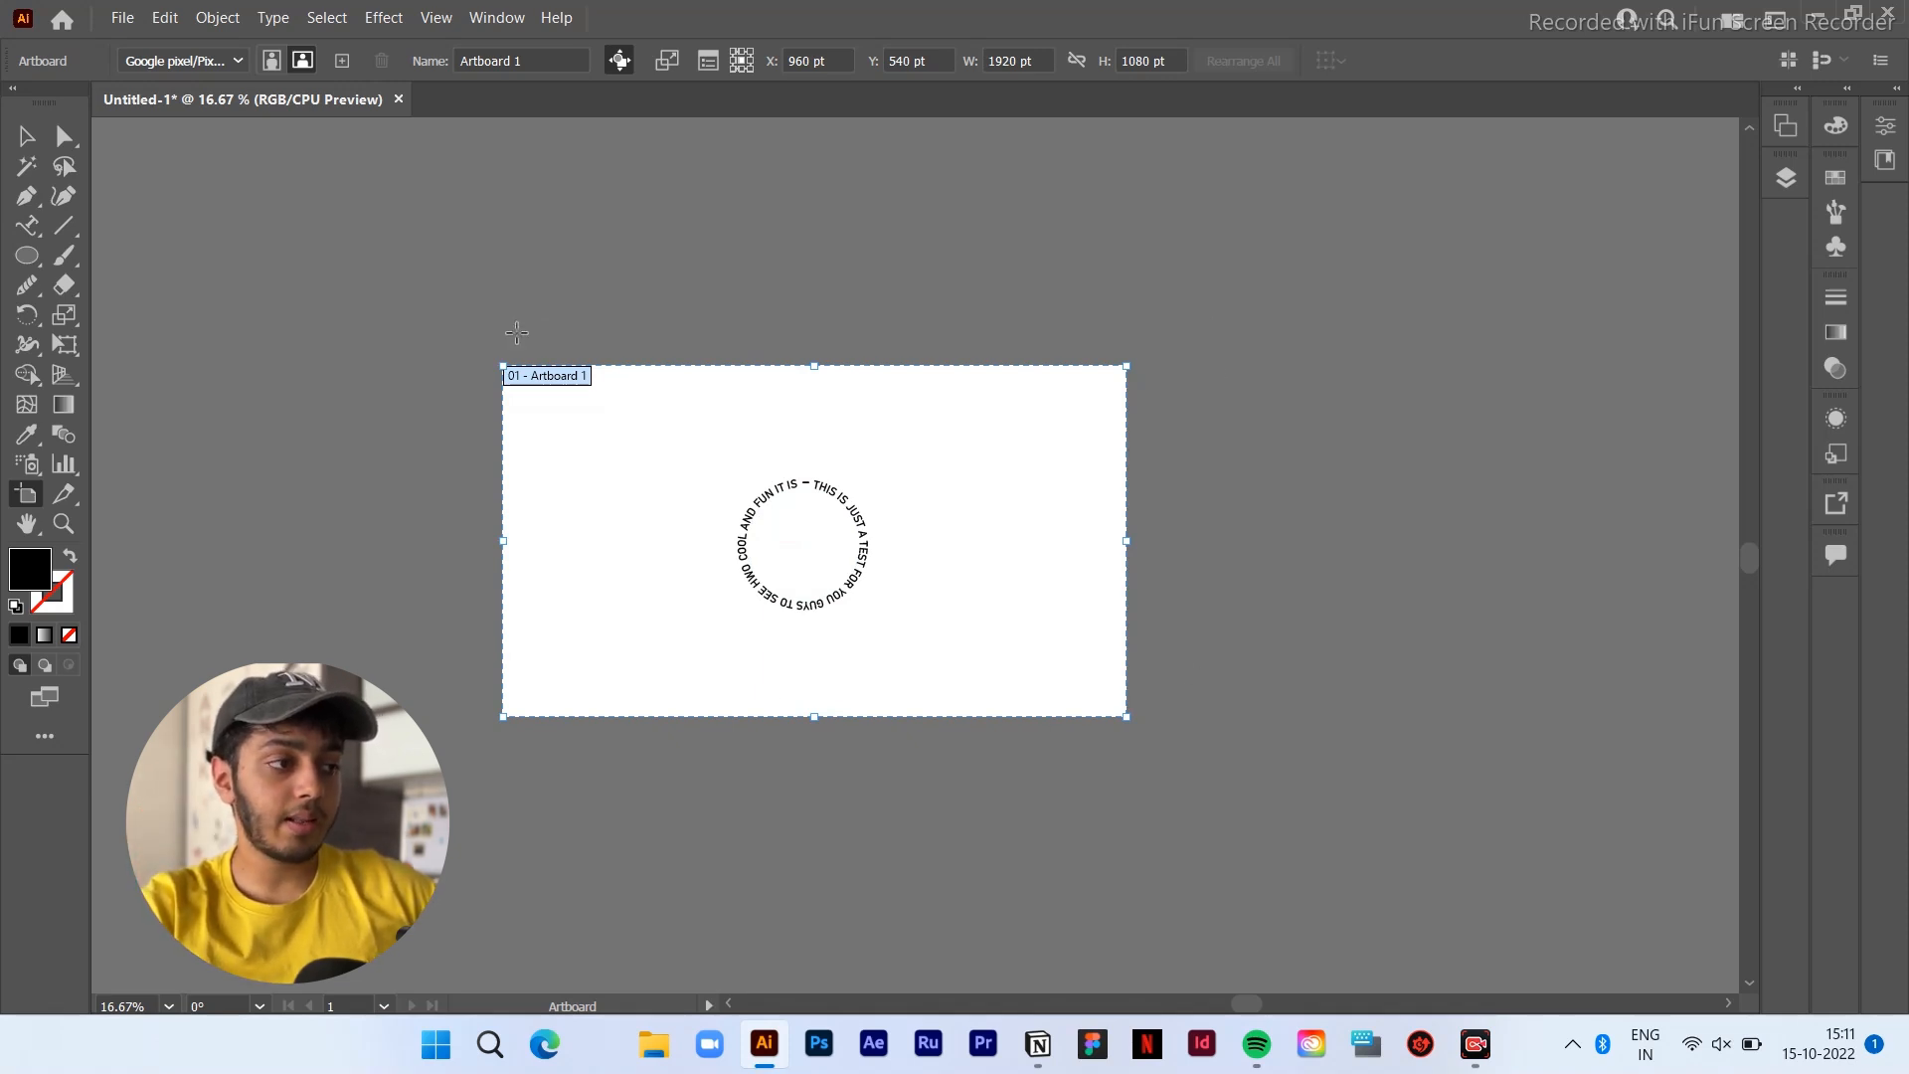
{"action": "mouse_move", "coordinate": [1050, 421]}
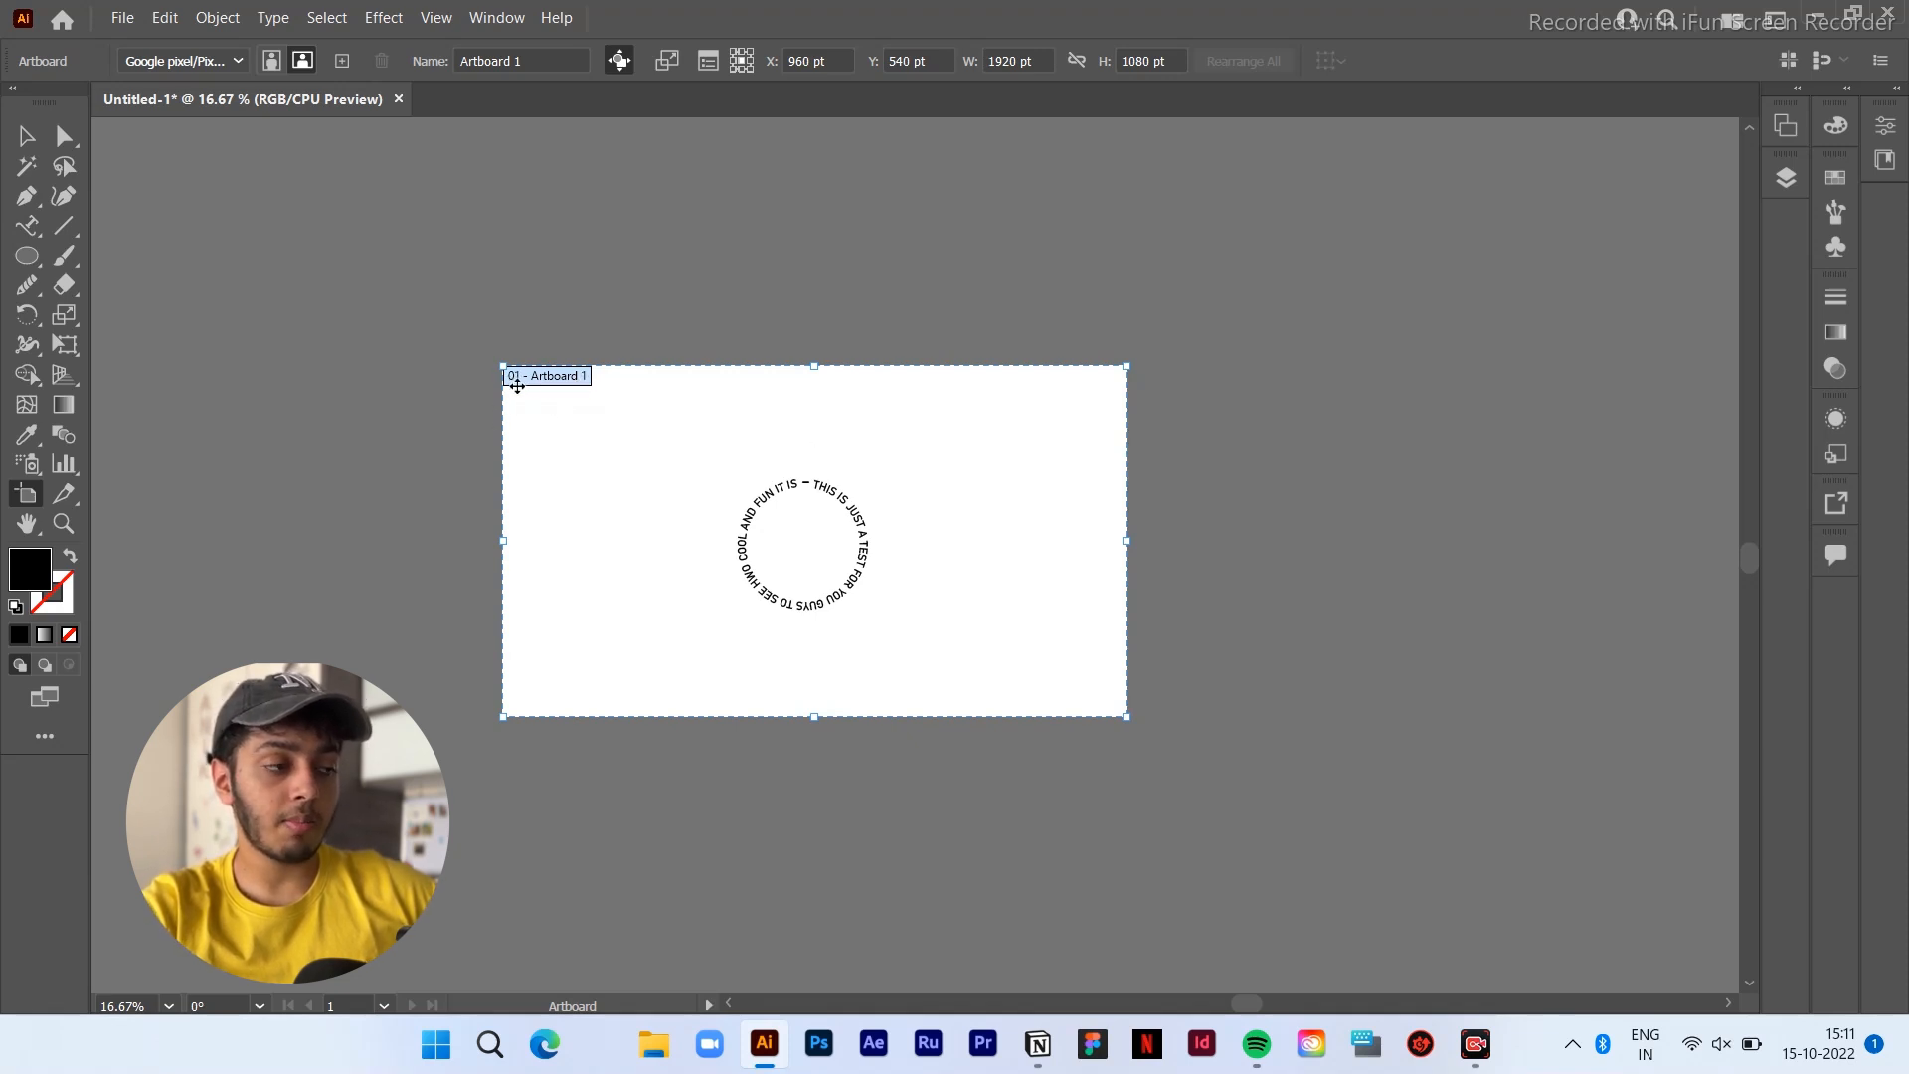
Shift Artboard 1 left and Alt-drag a copy of it, text included, to the right
{"action": "left_click_drag", "start_coordinate": [813, 540], "coordinate": [776, 550]}
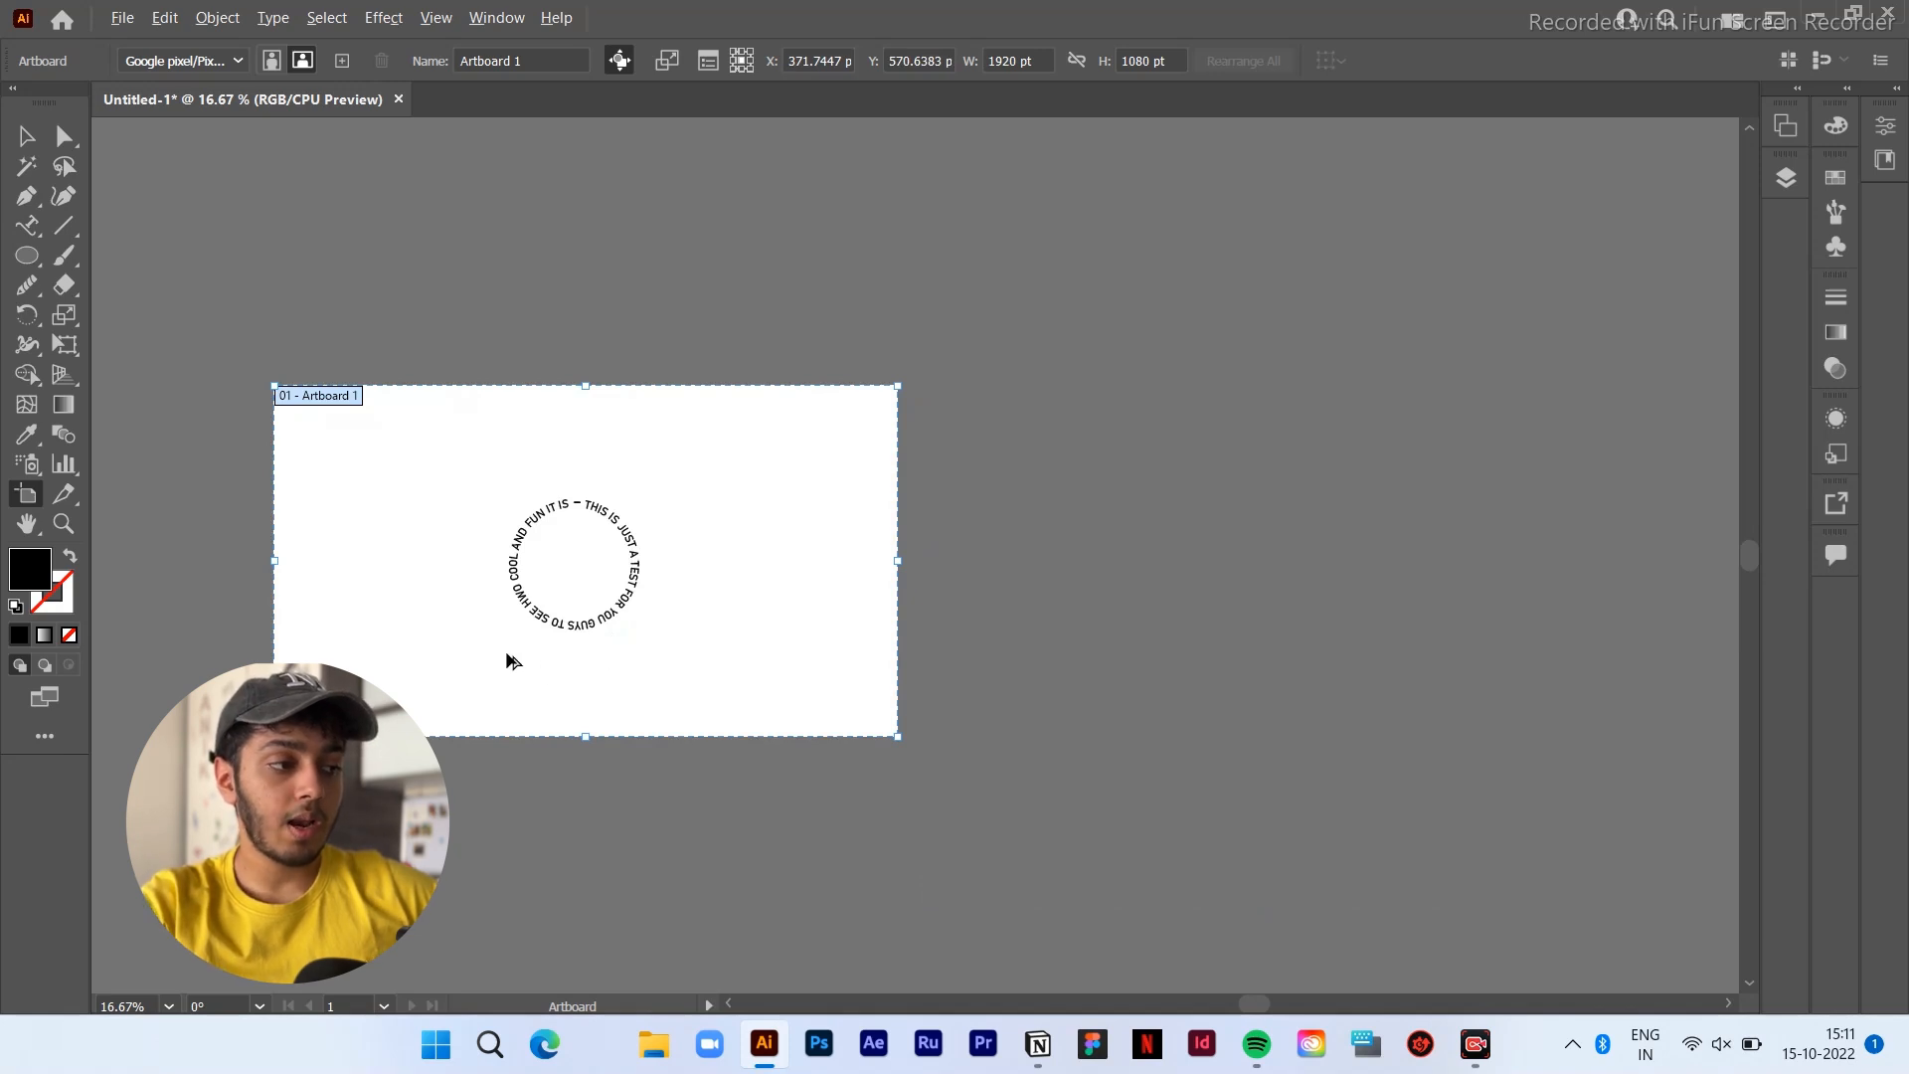
{"action": "left_click_drag", "start_coordinate": [585, 561], "coordinate": [1245, 560]}
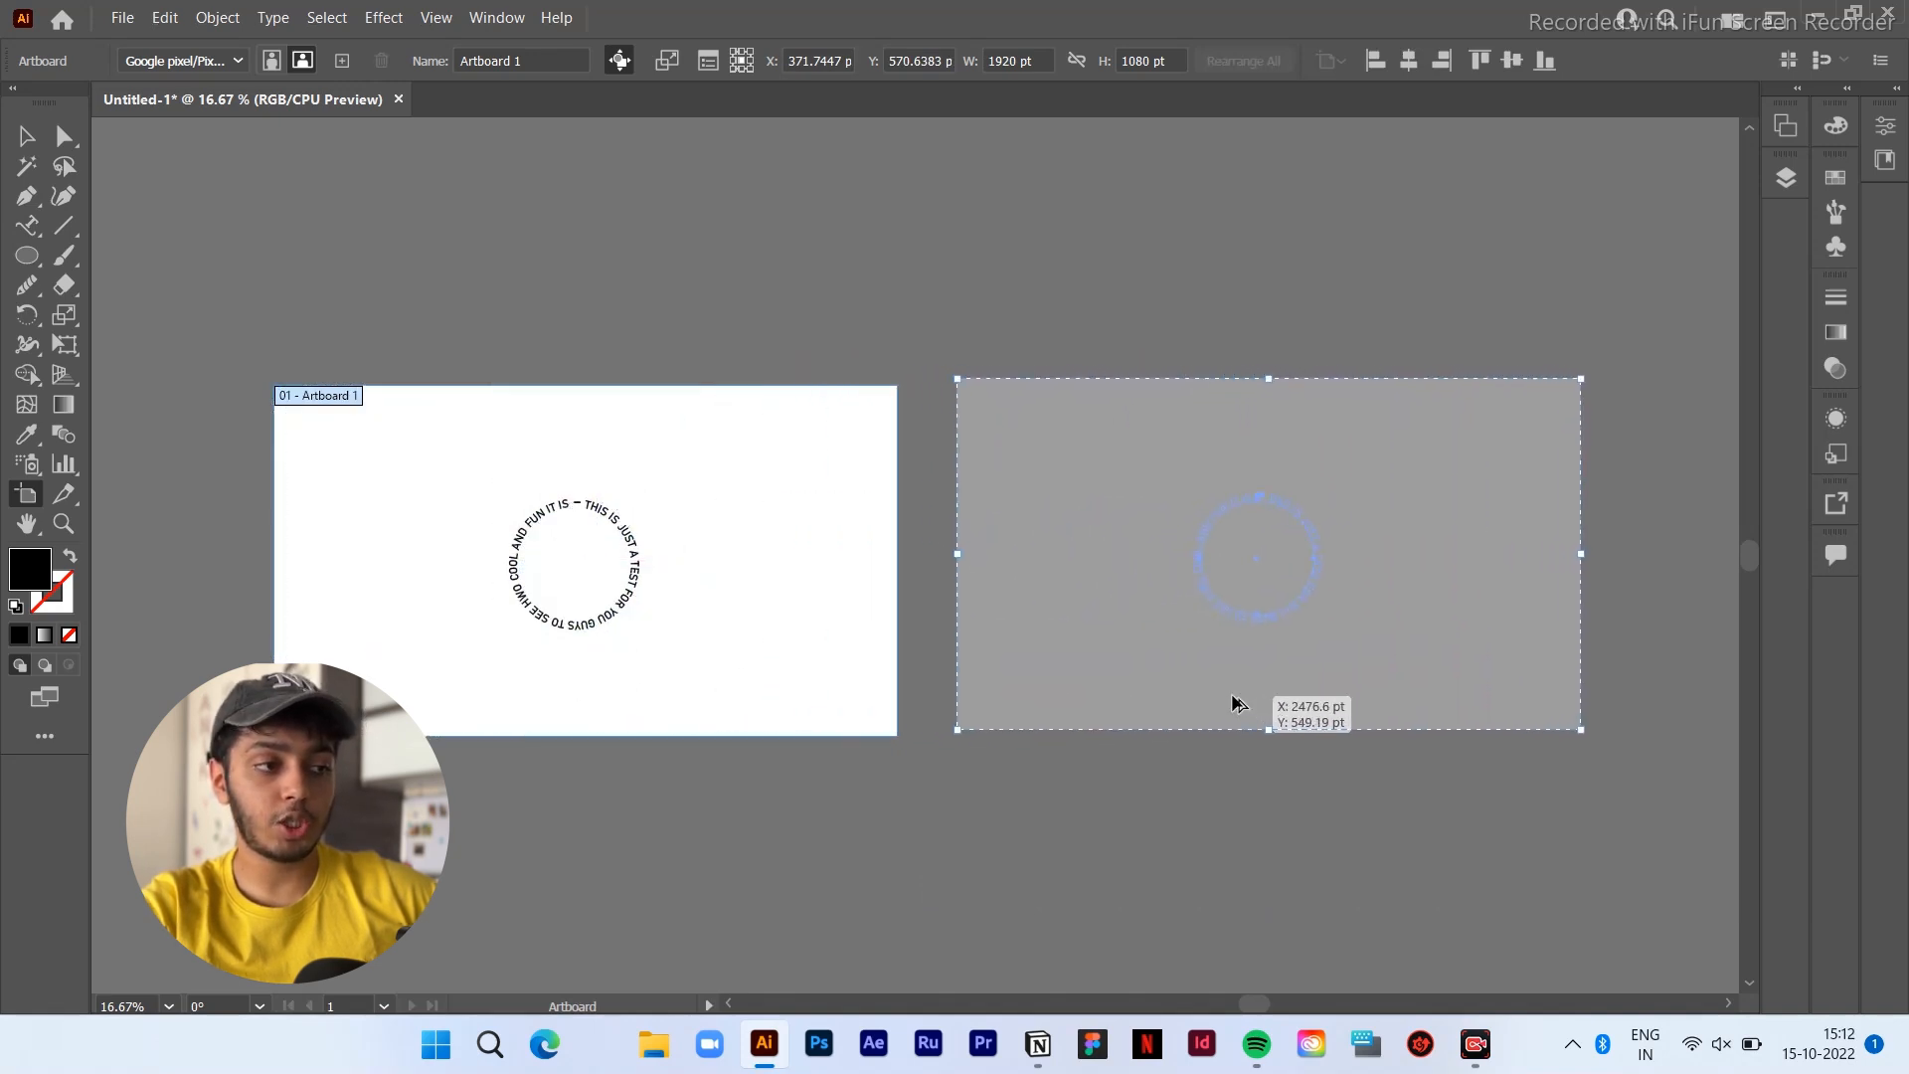
{"action": "left_click_drag", "start_coordinate": [1235, 704], "coordinate": [1255, 736]}
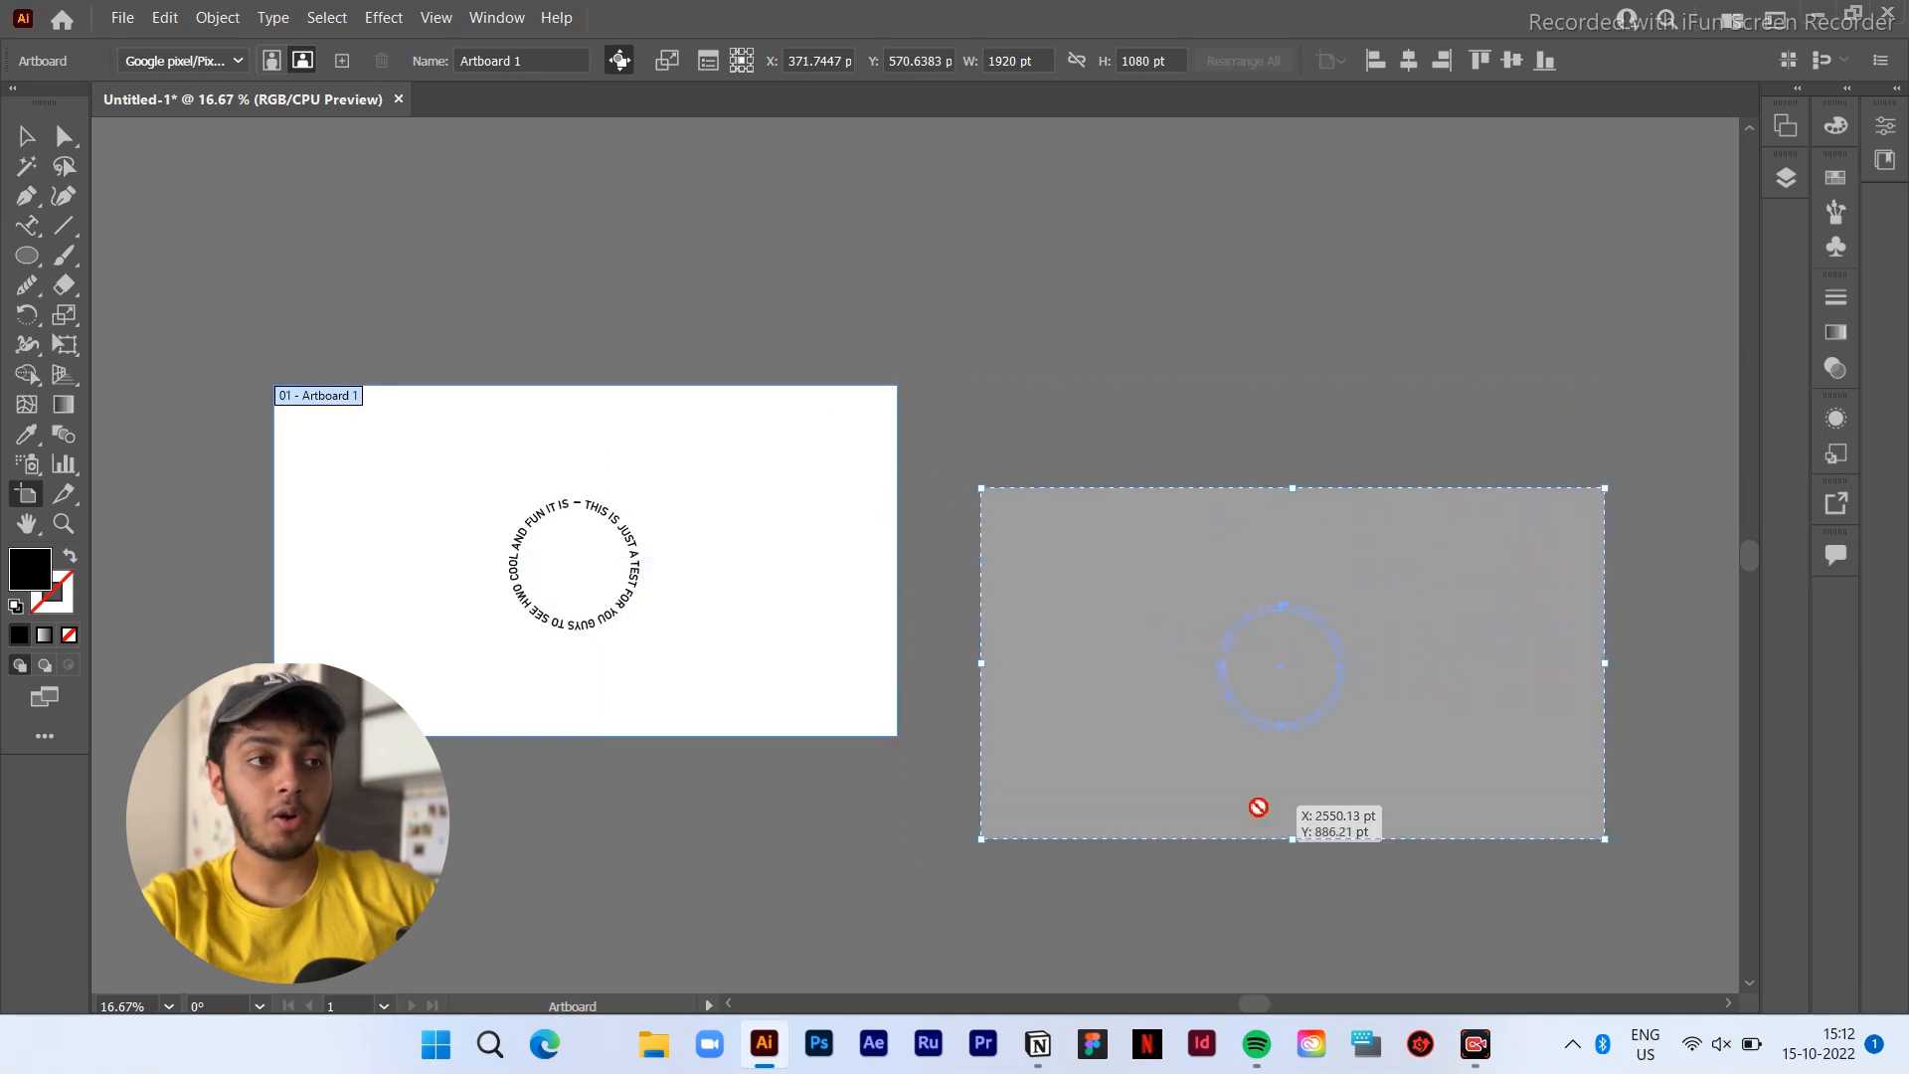
{"action": "left_click", "coordinate": [1645, 1044]}
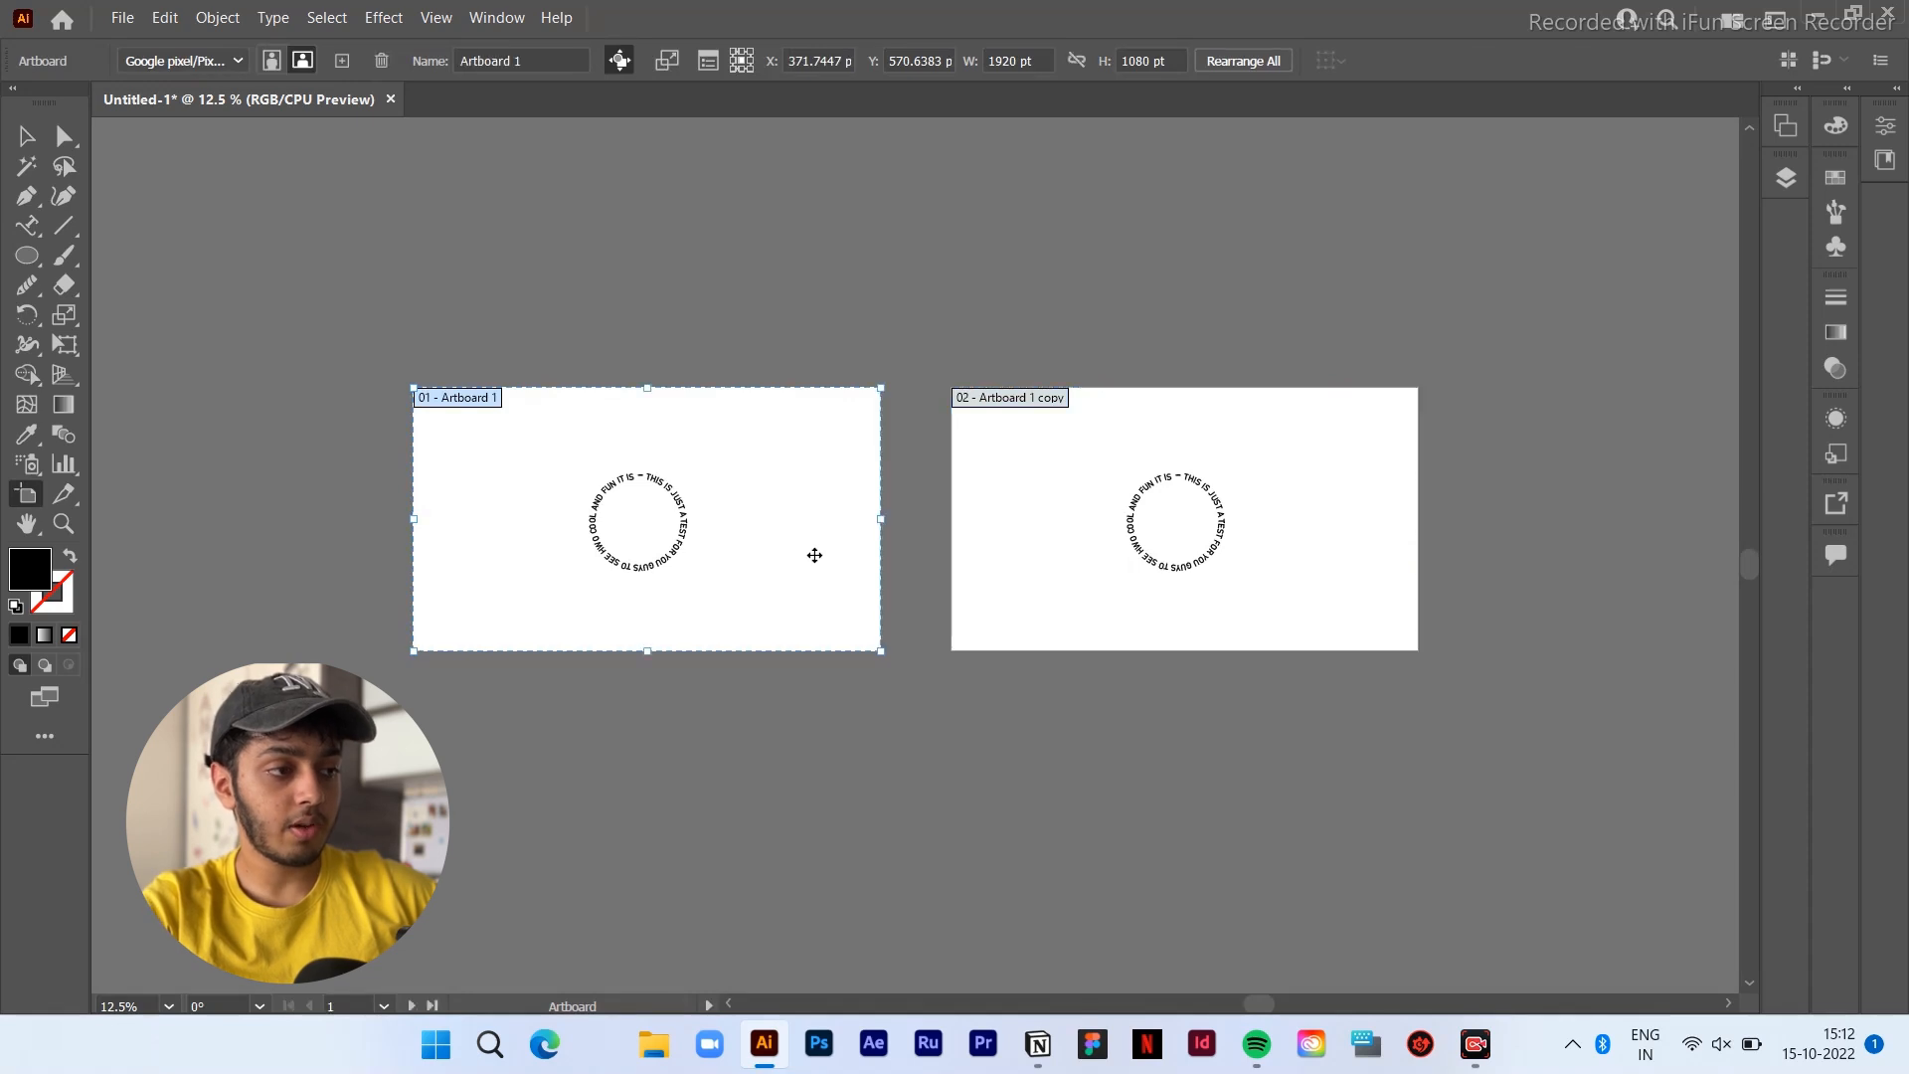
Stretch Artboard 1 taller as a test, then revert it to its original size
{"action": "left_click_drag", "start_coordinate": [645, 653], "coordinate": [645, 718]}
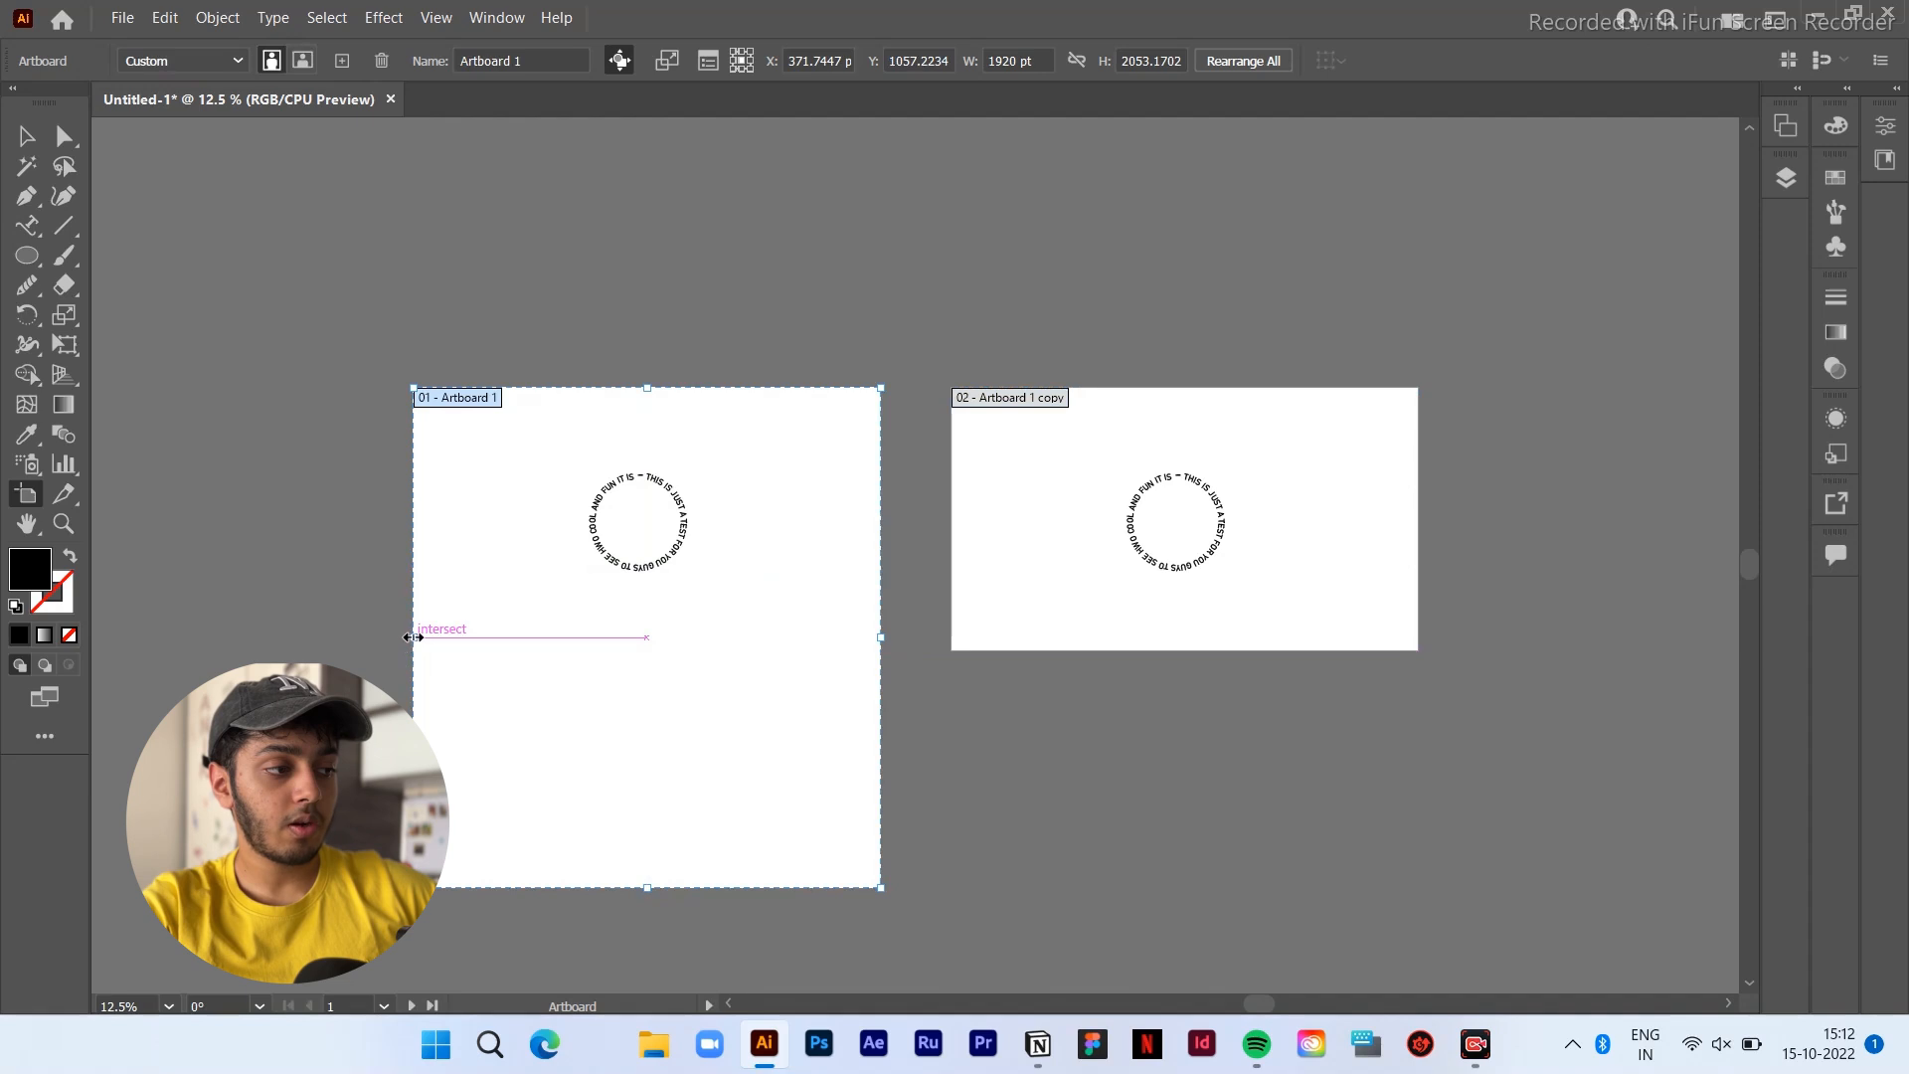
{"action": "left_click", "coordinate": [1183, 517]}
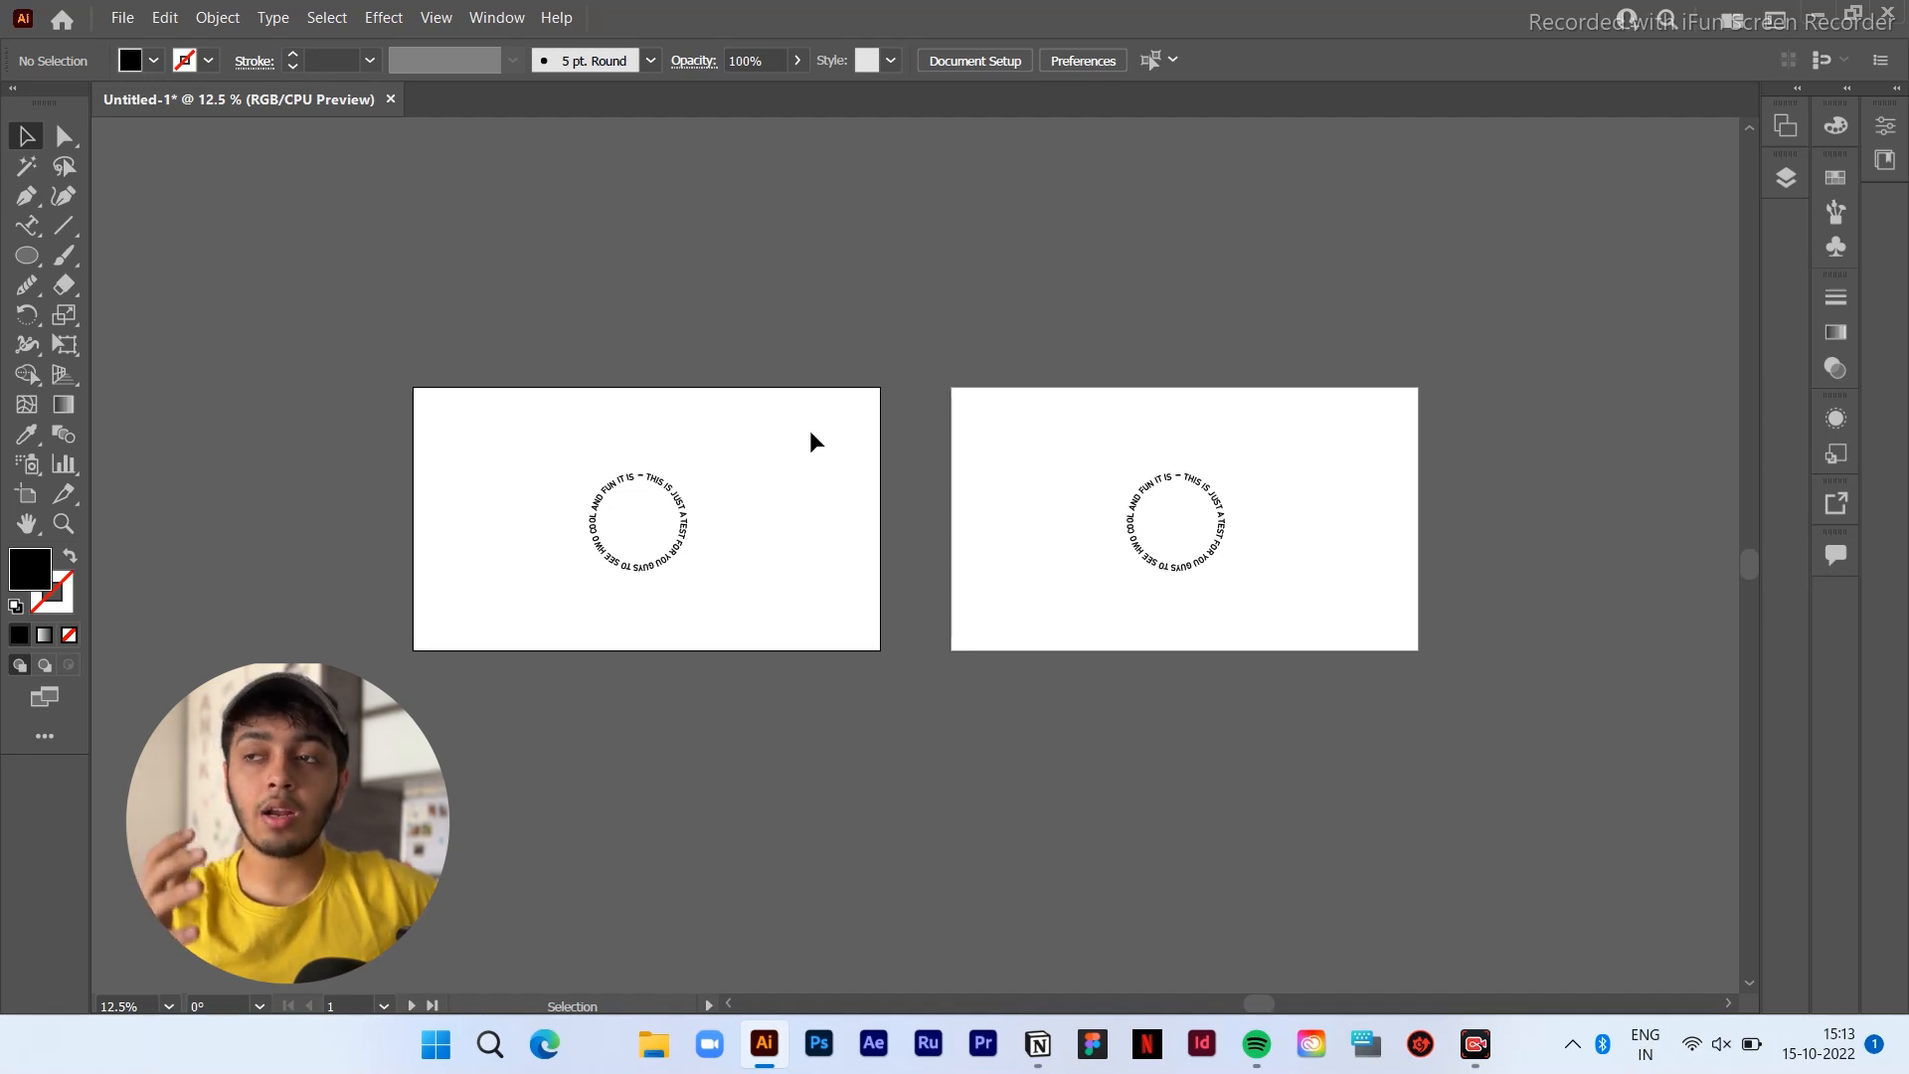
Select the first artboard's circular text, then return to the Artboard Tool (Shift+O)
{"action": "left_click", "coordinate": [637, 521]}
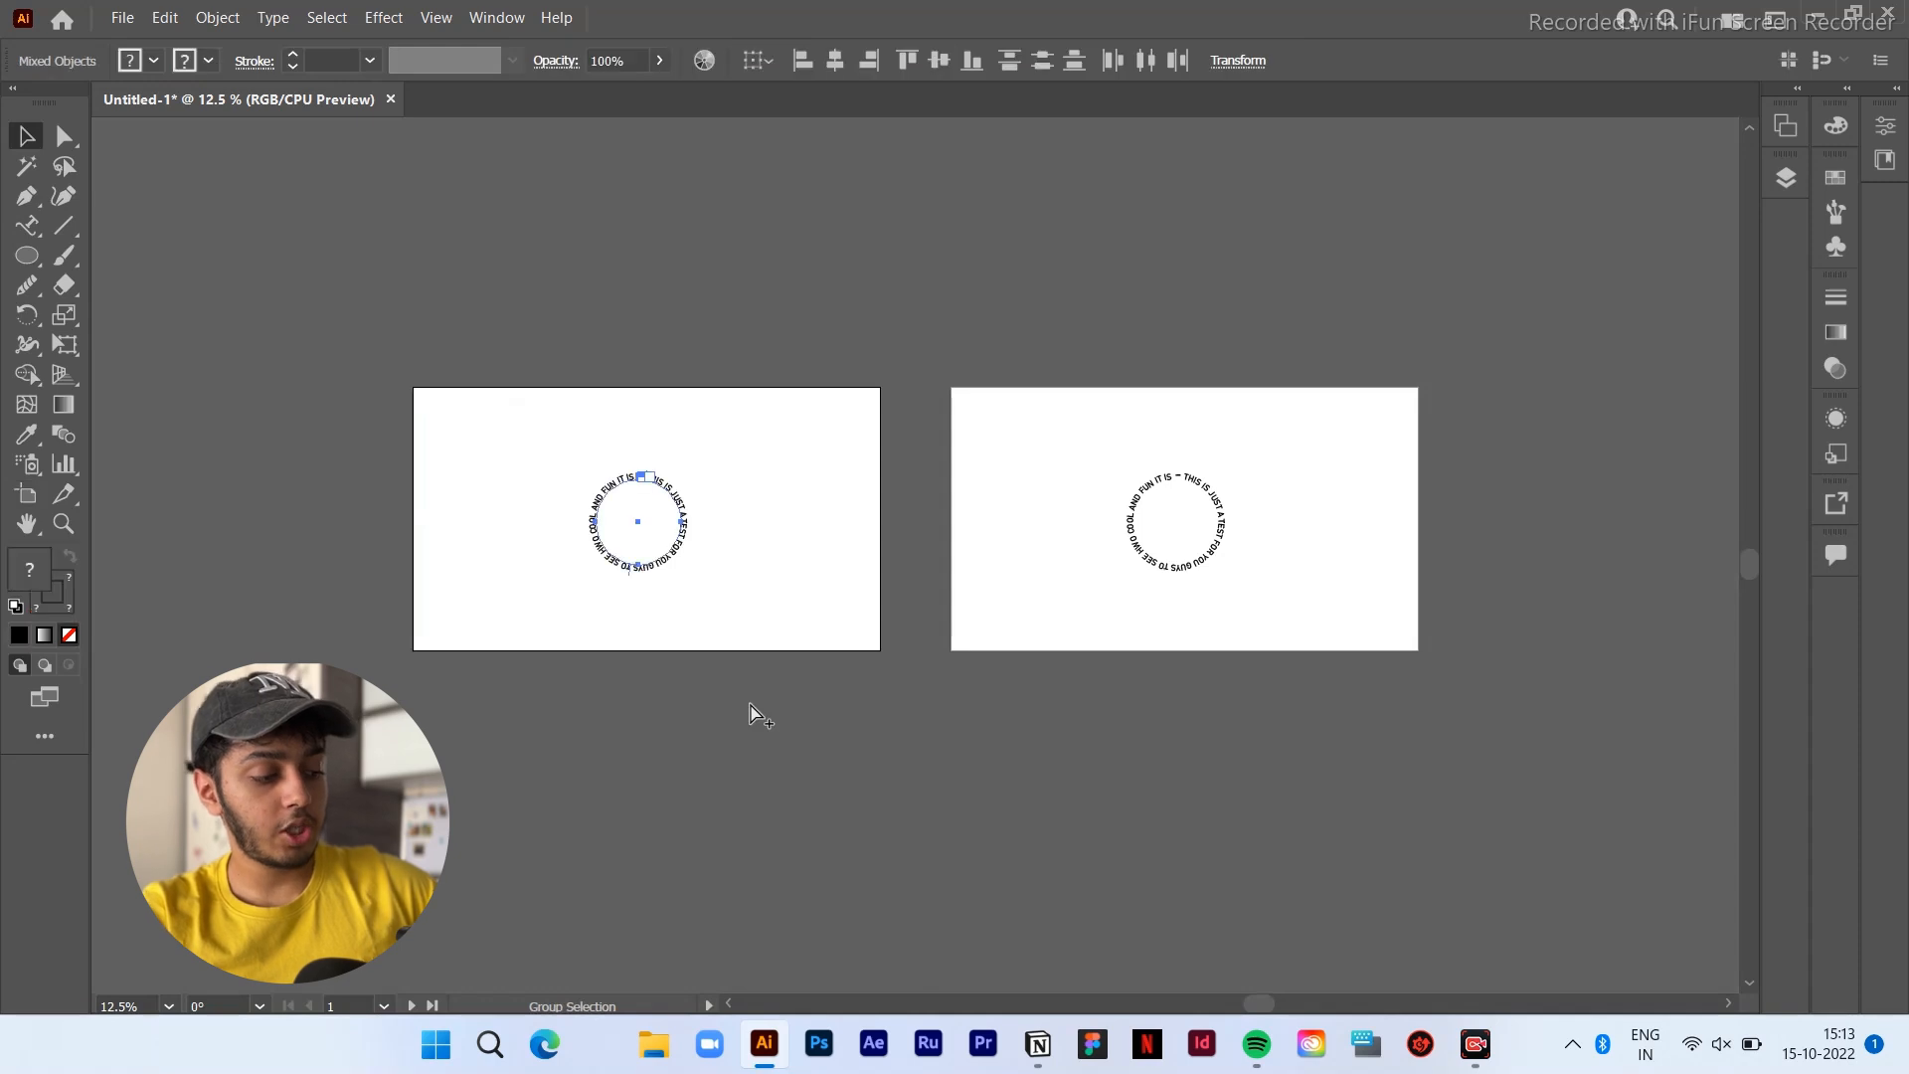
{"action": "left_click", "coordinate": [637, 521]}
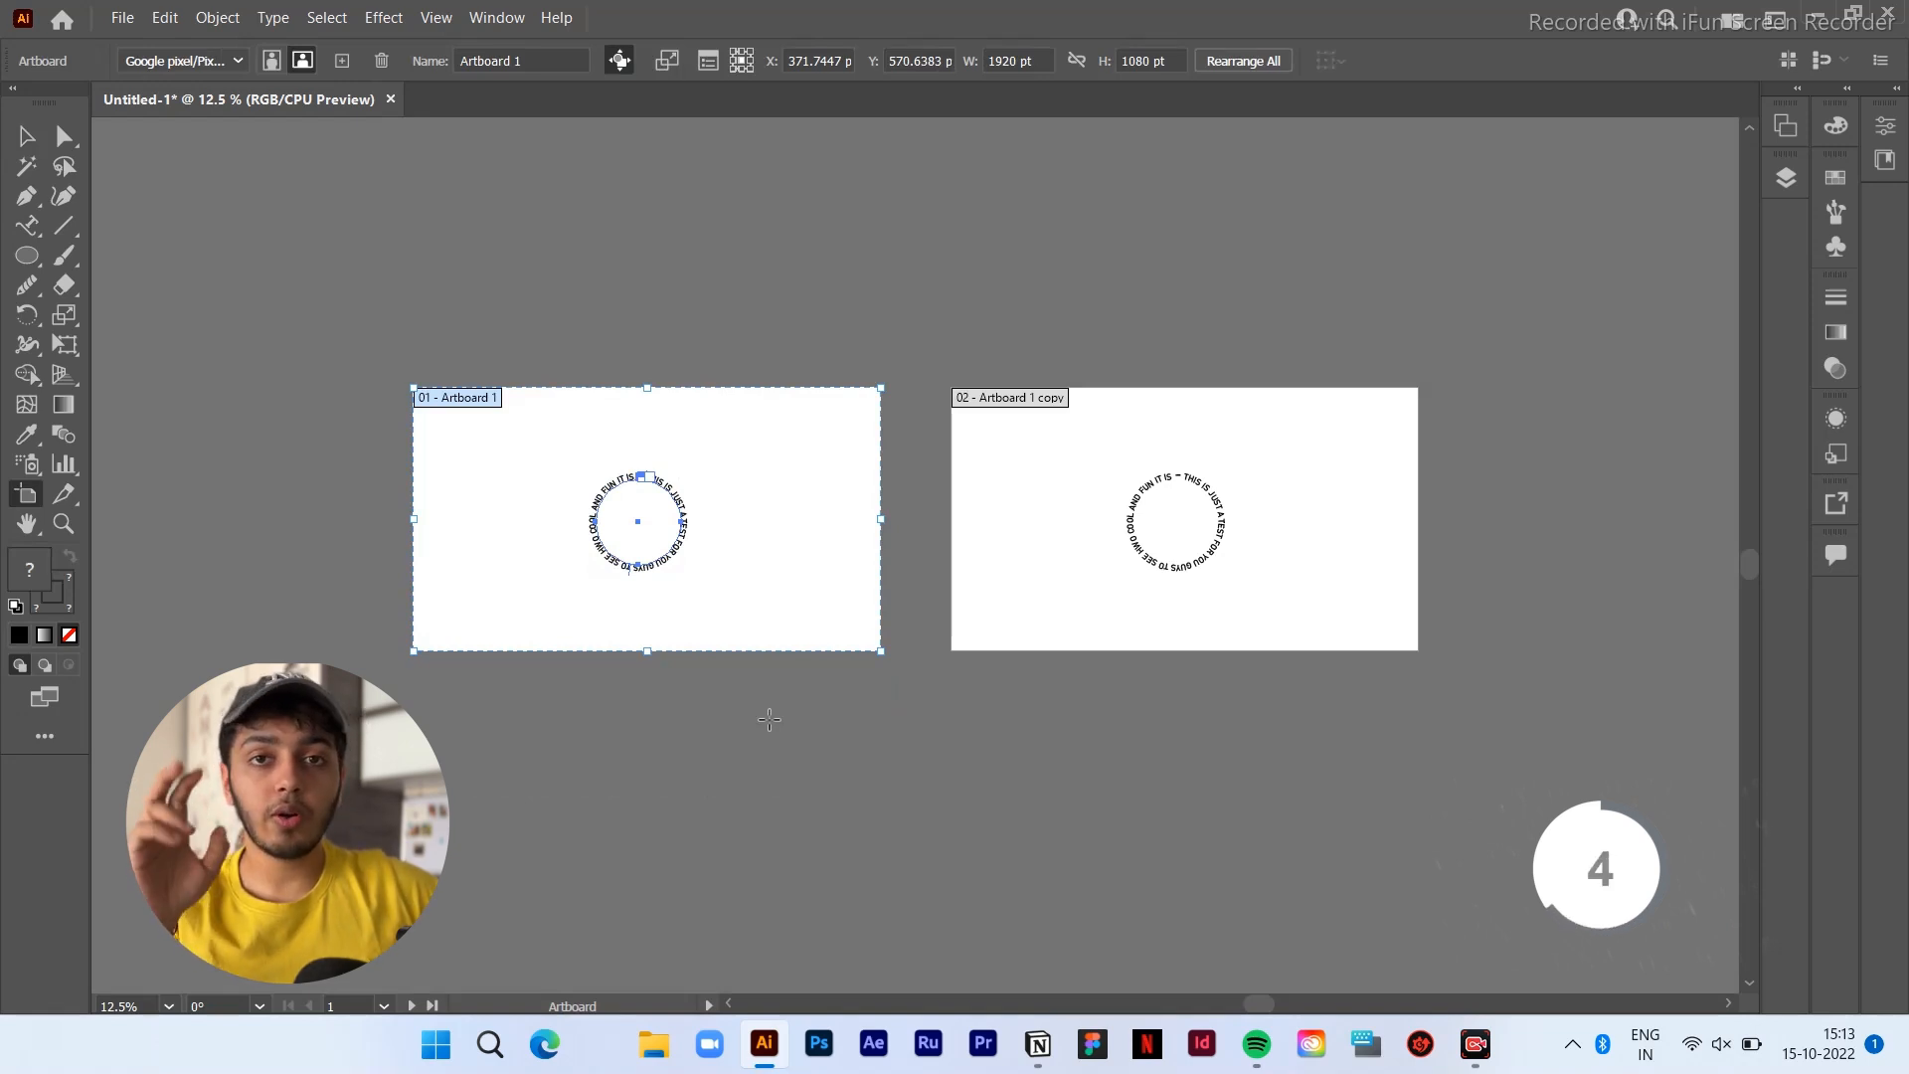
{"action": "key", "text": "shift+o"}
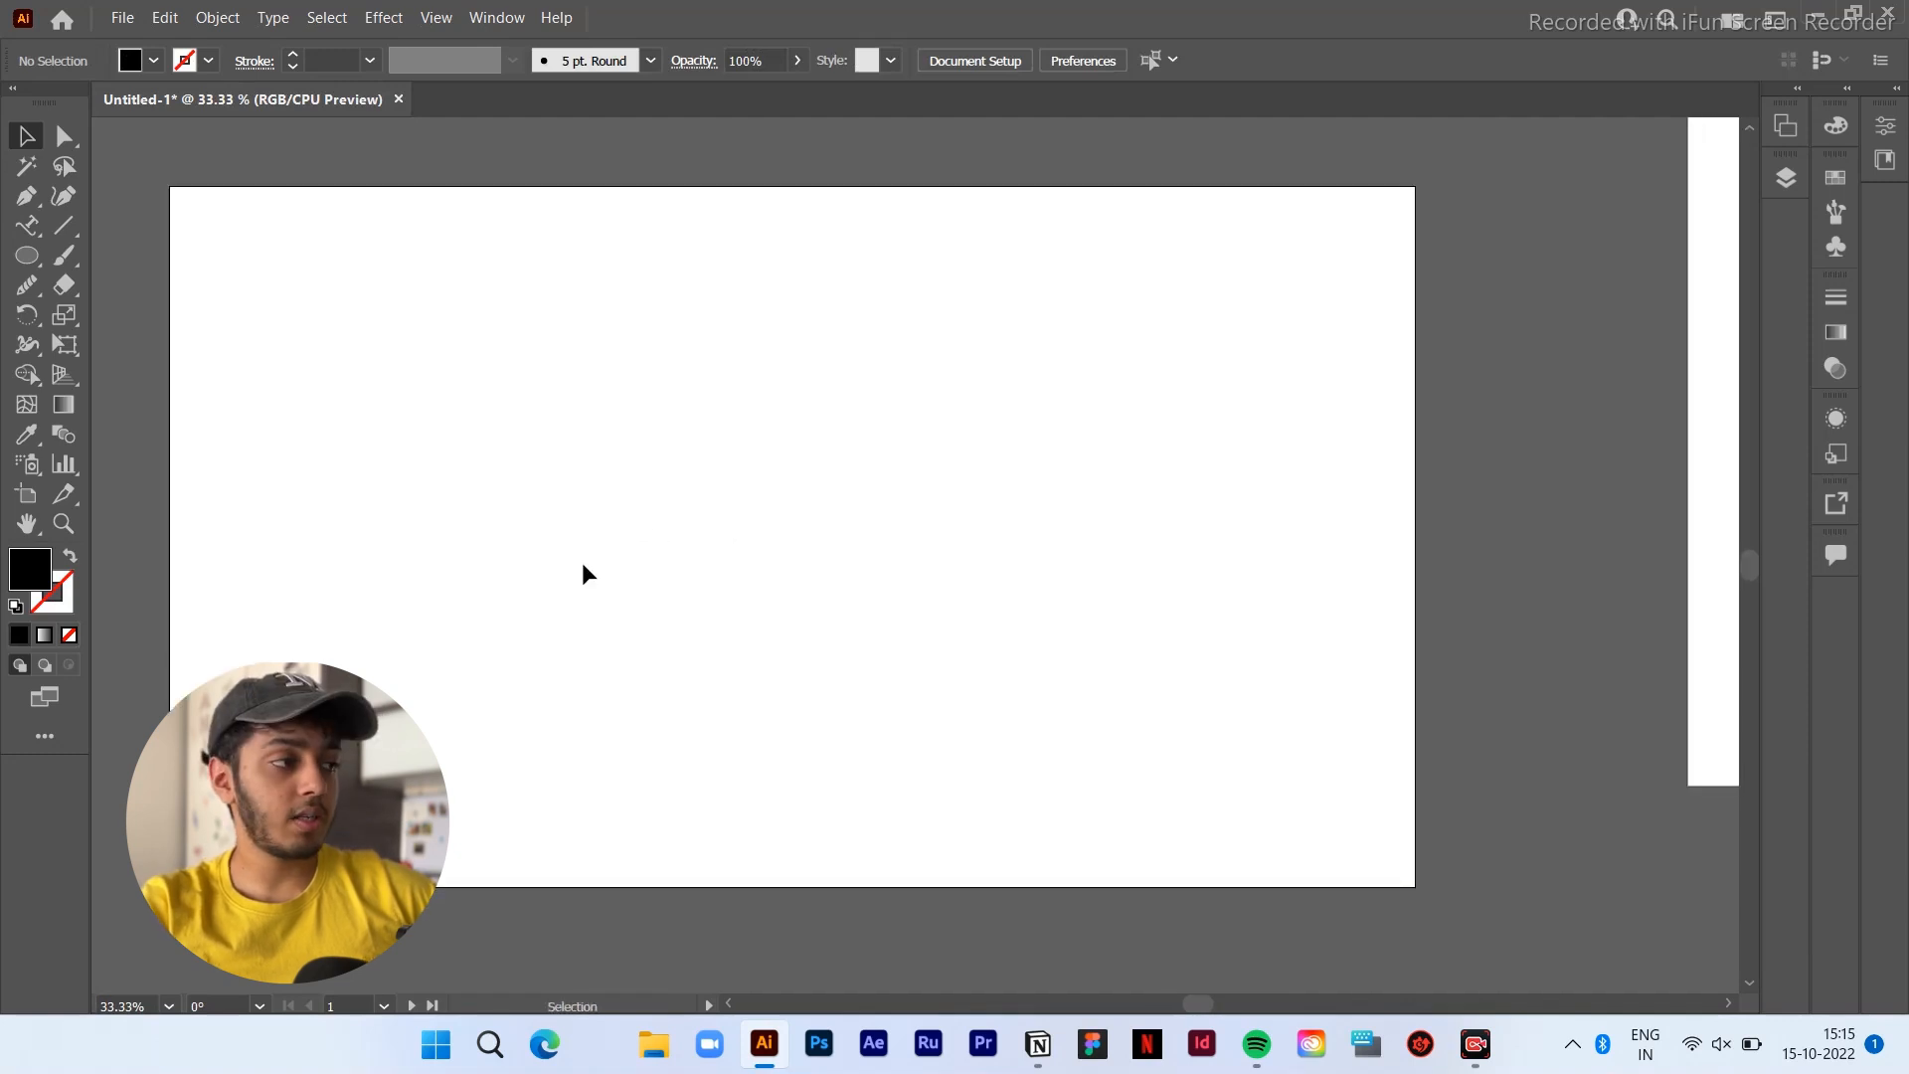
Pick the Star Tool and draw a large solid black five-pointed star on the left
{"action": "left_click", "coordinate": [26, 257]}
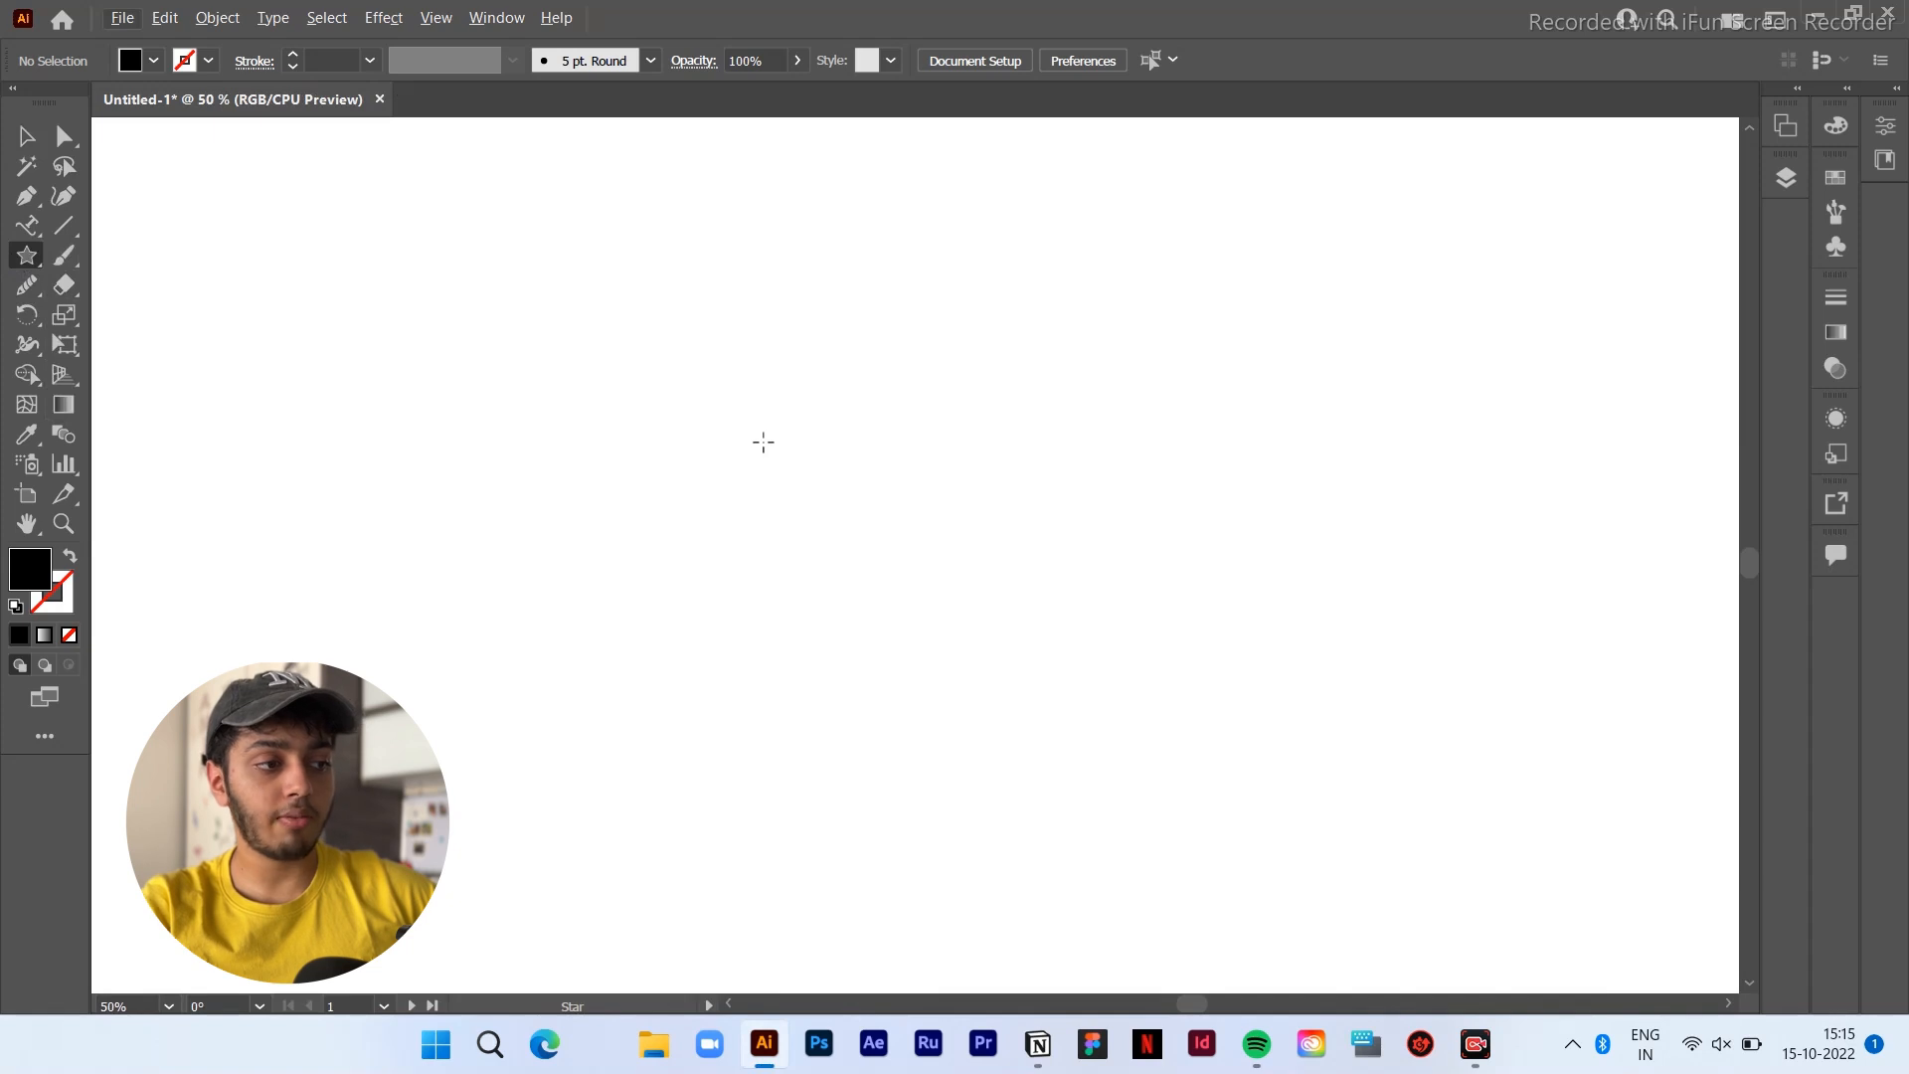
{"action": "left_click_drag", "start_coordinate": [761, 441], "coordinate": [869, 578]}
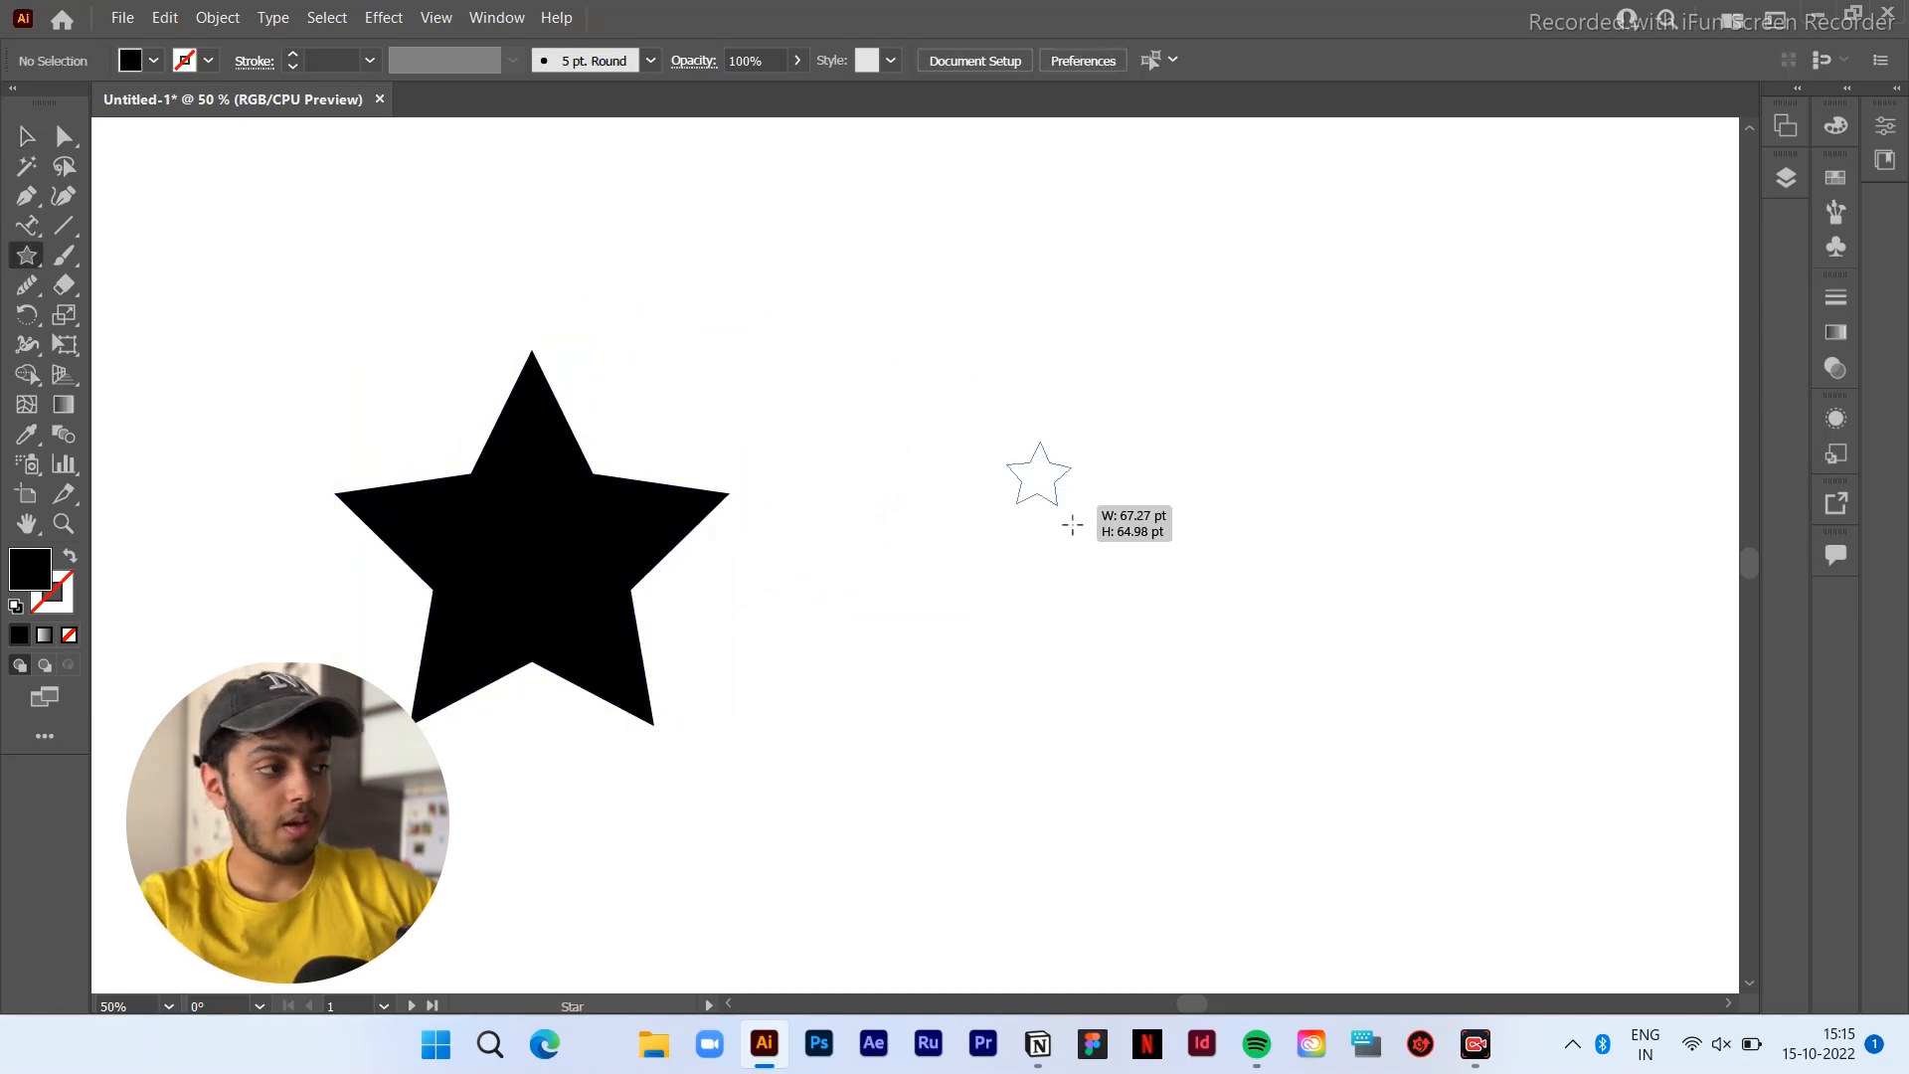
Draw many-pointed starbursts with the Star Tool and round the smaller one's corners to 2 pt
{"action": "left_click_drag", "start_coordinate": [1038, 475], "coordinate": [1154, 620]}
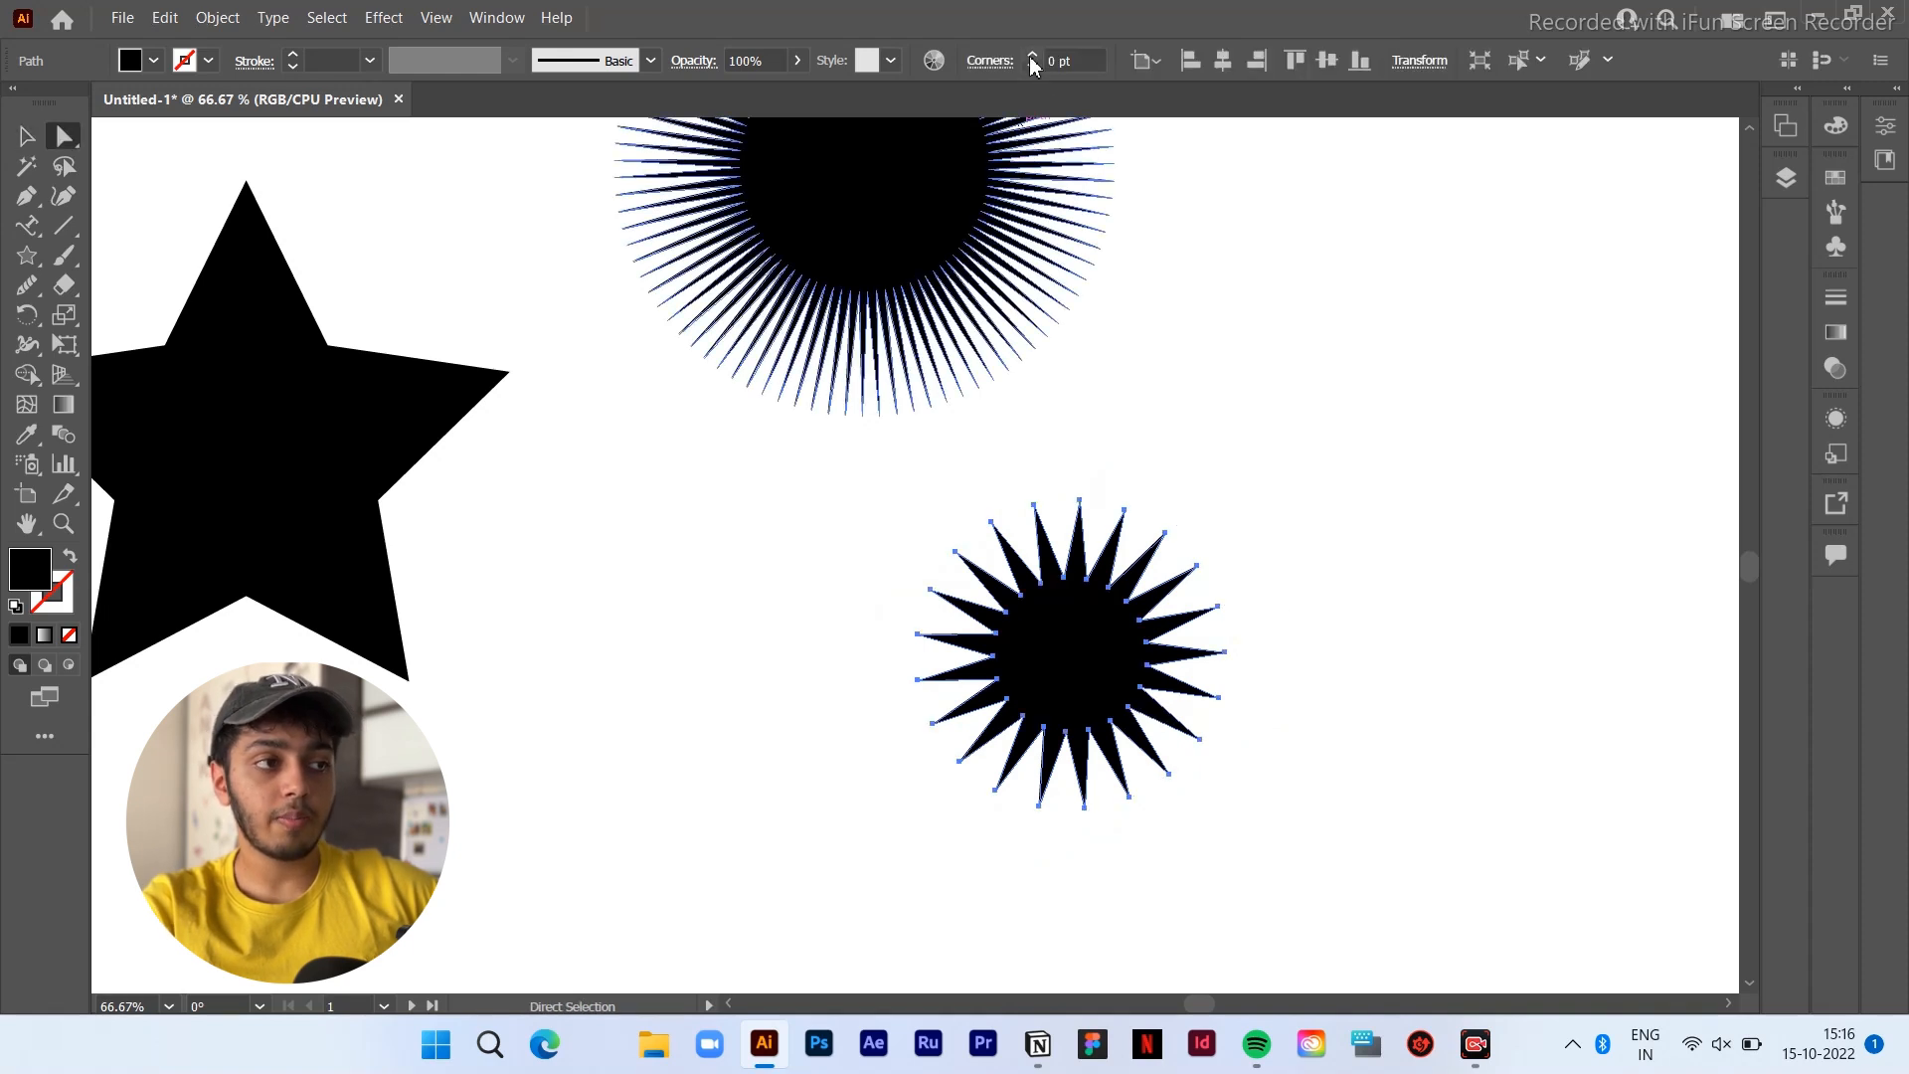
{"action": "left_click", "coordinate": [1035, 54]}
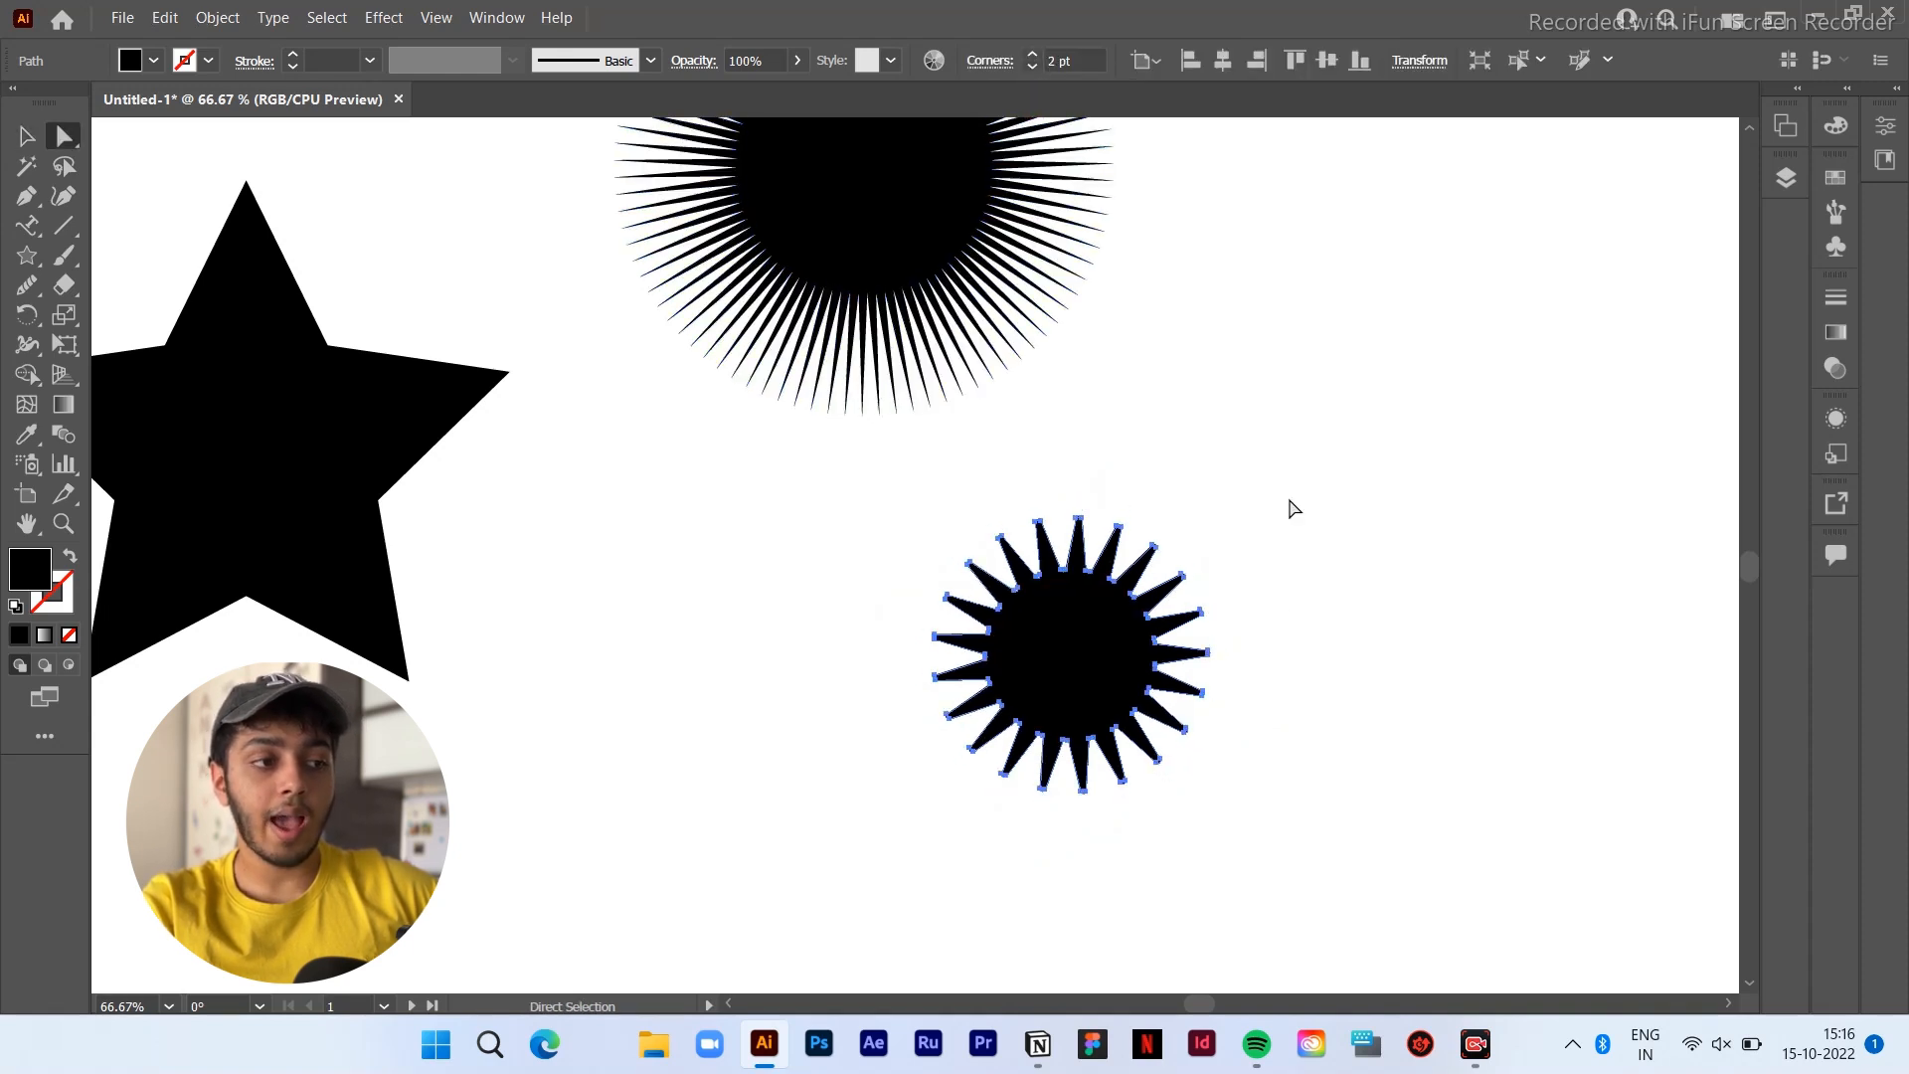